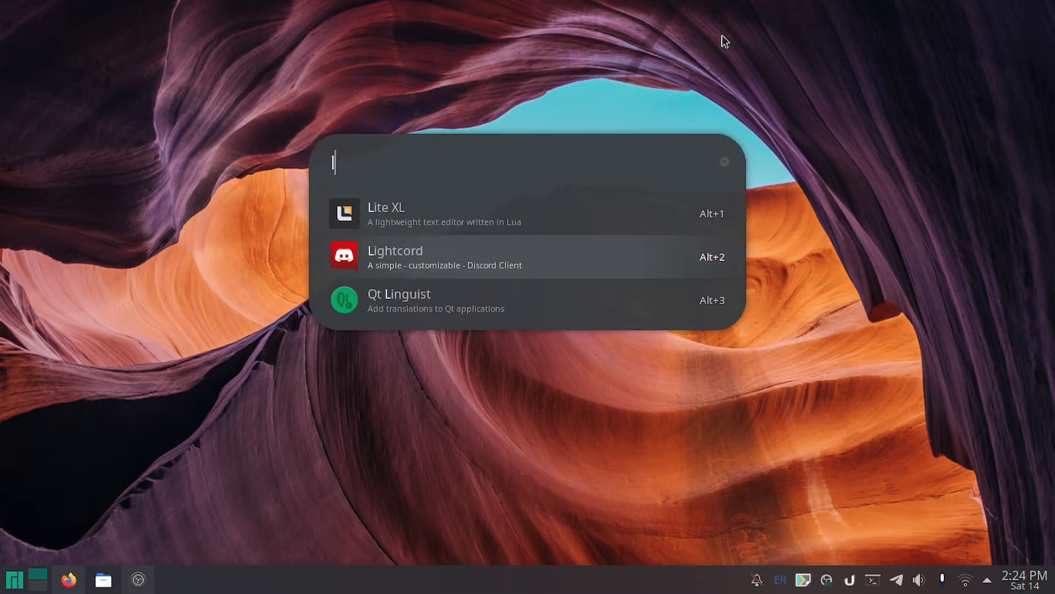
Step: Launch Lite XL from the KDE launcher, opening the videos project
click(386, 213)
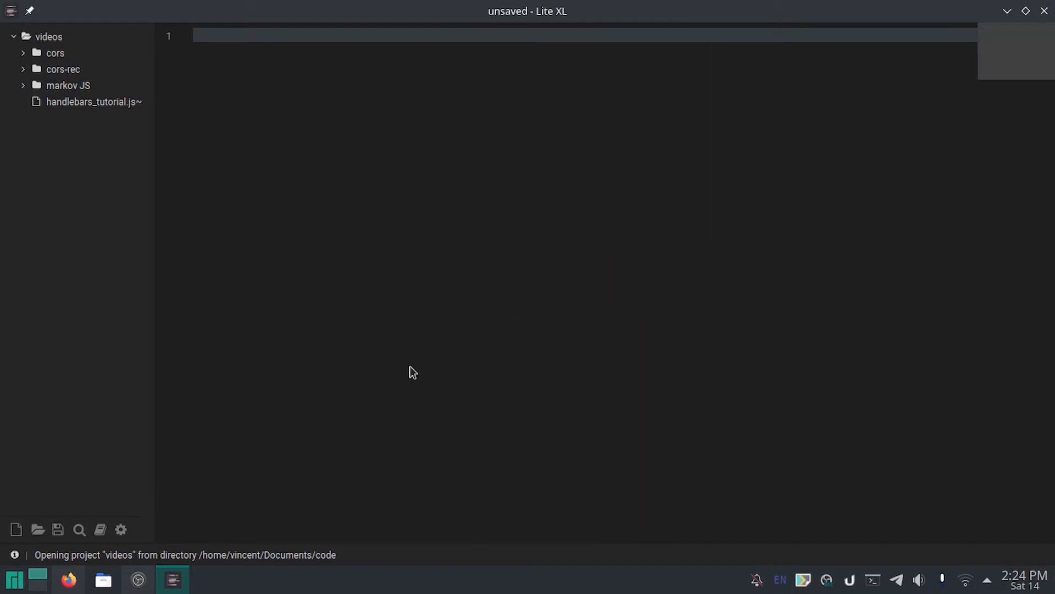
Step: Write the doctype, html and head, with script tags for handlebars_vid.js and CDN handlebars.min.js
text(<!h)
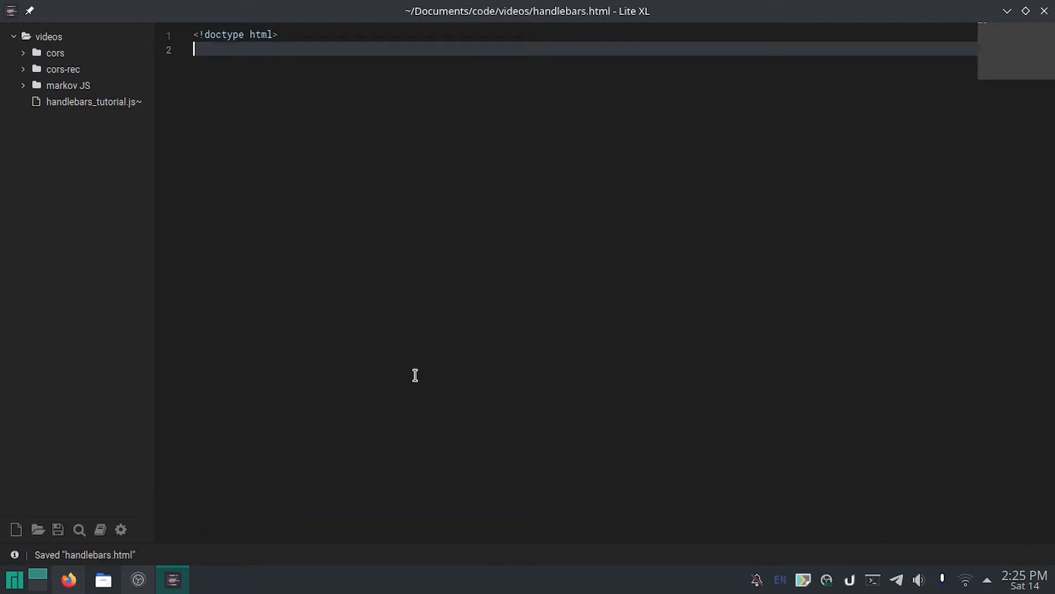
text(<ht)
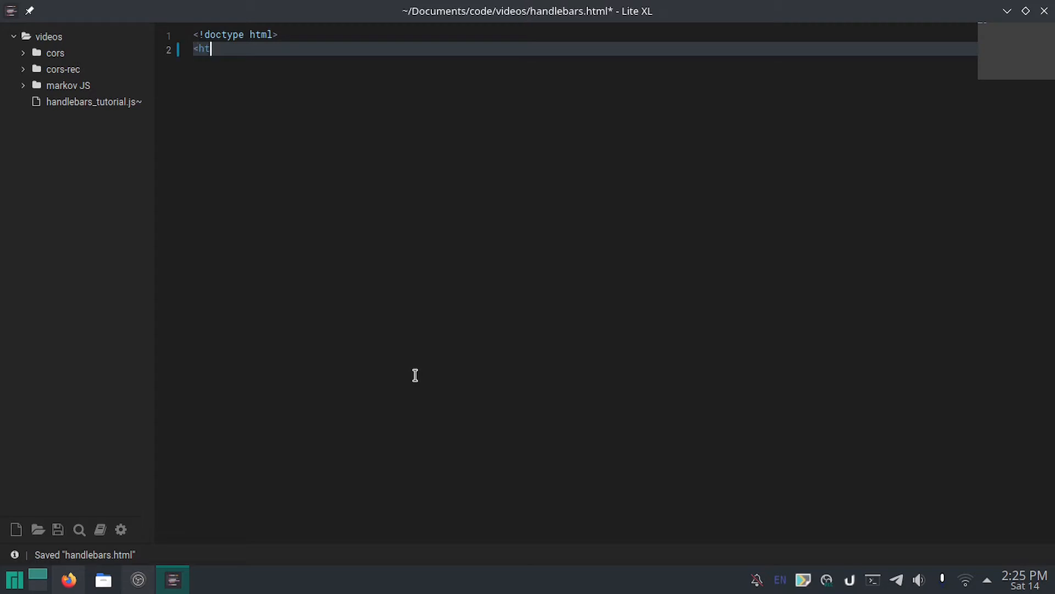
text(ml>)
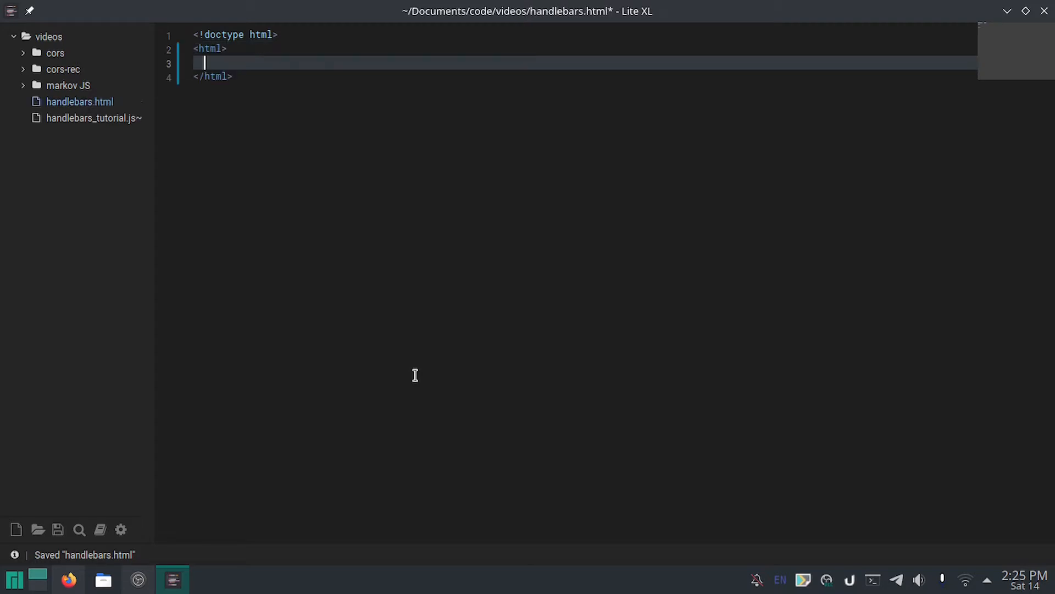
text(<head>)
text(<script src="handlebars_vid.js"></script>)
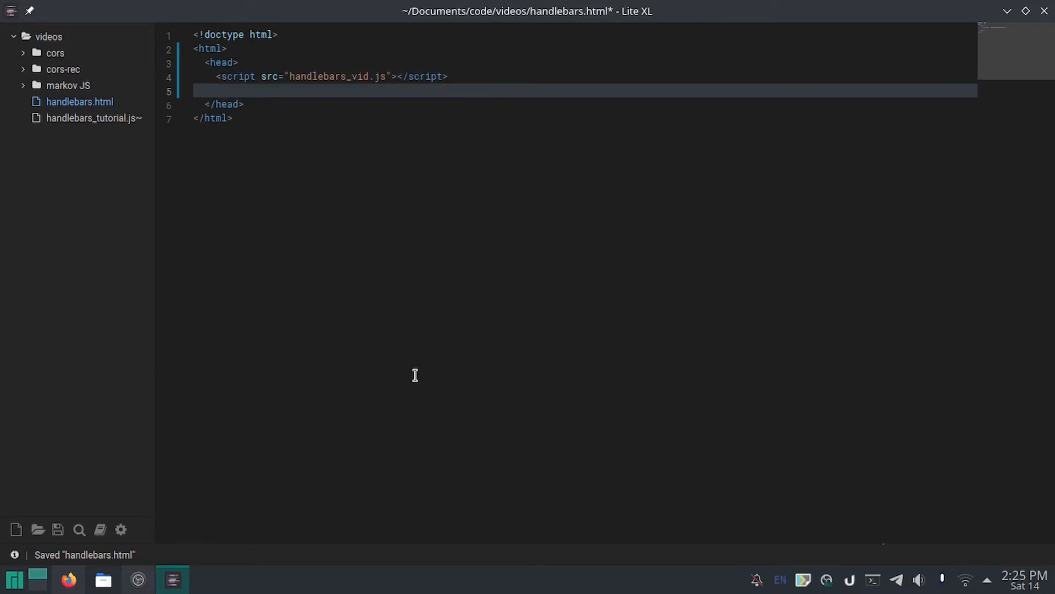
text(<)
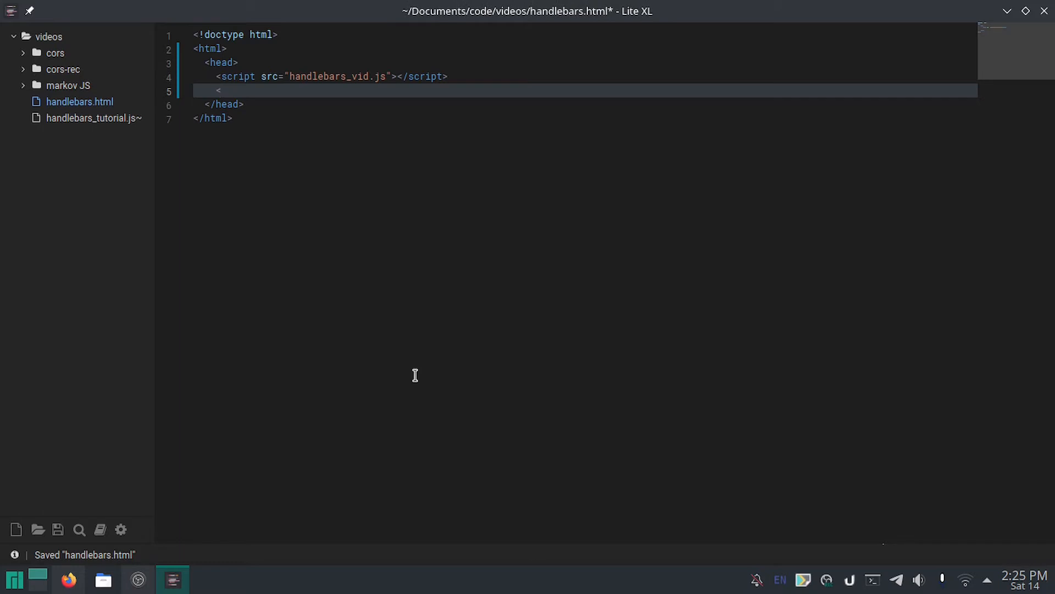
text(sc)
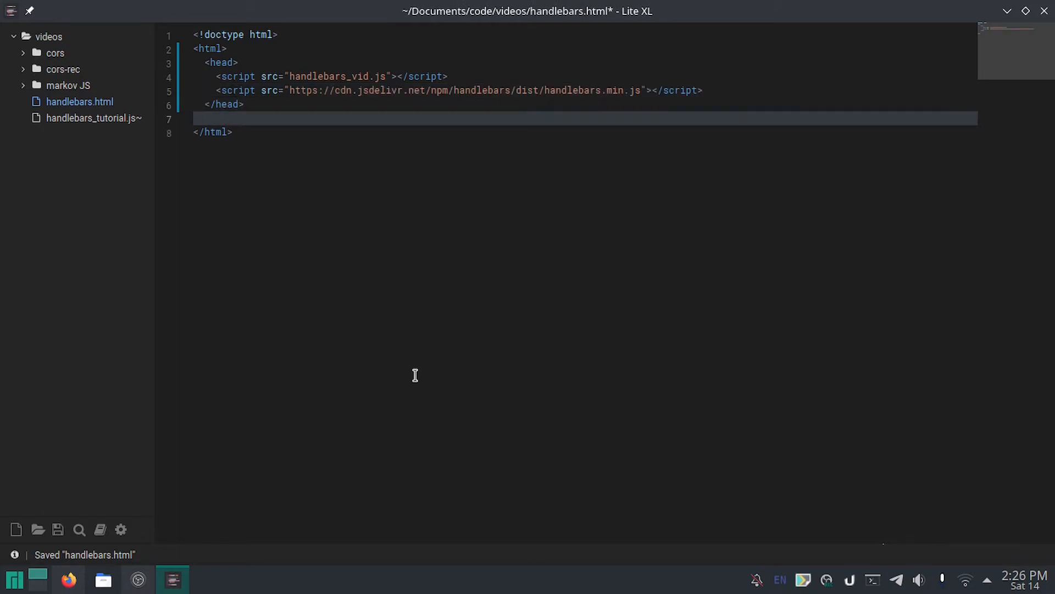
Step: Add <body onload="init()"> containing an empty <div id="output">
text(<body onl)
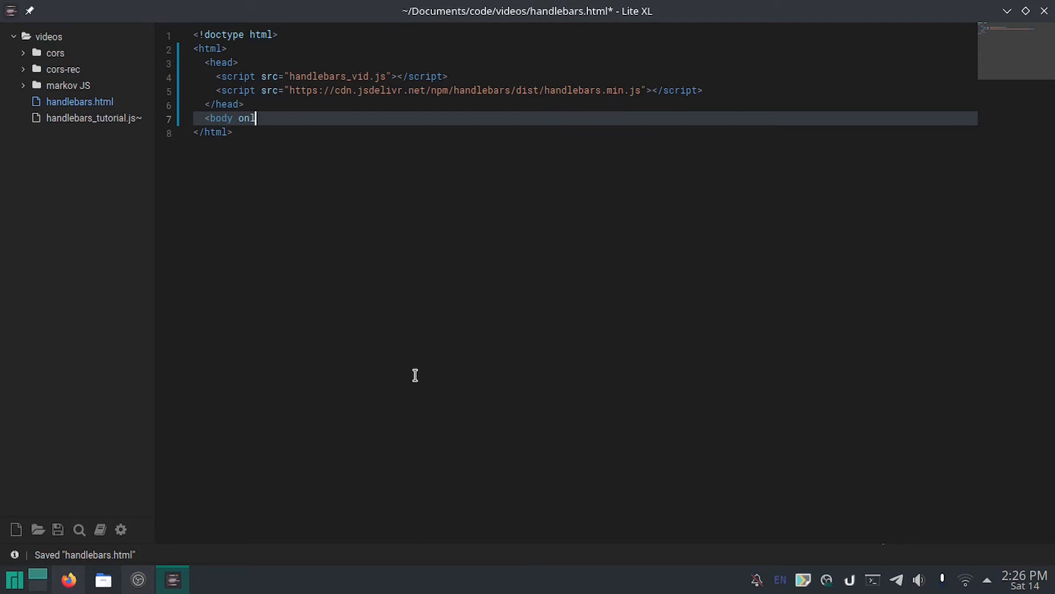
text(oad=")
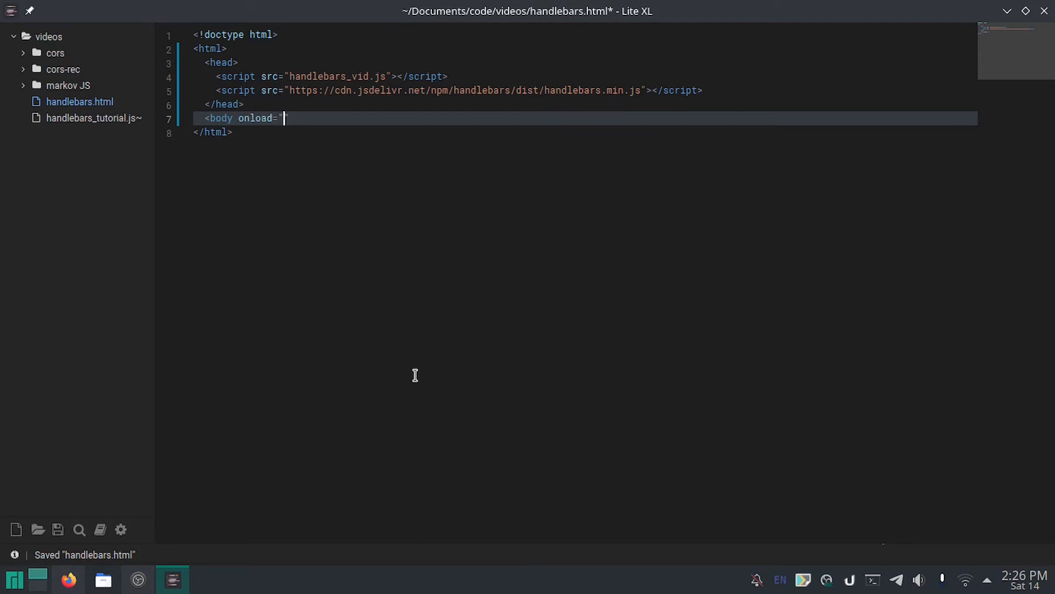
text(init()")
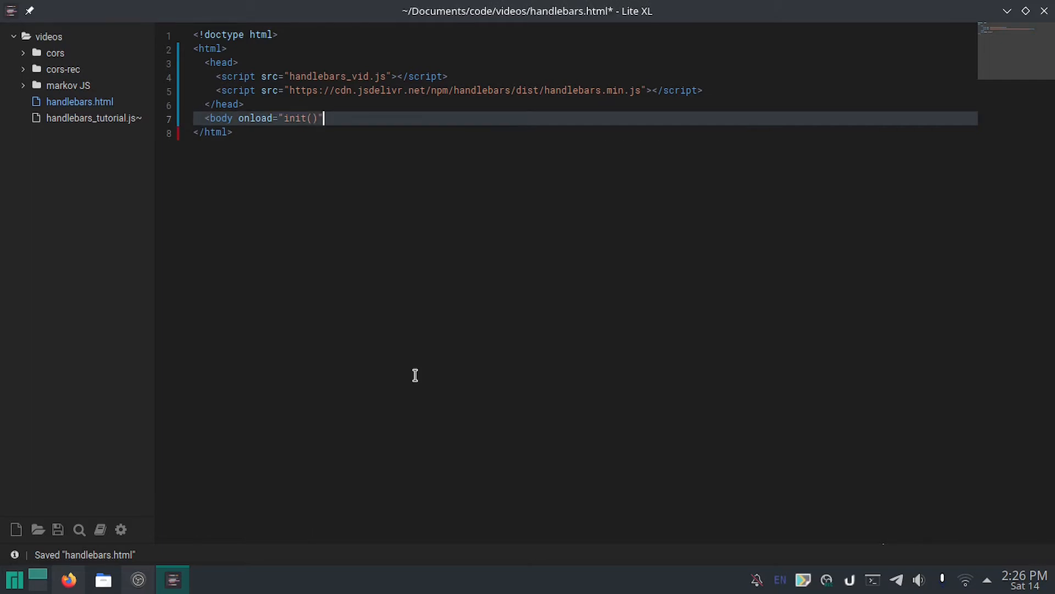
text(">)
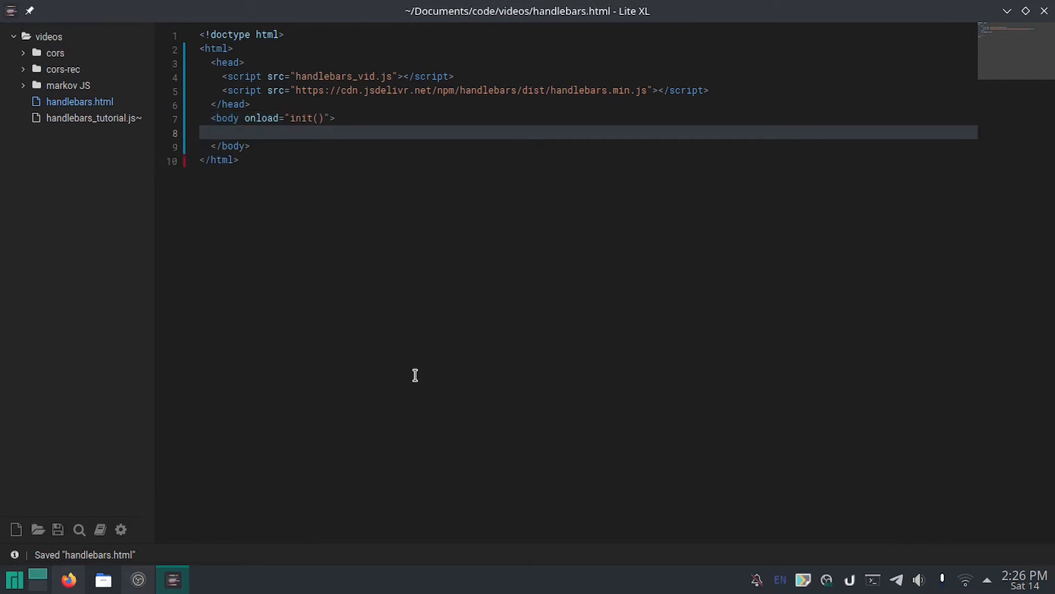
text(<)
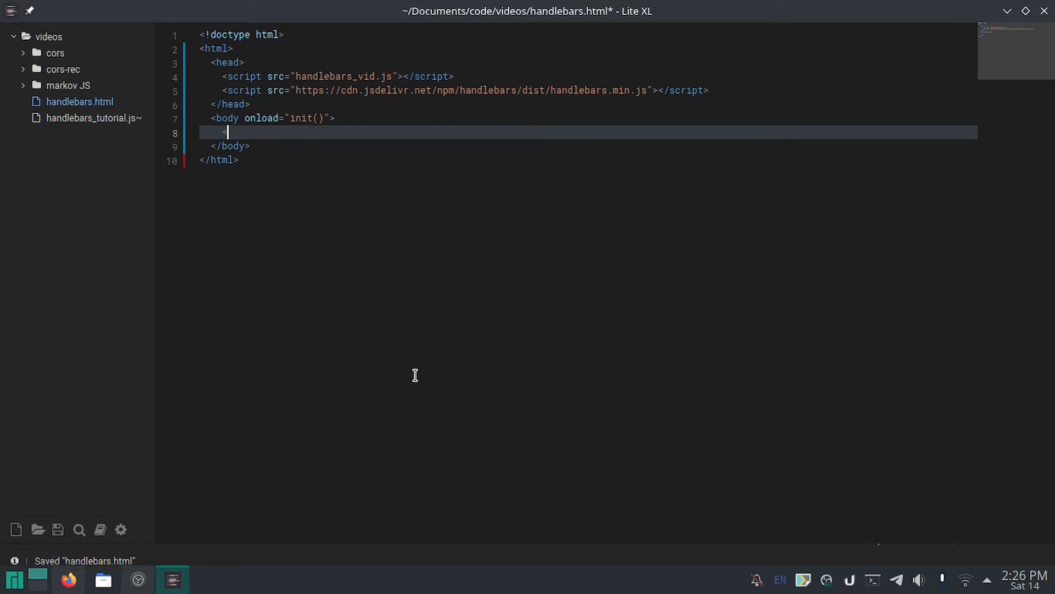
text(div i)
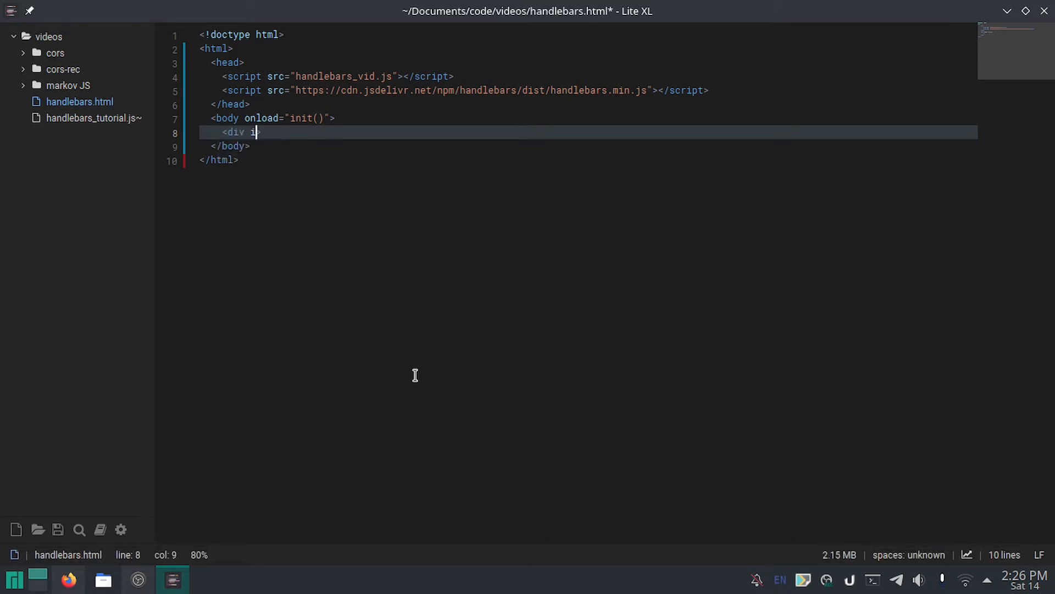
text(d="")
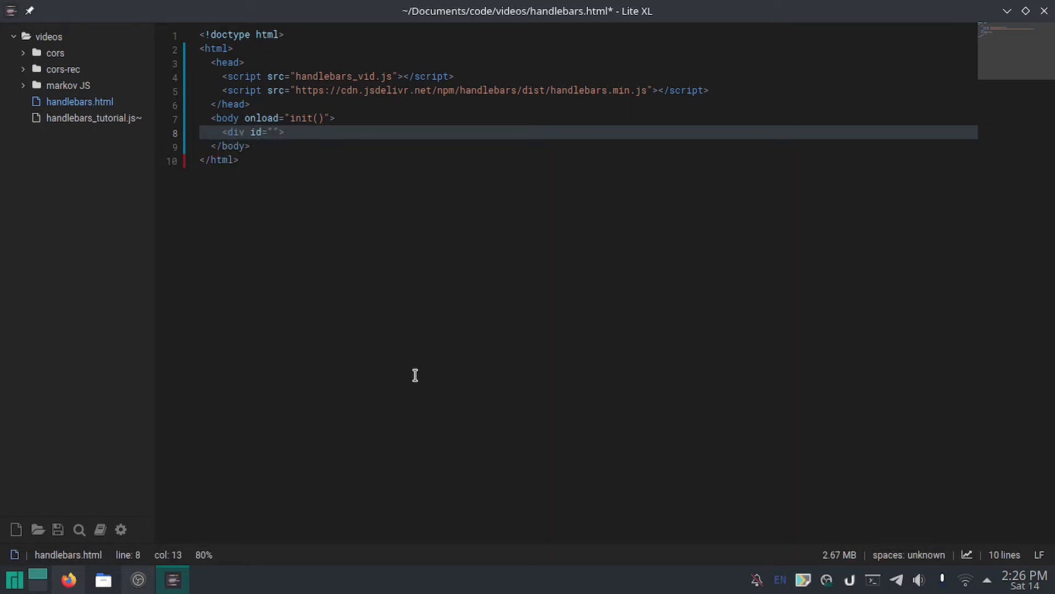
text(output)
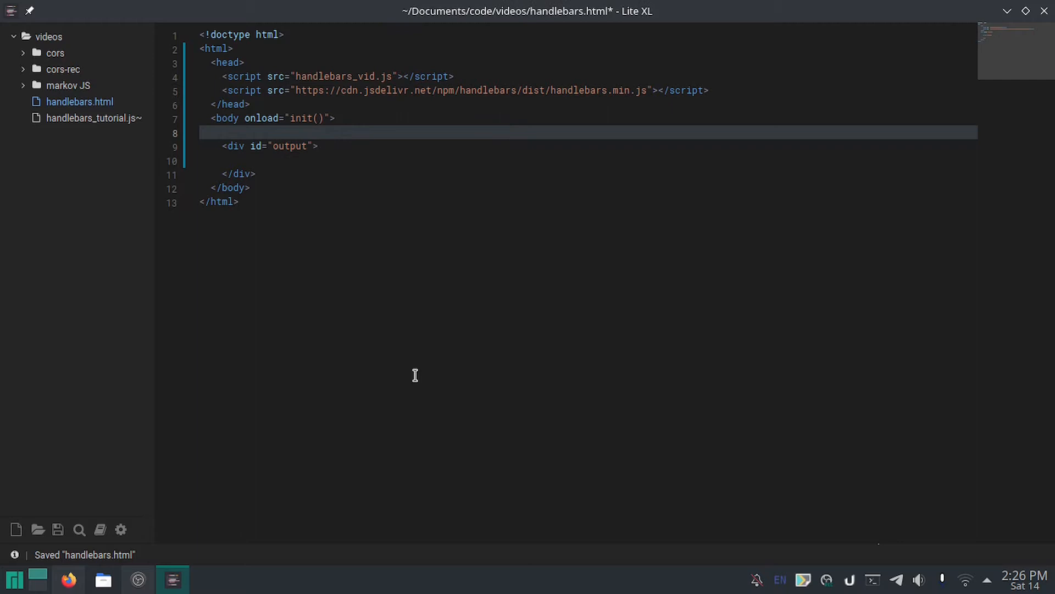
Step: Insert <script type="text/x-handlebars-template" id="template"> above the output div
text(<script)
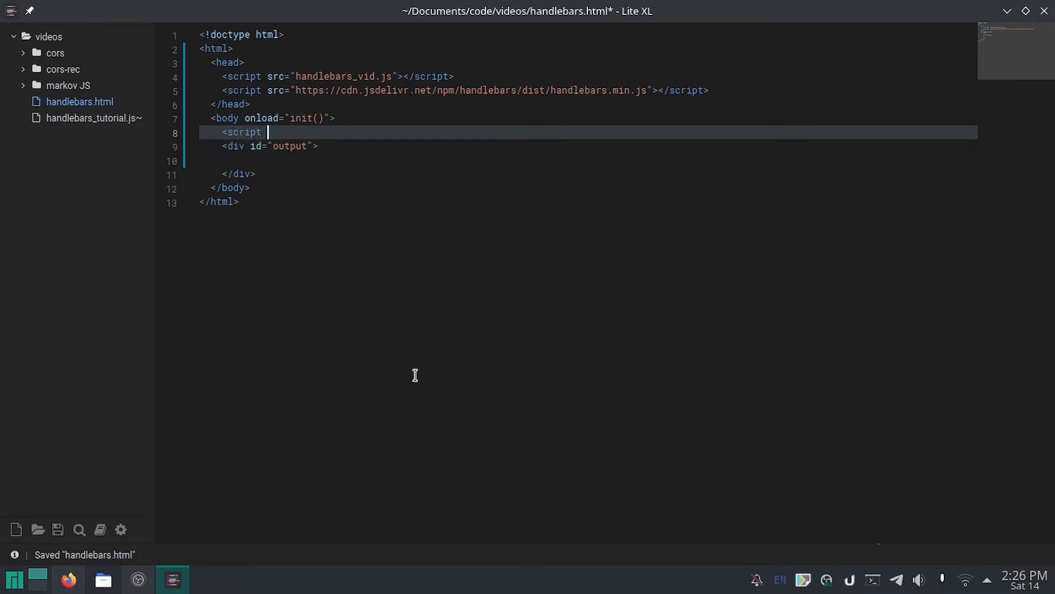
text(ty)
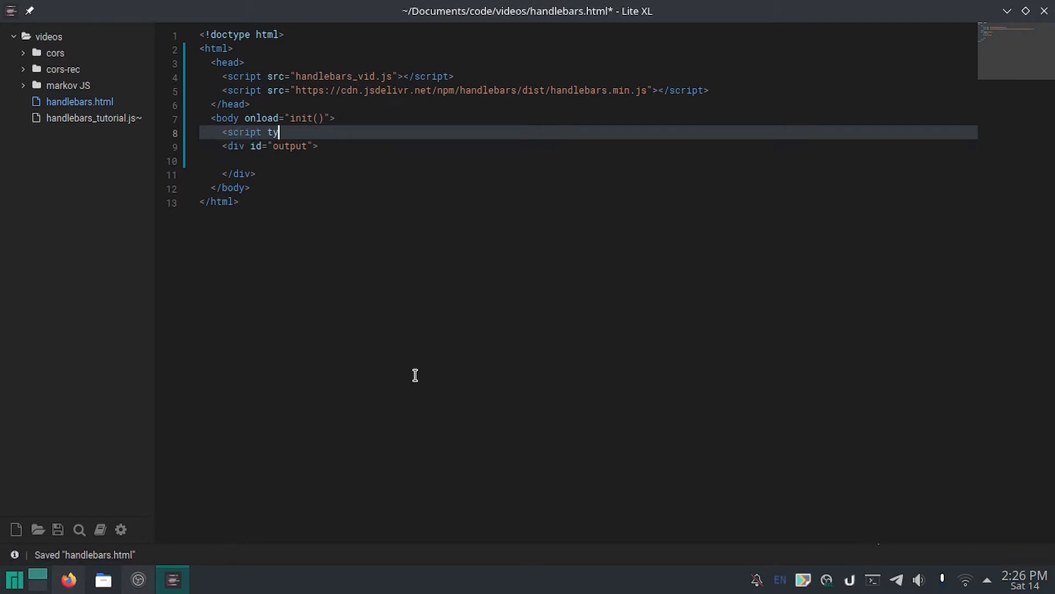
text(pe=)
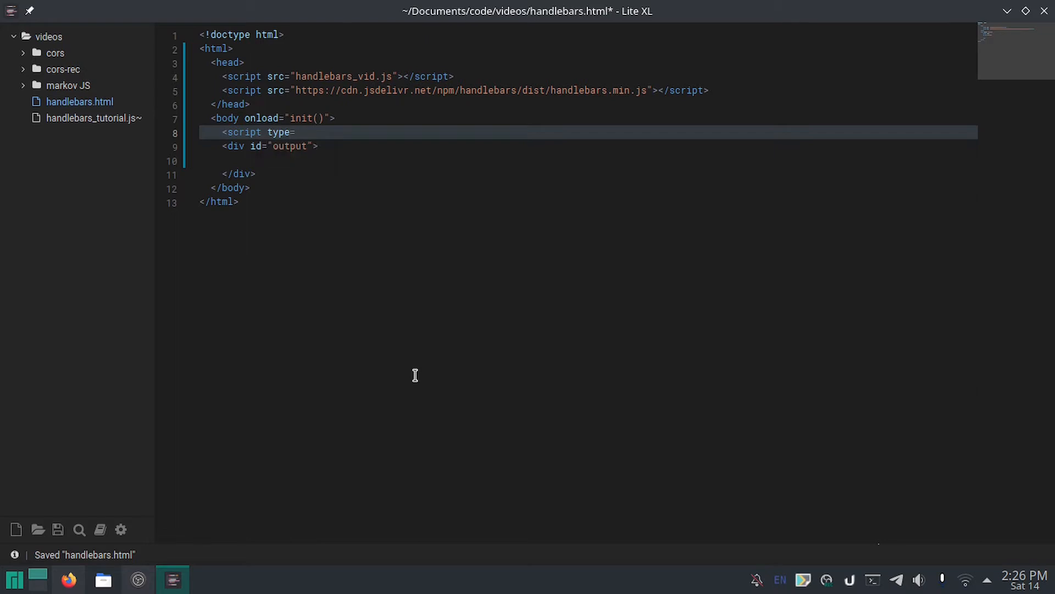
text("text")
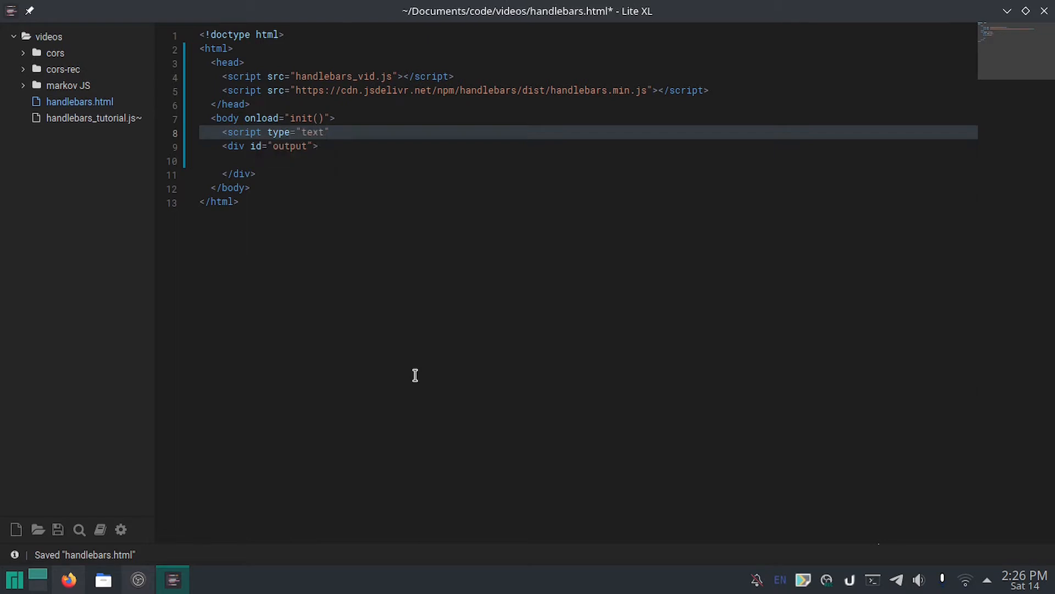
text(/x-han)
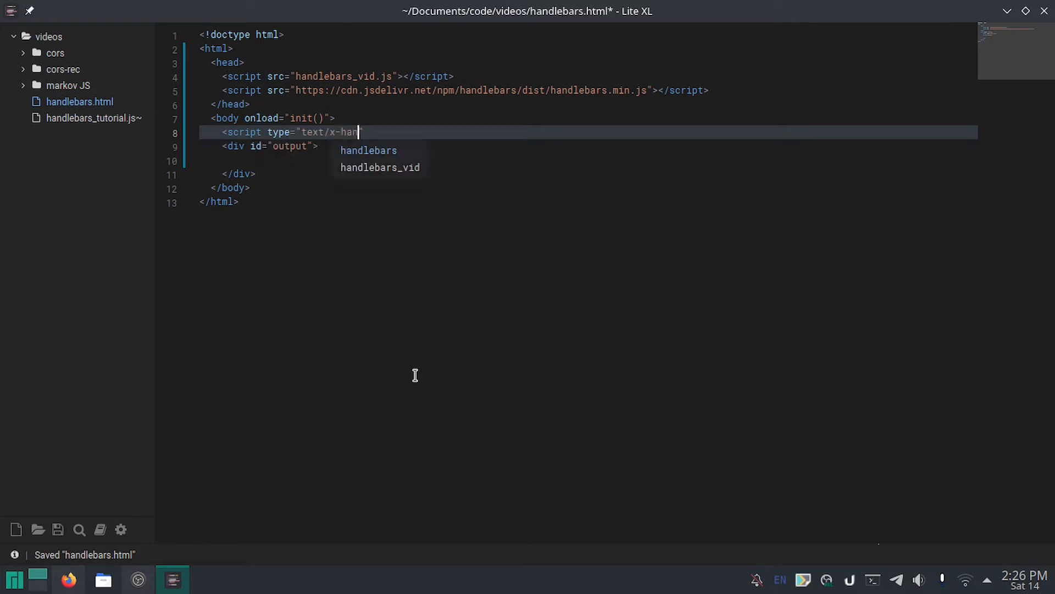
text(dlebars-)
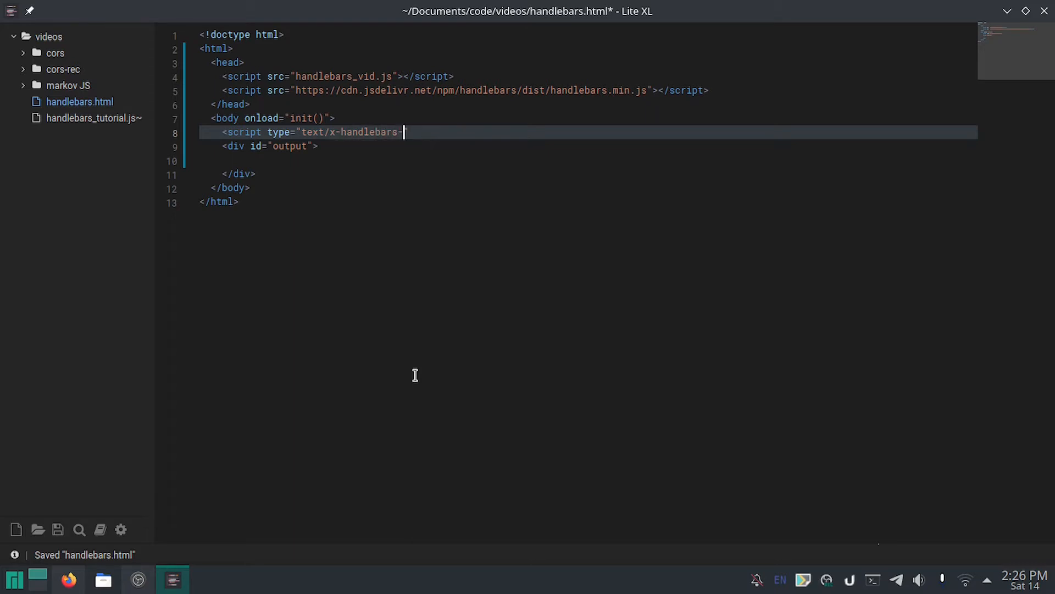
text(template" id)
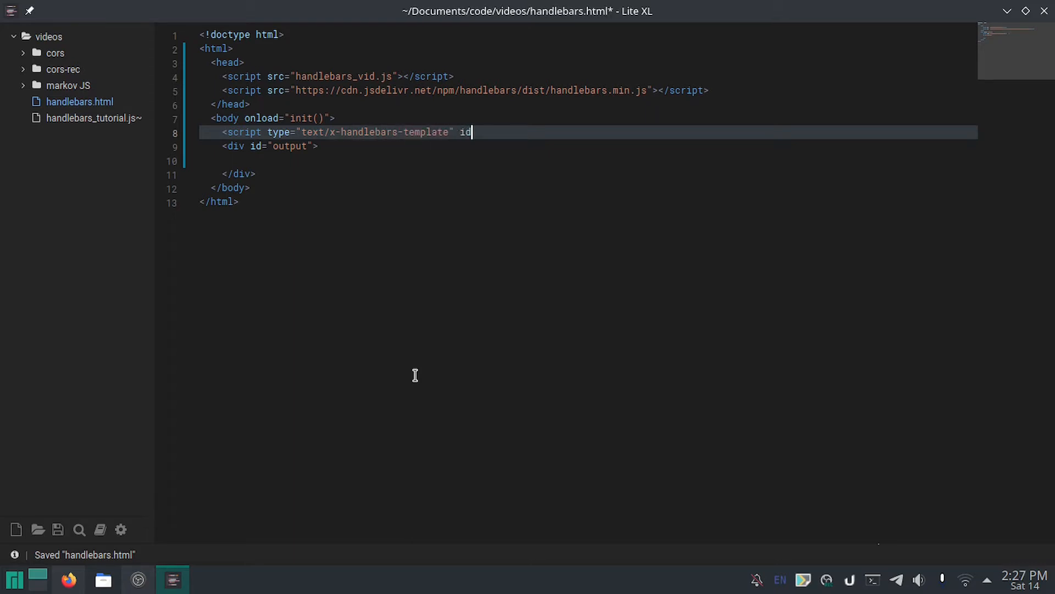
text(="template">)
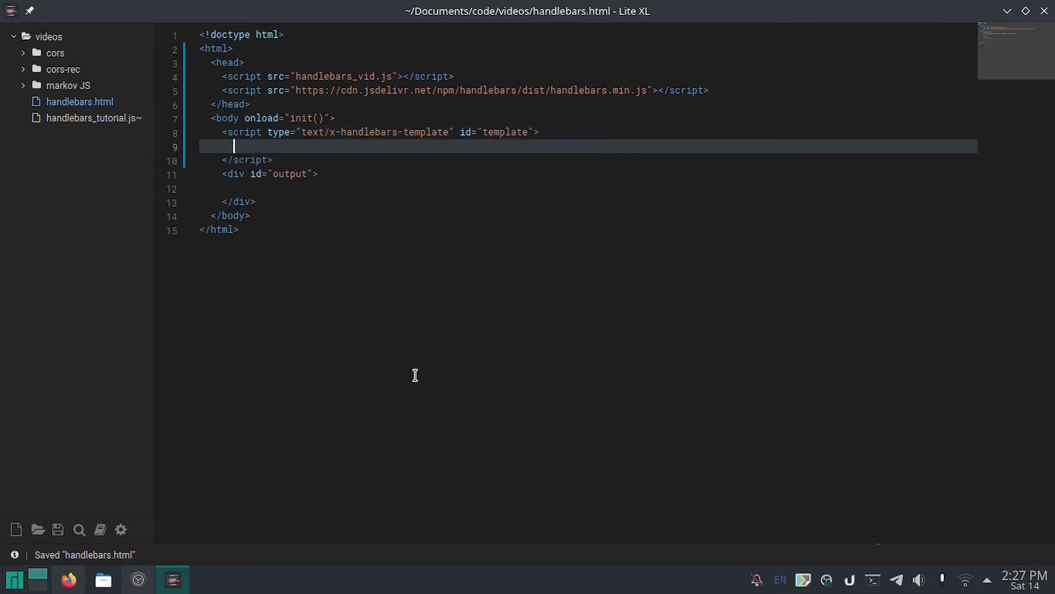
Step: Write a quadruple-brace tag containing def and save the file
text({{{}}}})
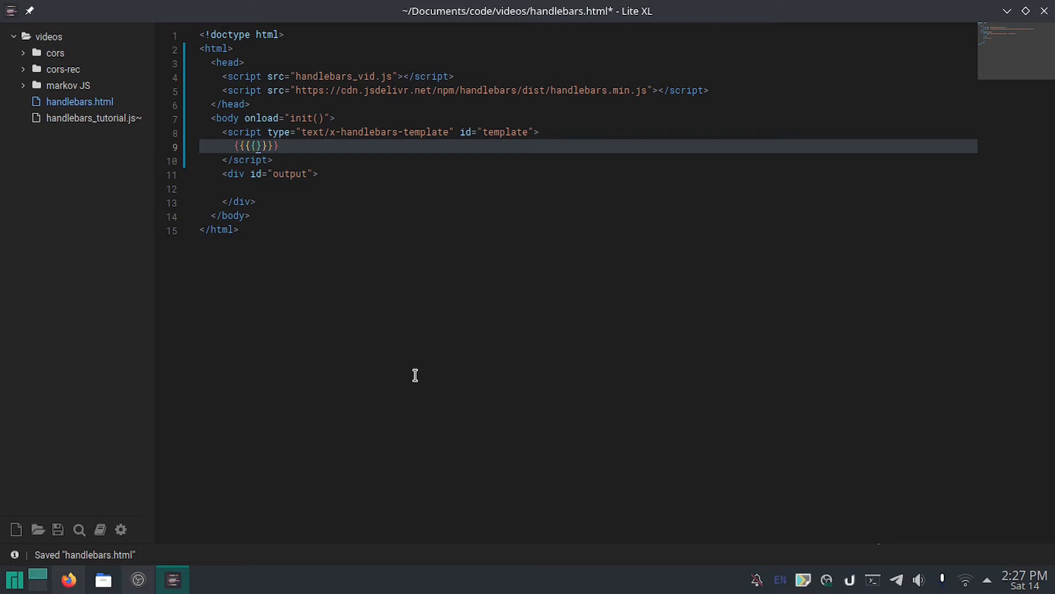
key(ctrl+s)
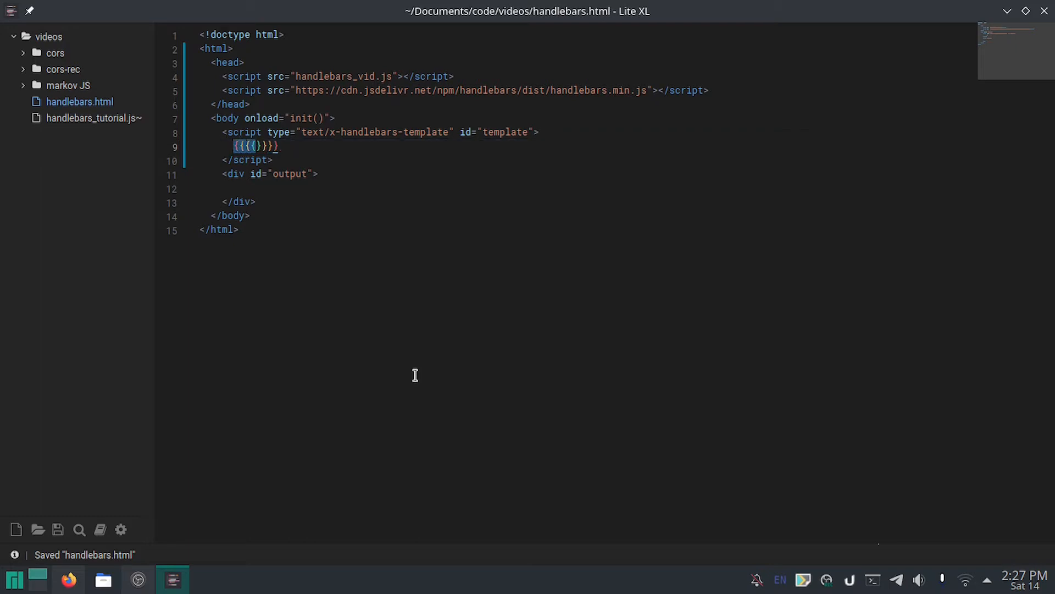
click(256, 146)
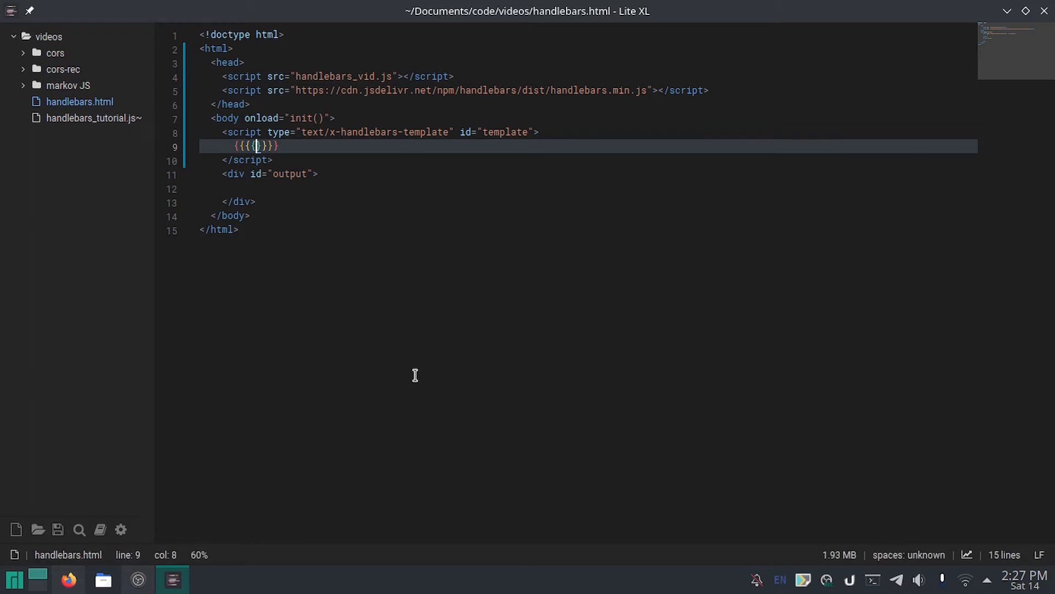
text({)
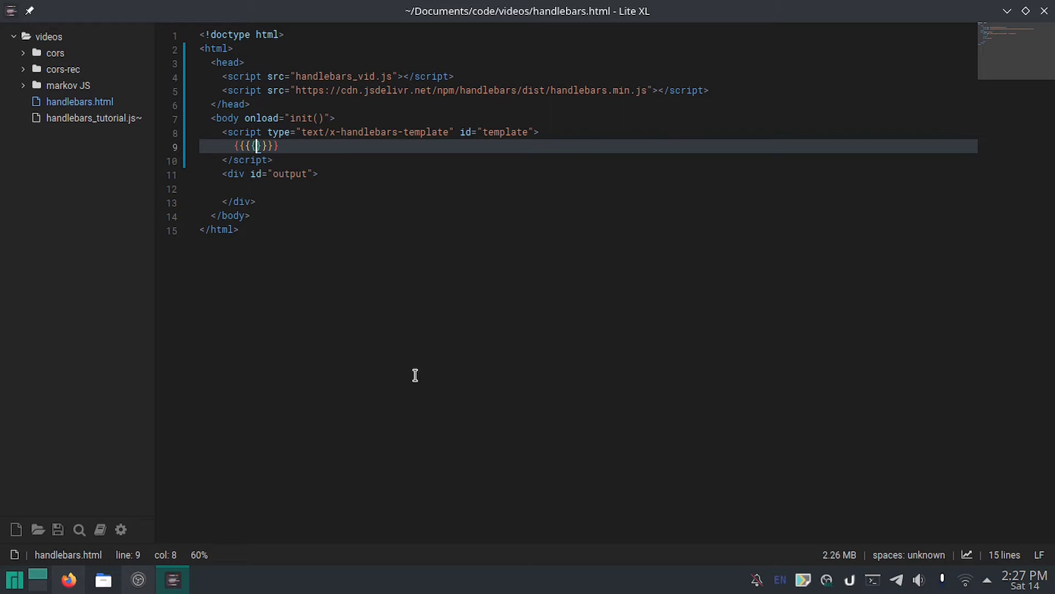
text(def)
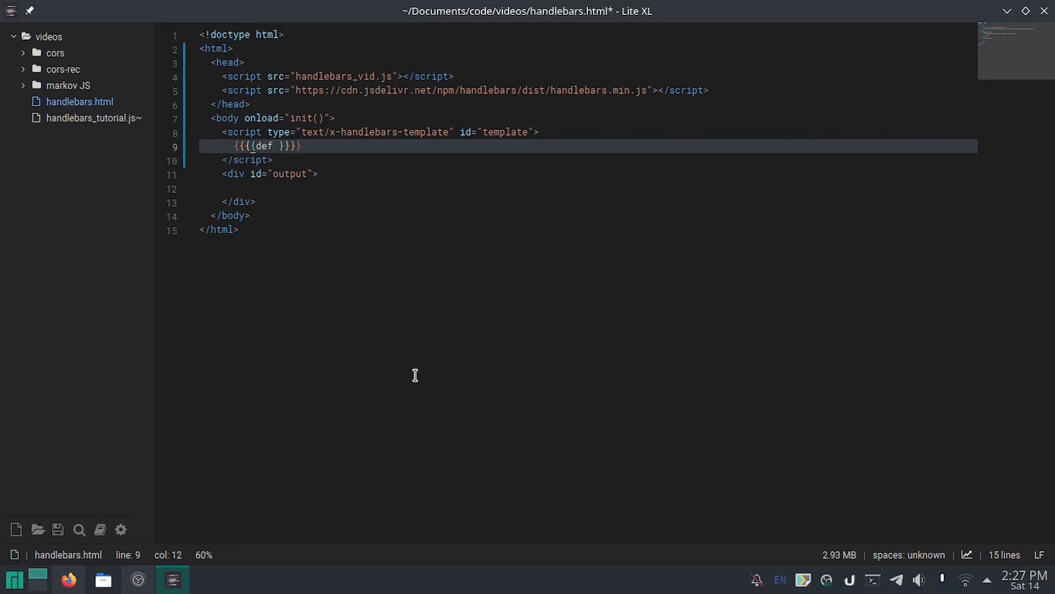
key(ctrl+s)
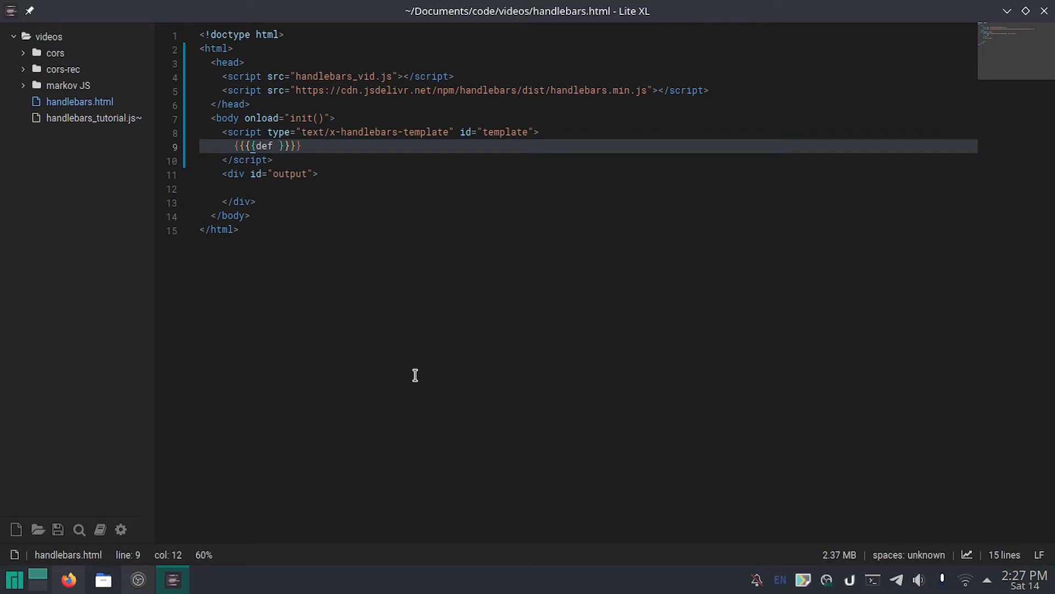
Step: Add name="meaningless" to the def opener, replacing the variavle_name placeholder
text(name=)
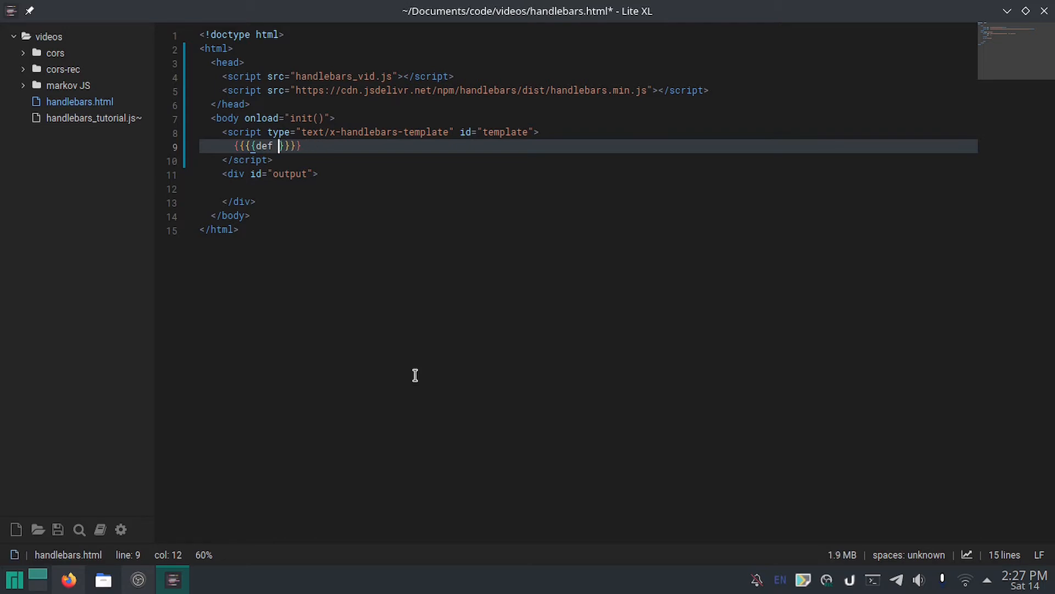
text(variavle_name")
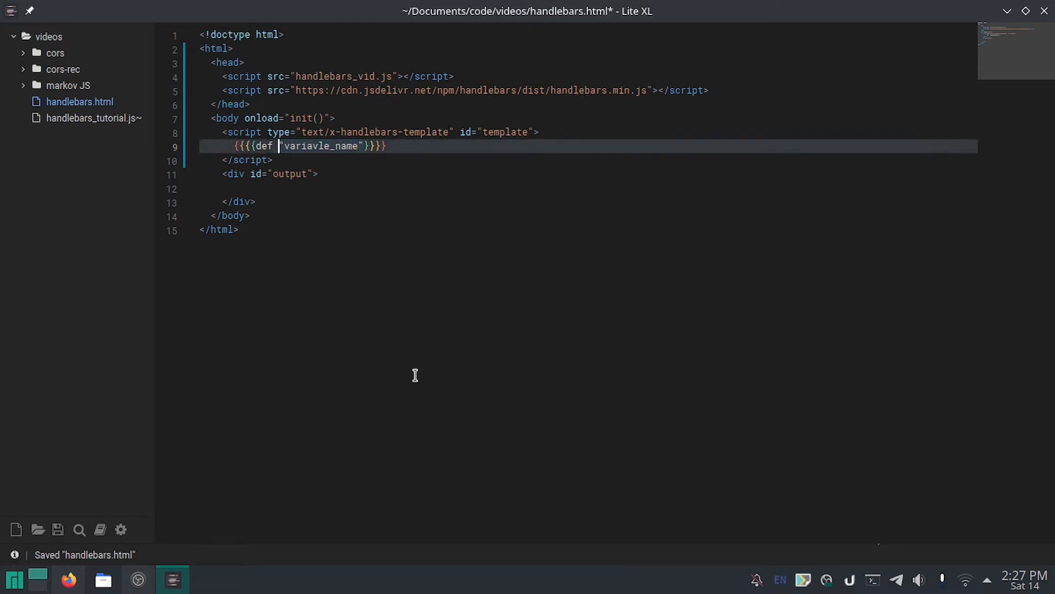
text(name=)
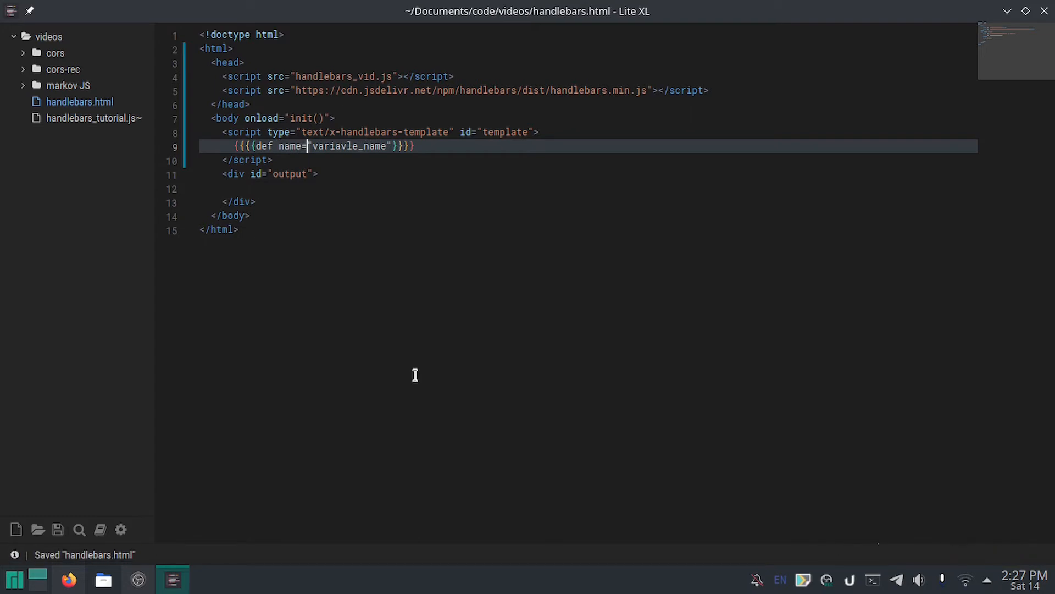
double_click(348, 146)
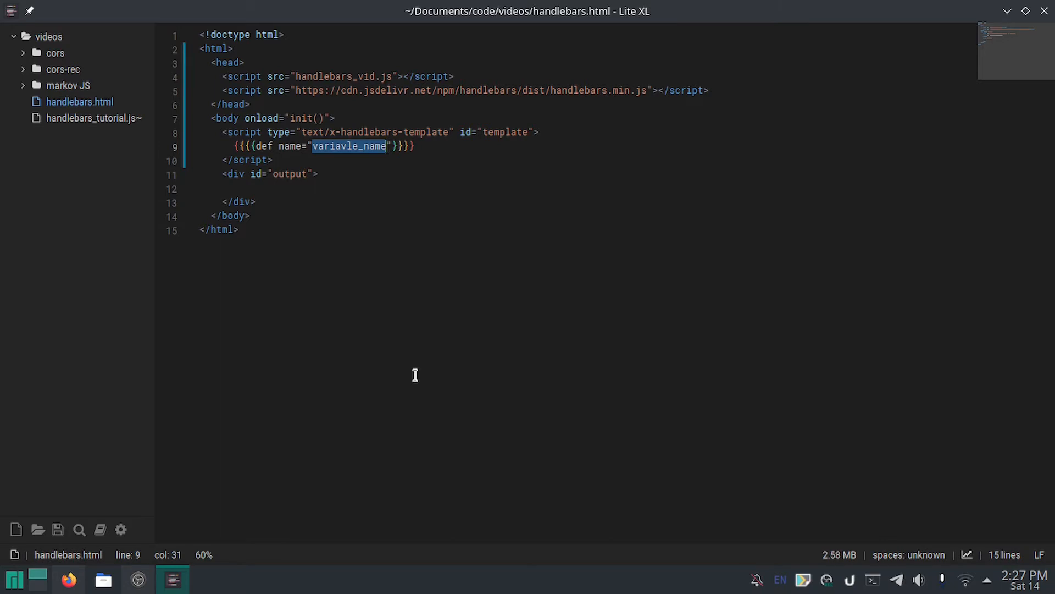
text(meaningless)
text({{{{)
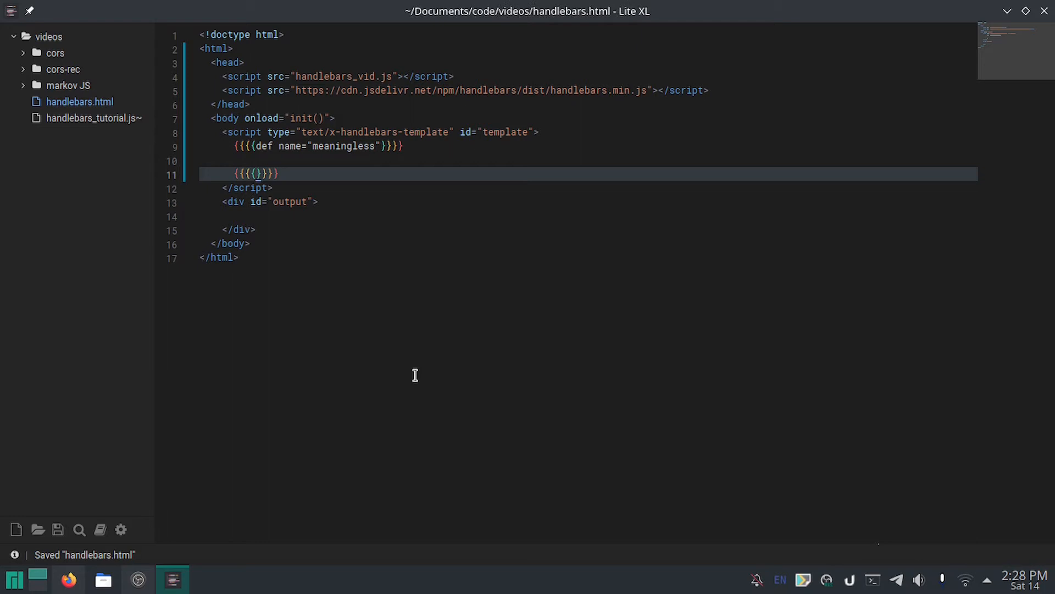
Step: Type /def in the lower braces to close the block and save
text(/)
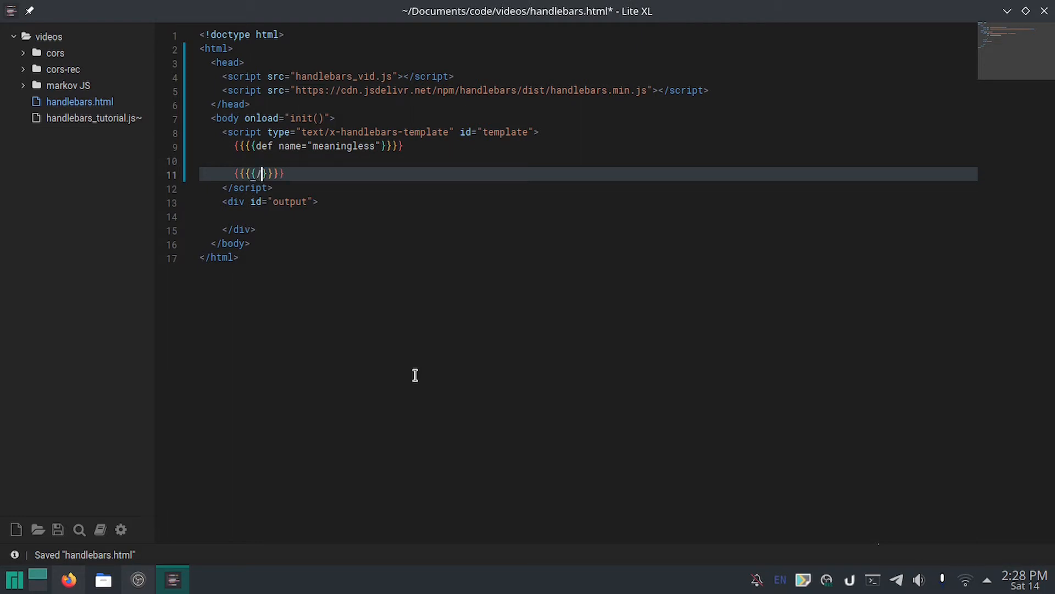
text(def)
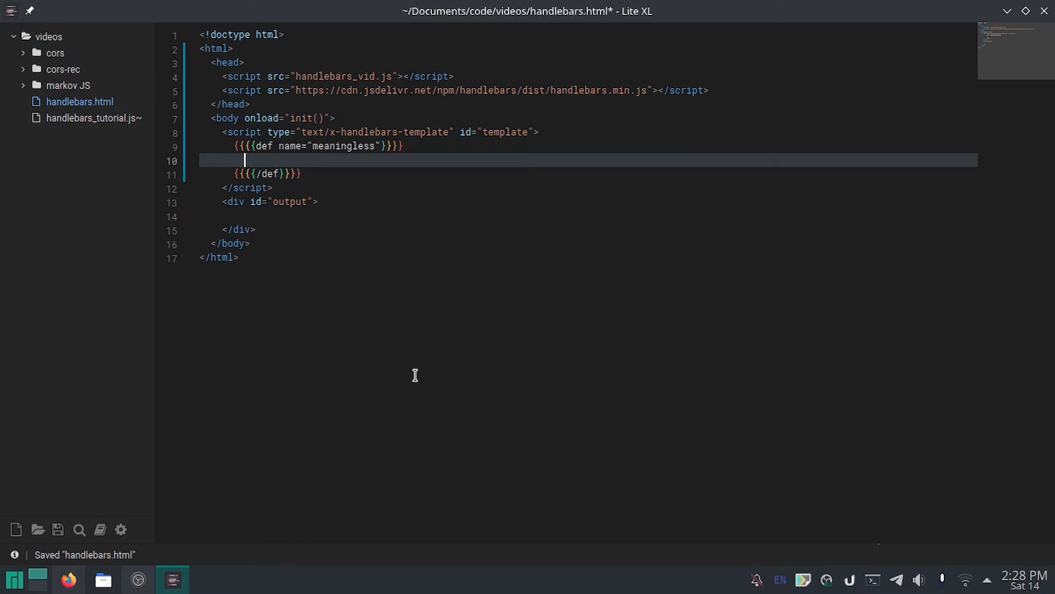
key(ctrl+s)
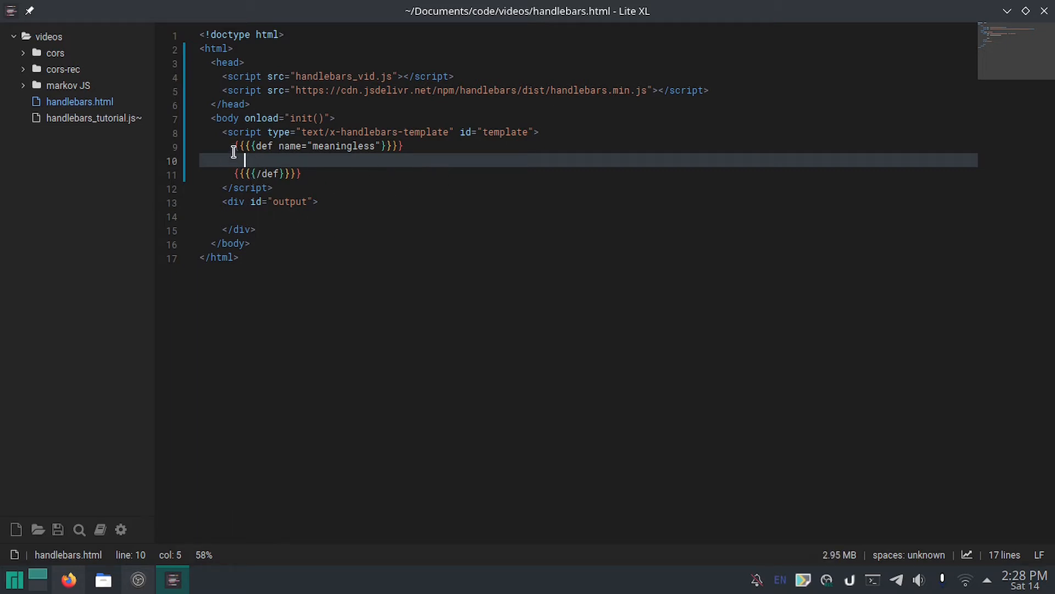
Step: Highlight the meaningless def block, then type 'stuff' on its empty line and save
drag(234, 146, 403, 146)
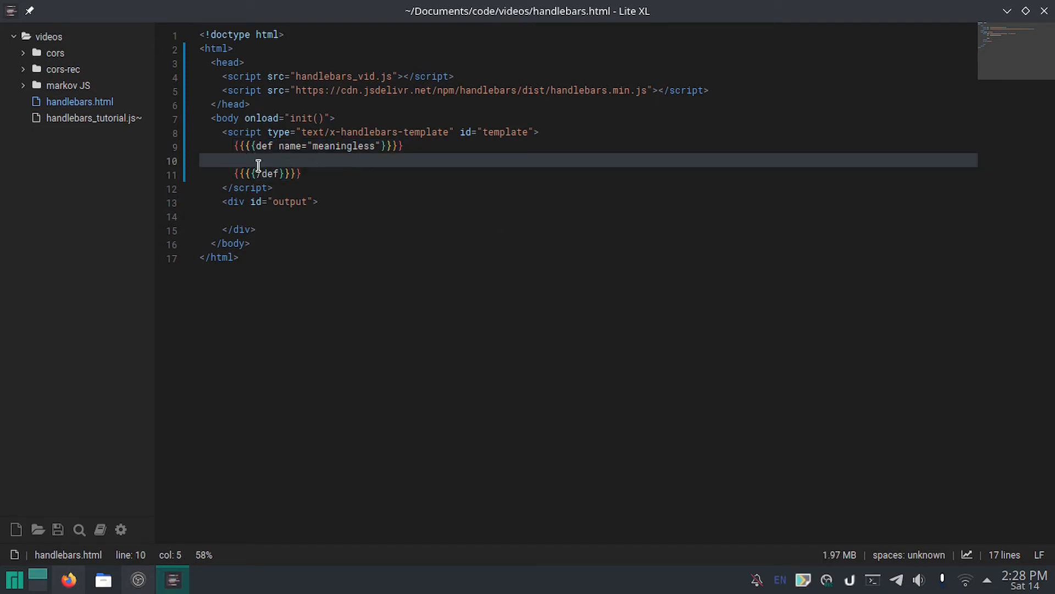
drag(257, 146, 301, 173)
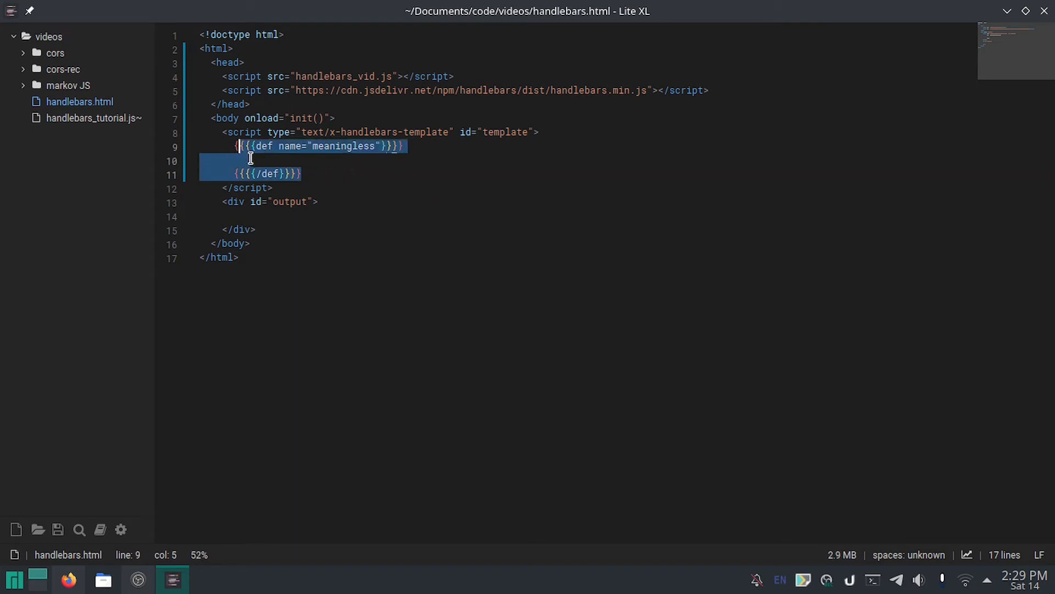
click(246, 160)
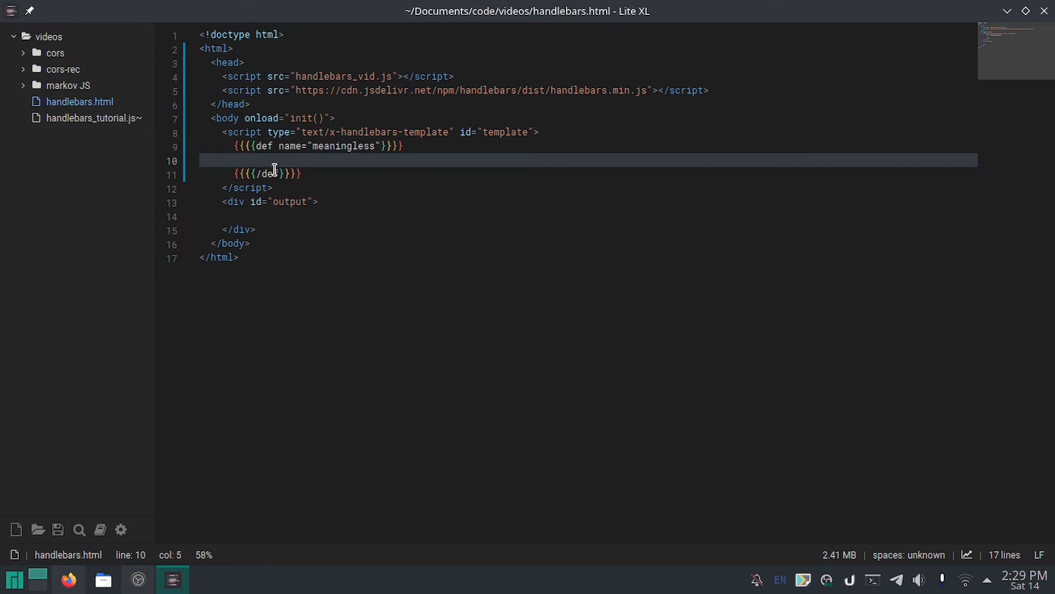
click(246, 160)
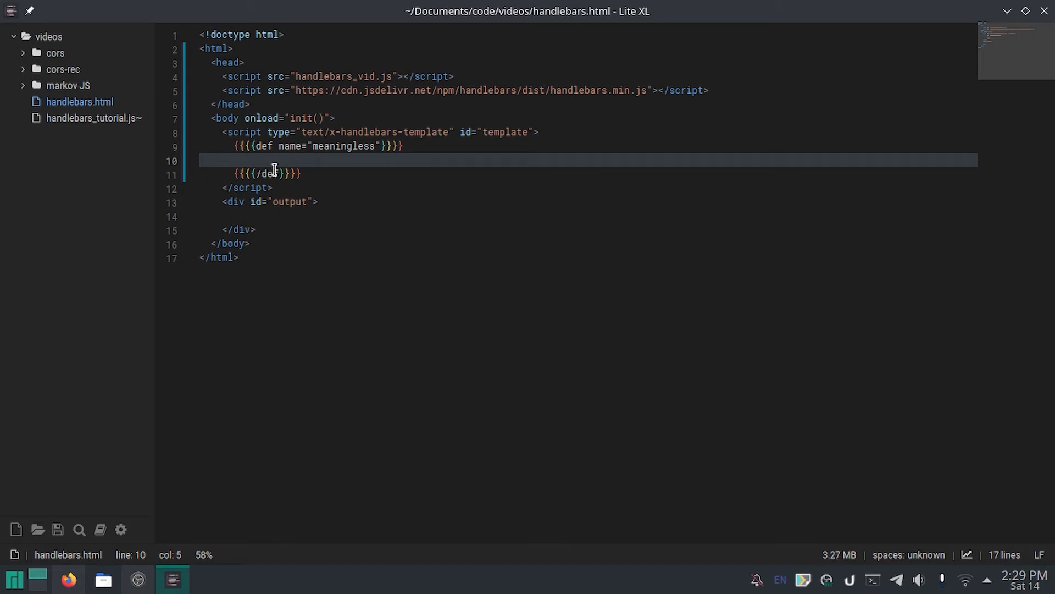
text(st)
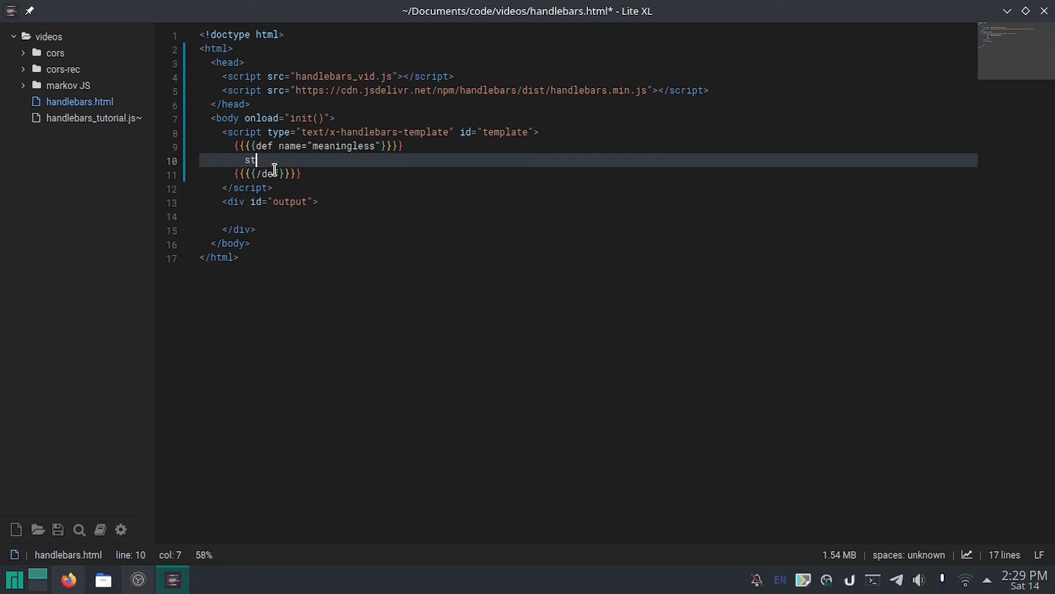
text(ff)
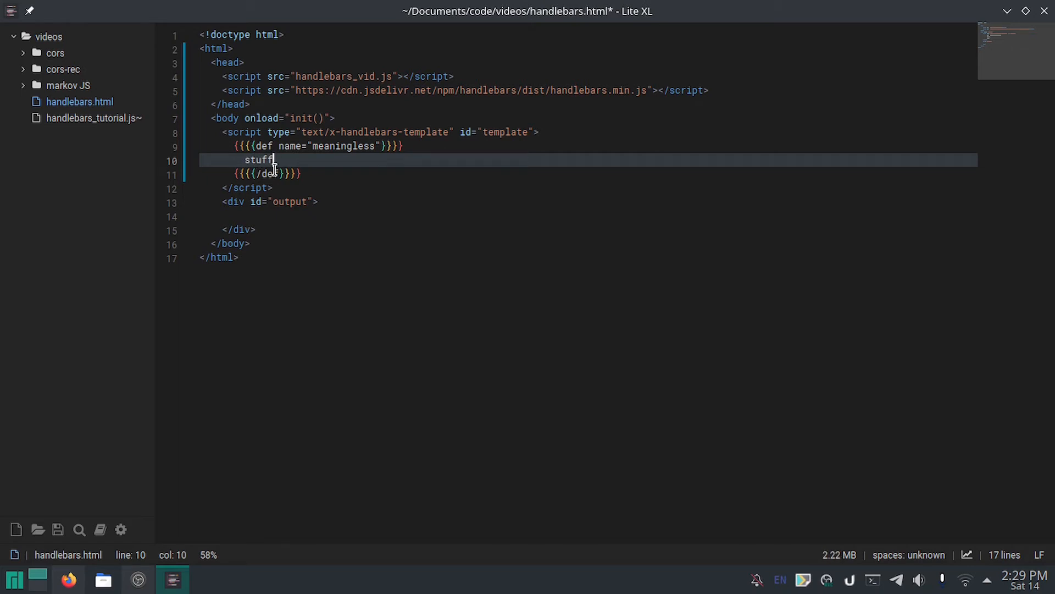
key(ctrl+s)
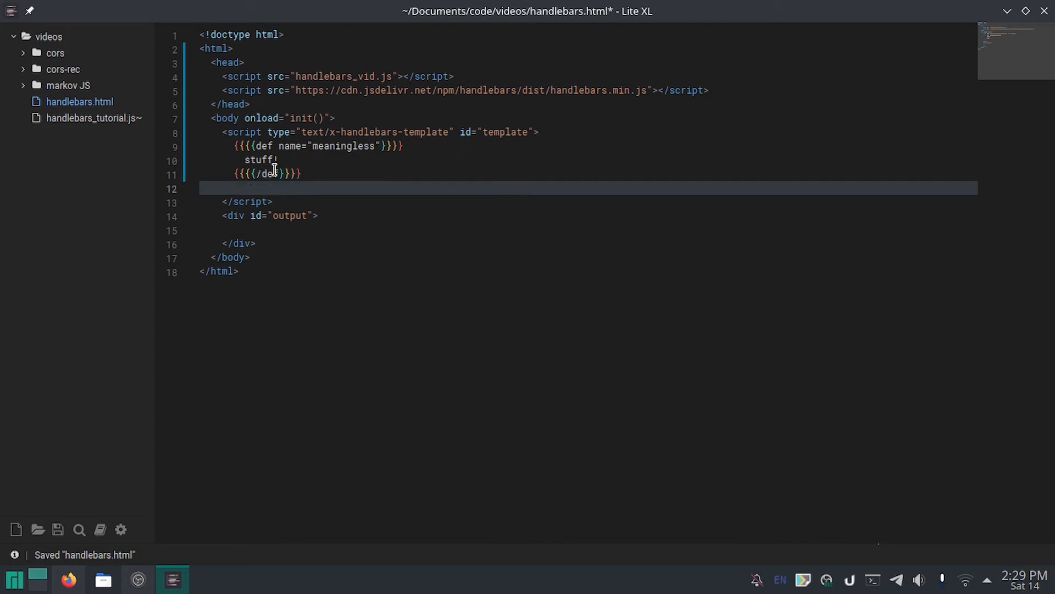
Step: Type the template line 'things and {{> meaningless}}'
text(things)
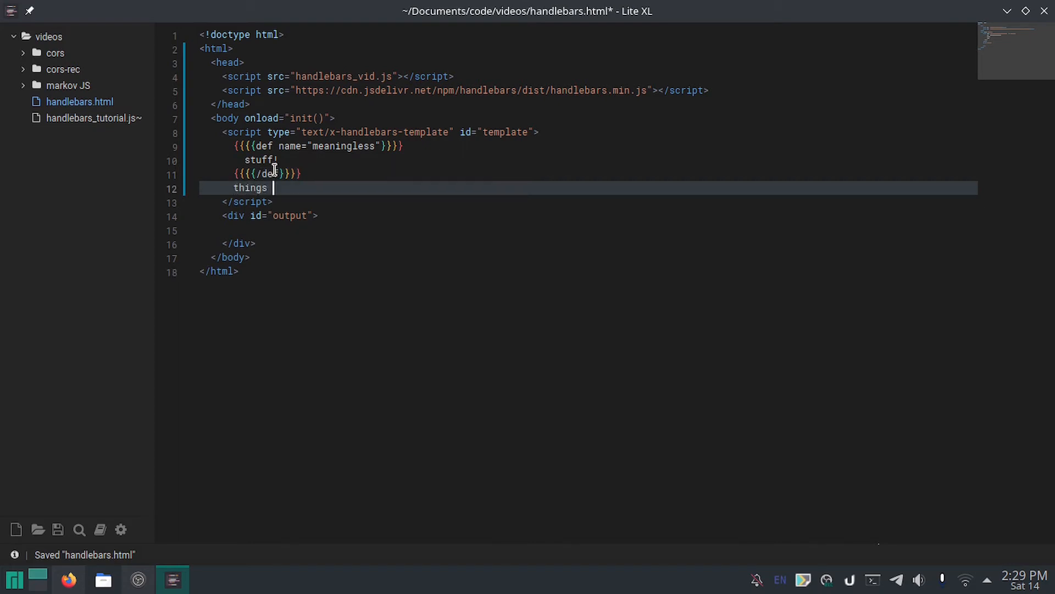
text(and)
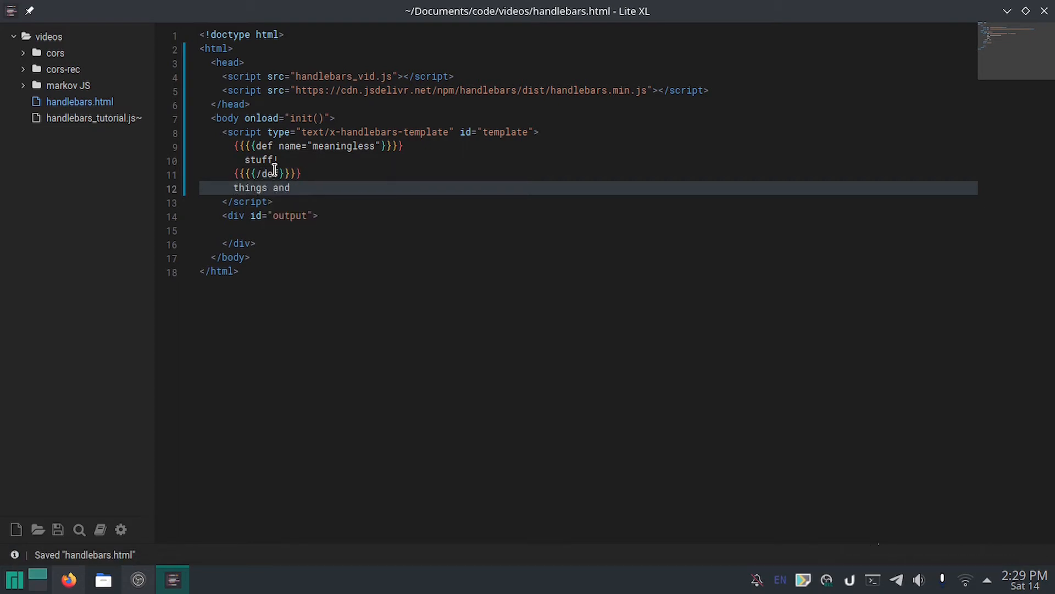
text({{}})
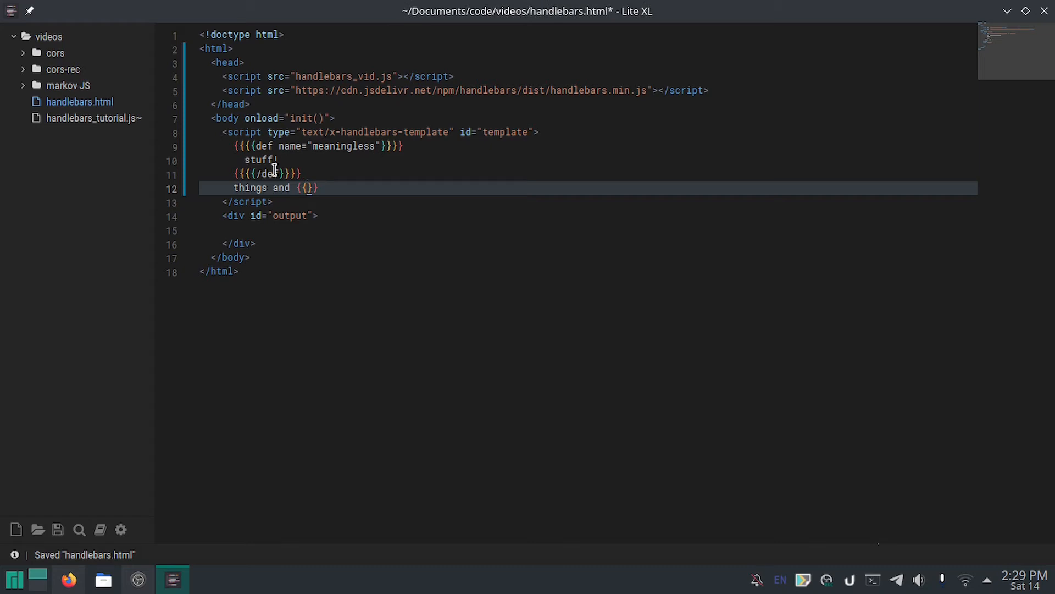
text(>)
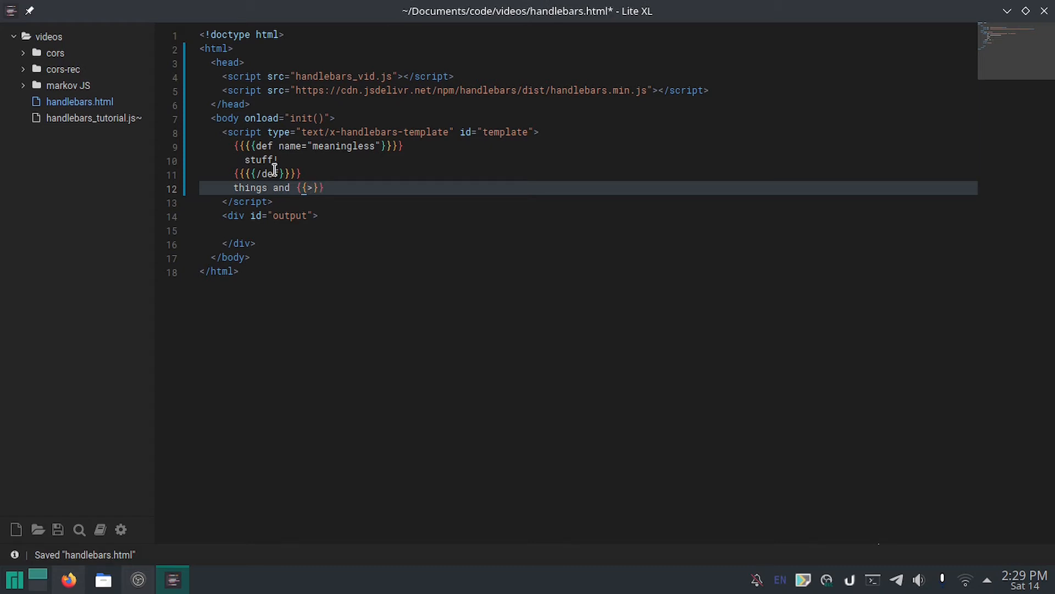
text(sjiasjia)
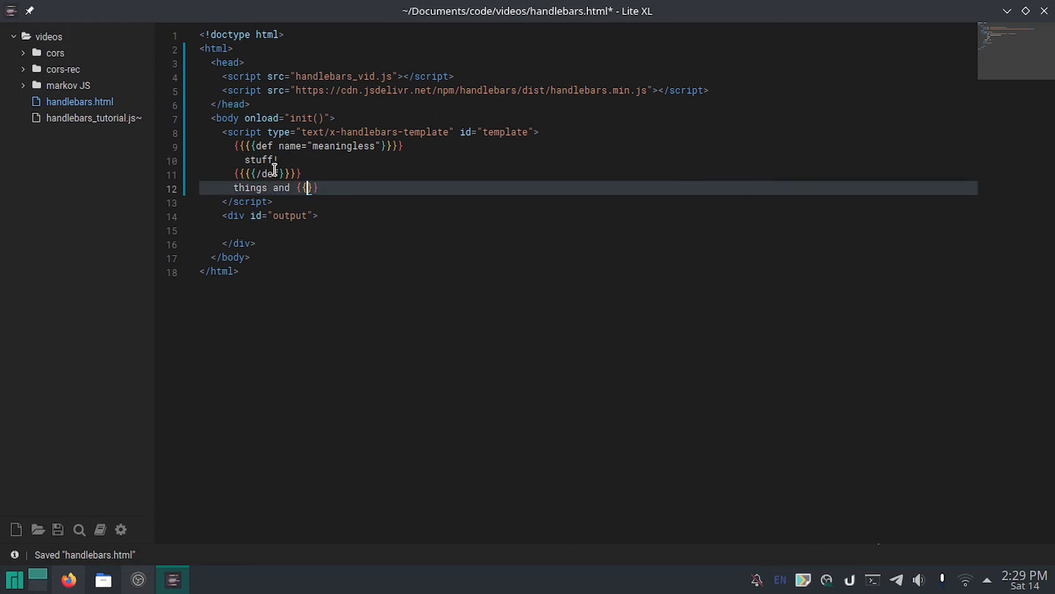
text(>)
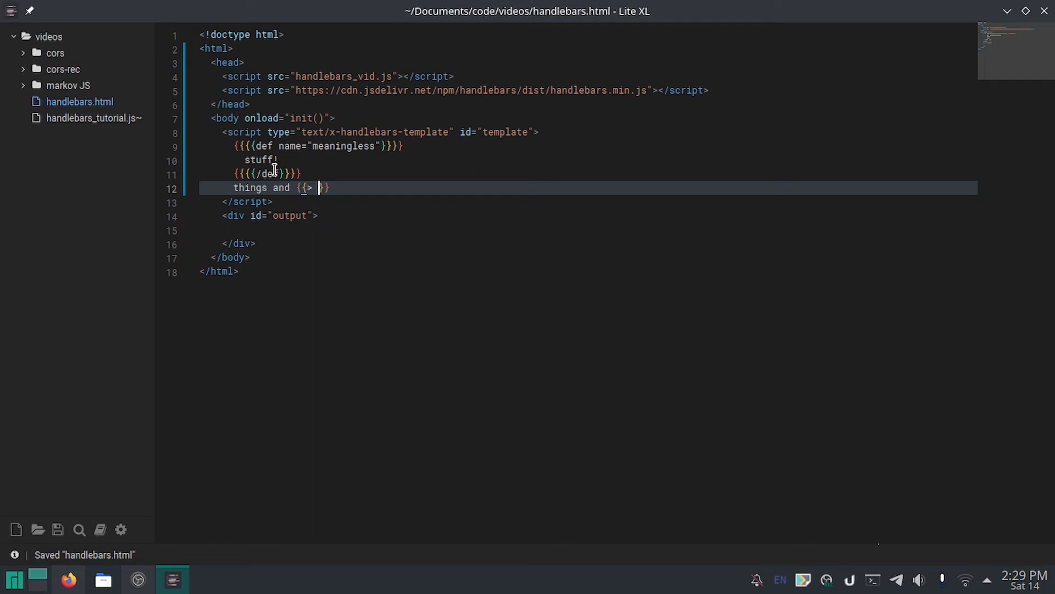
text(meaningless)
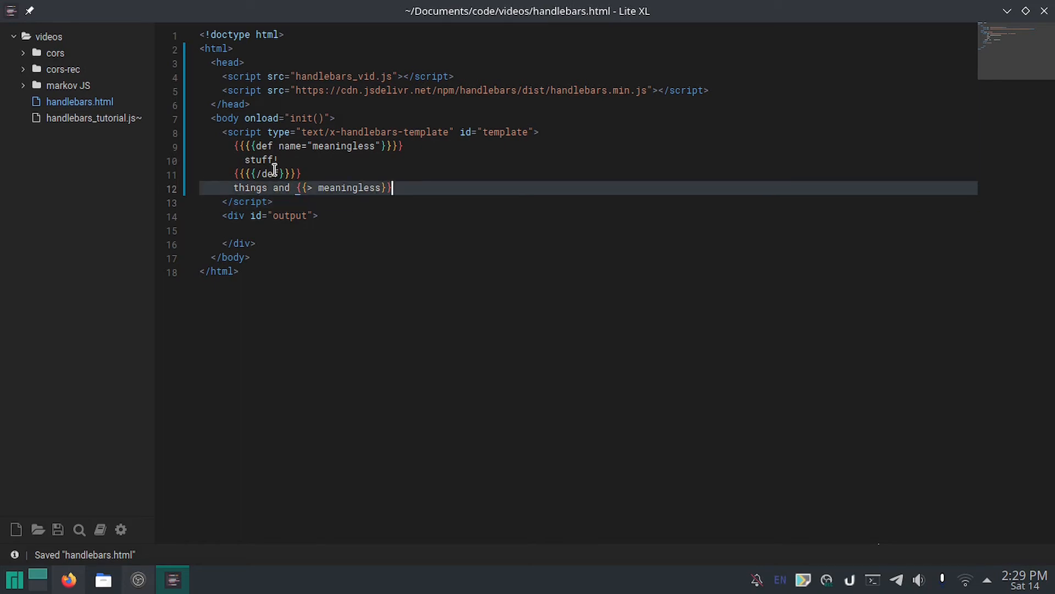
key(up)
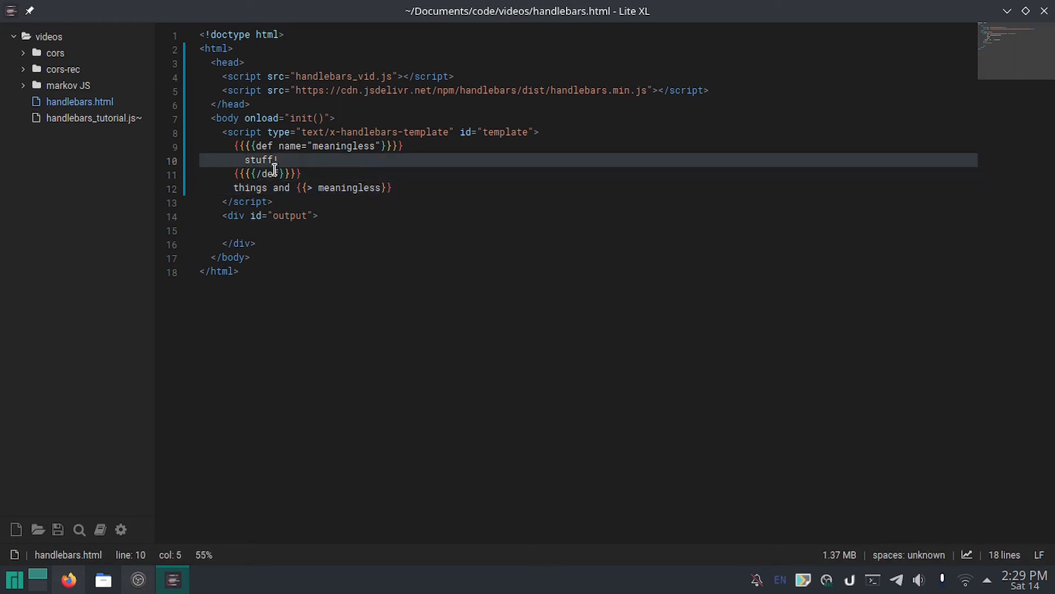
Step: Append {{thing}} to line 12, save, and open a blank document
click(392, 188)
text( and)
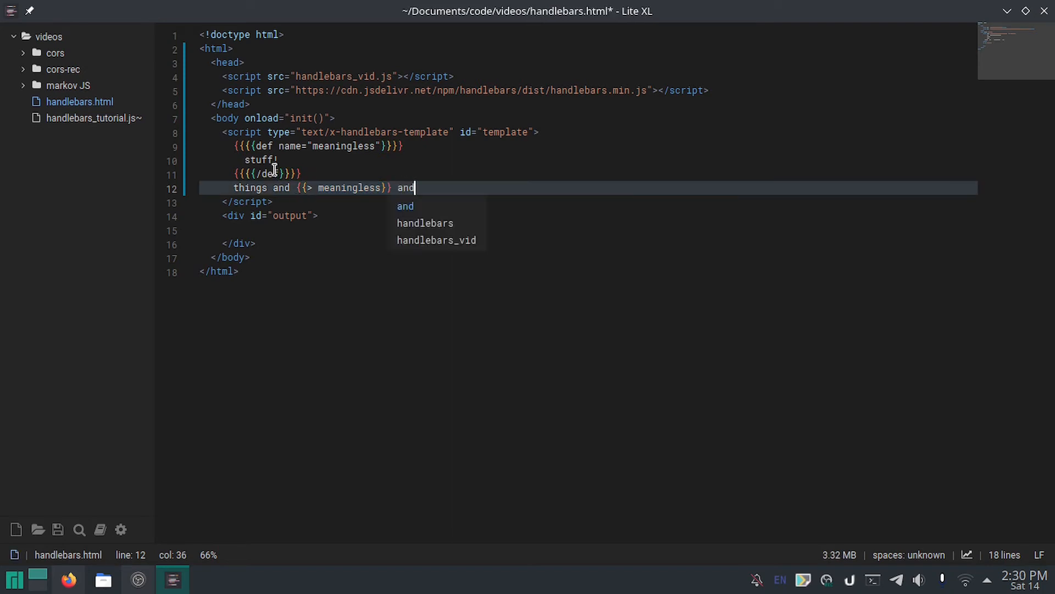
text({{thing)
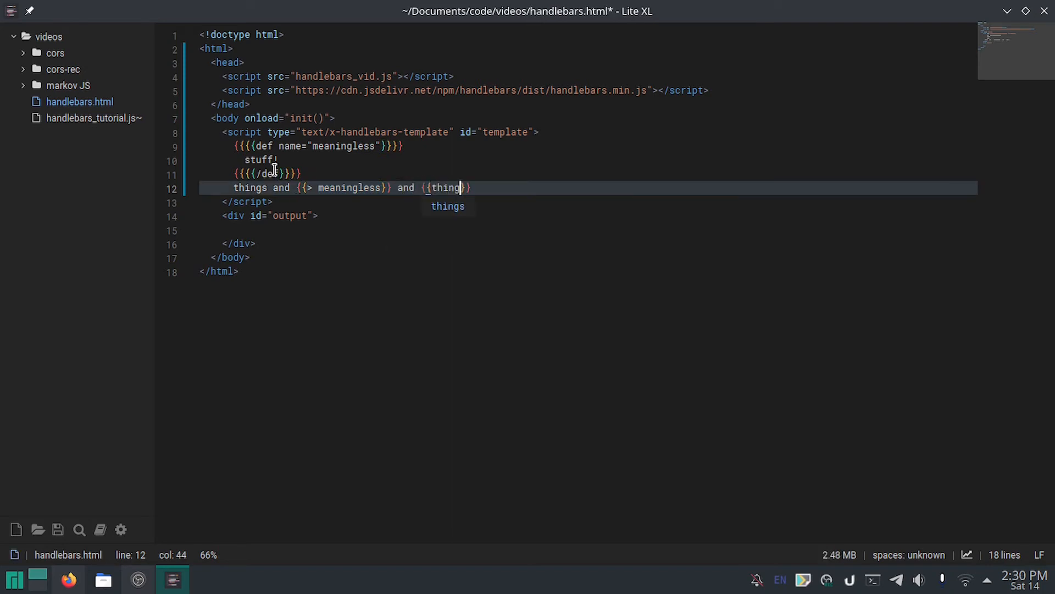
key(ctrl+s)
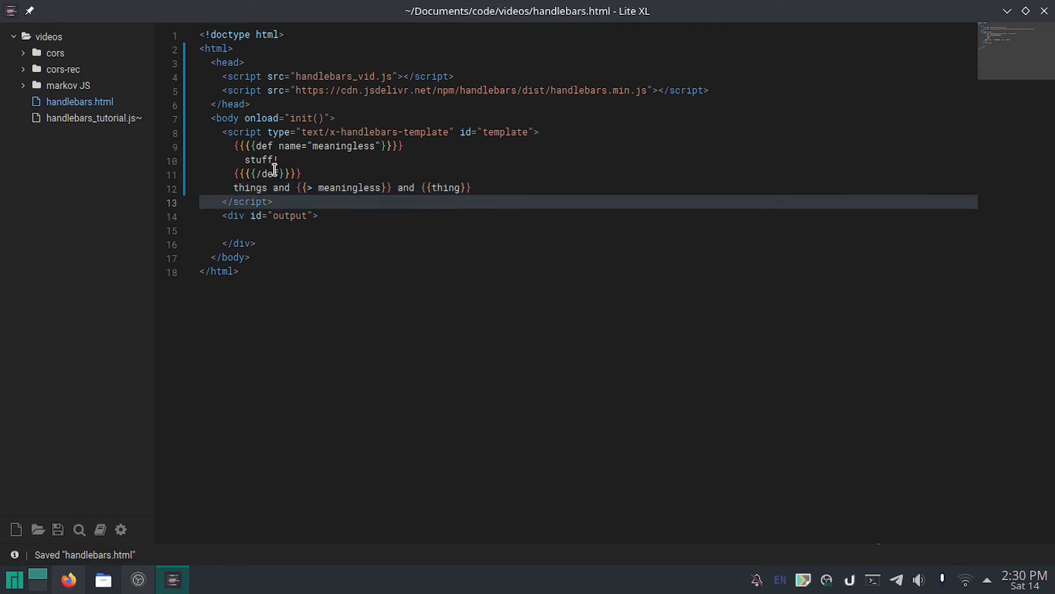
key(ctrl+n)
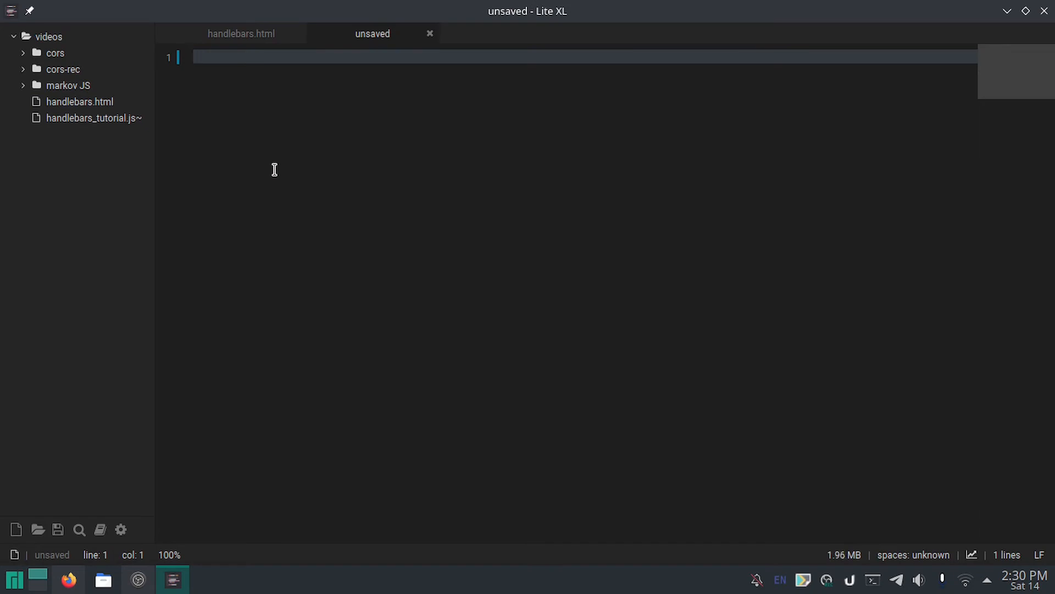
Step: Type 'function setup_helper() {' and save it as handlebars_vid.js
text(function)
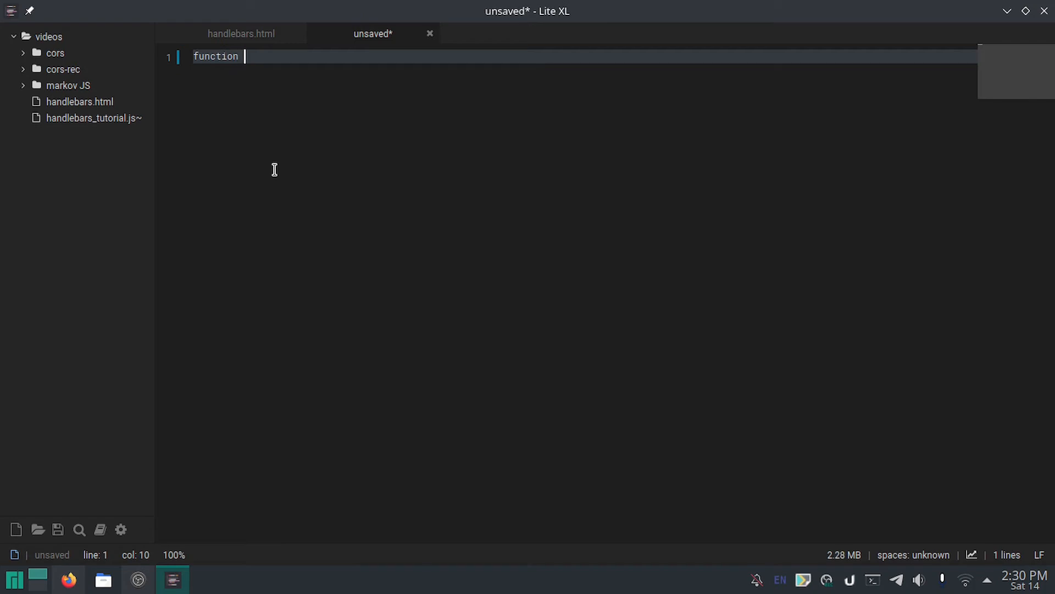
text(set1)
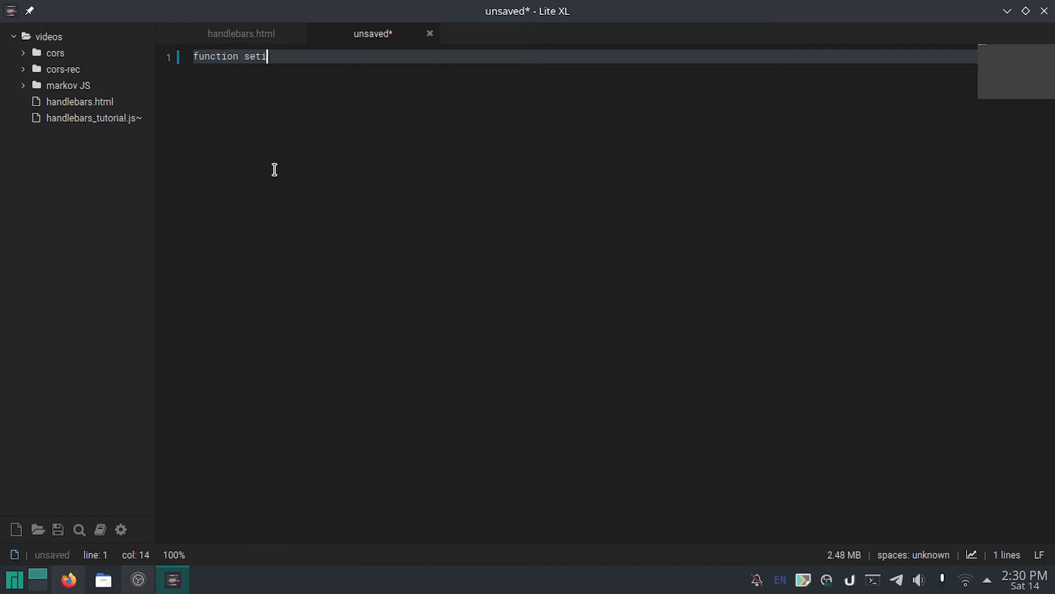
text(up_helper() {)
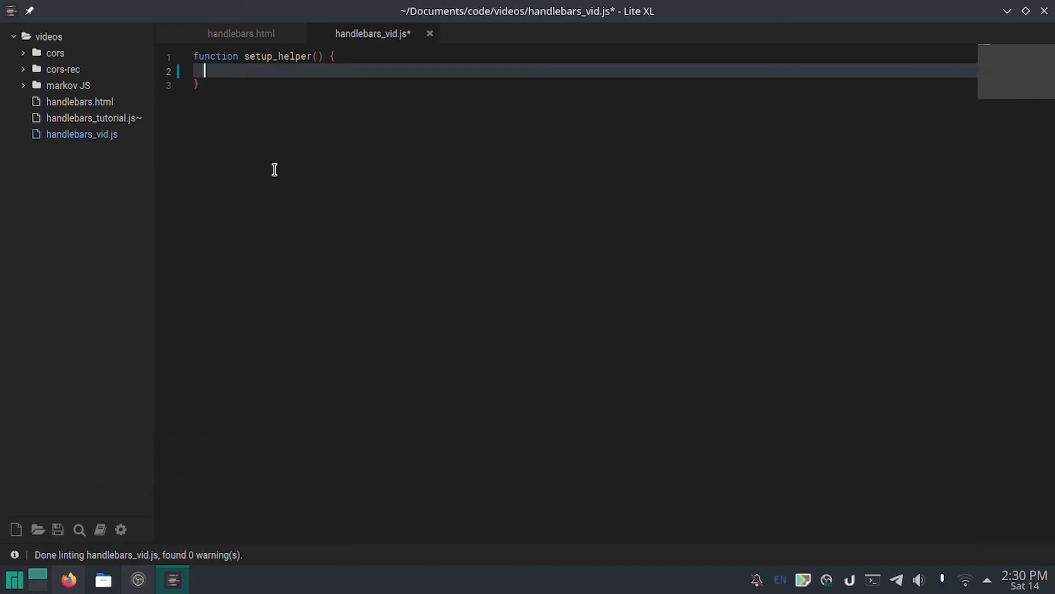
key(ctrl+s)
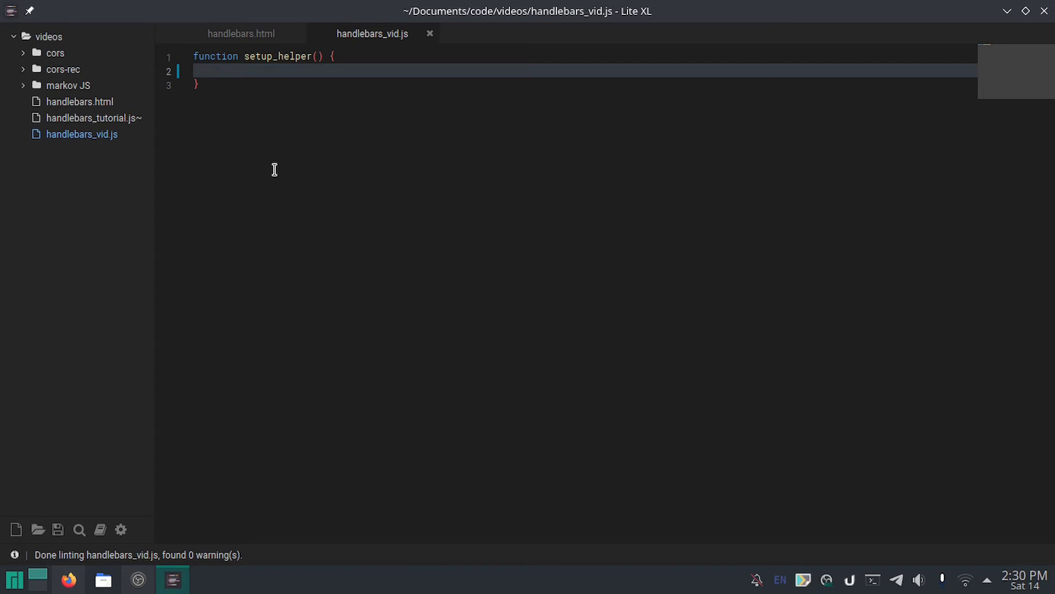
Step: Begin a Handlebars.registerHelper(' call inside setup_helper, saving along the way
text(handlebars)
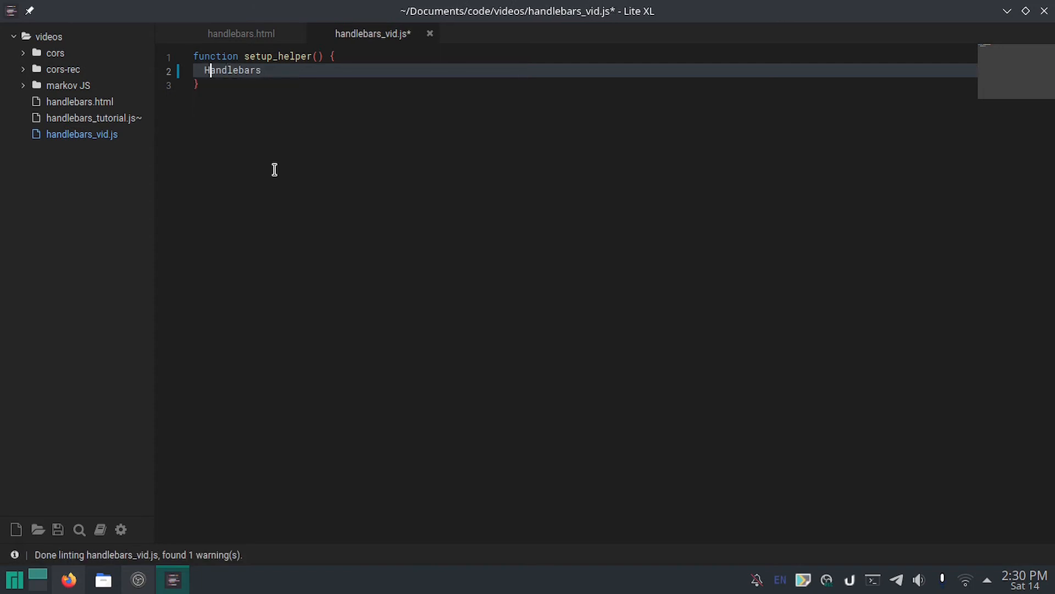
key(ctrl+s)
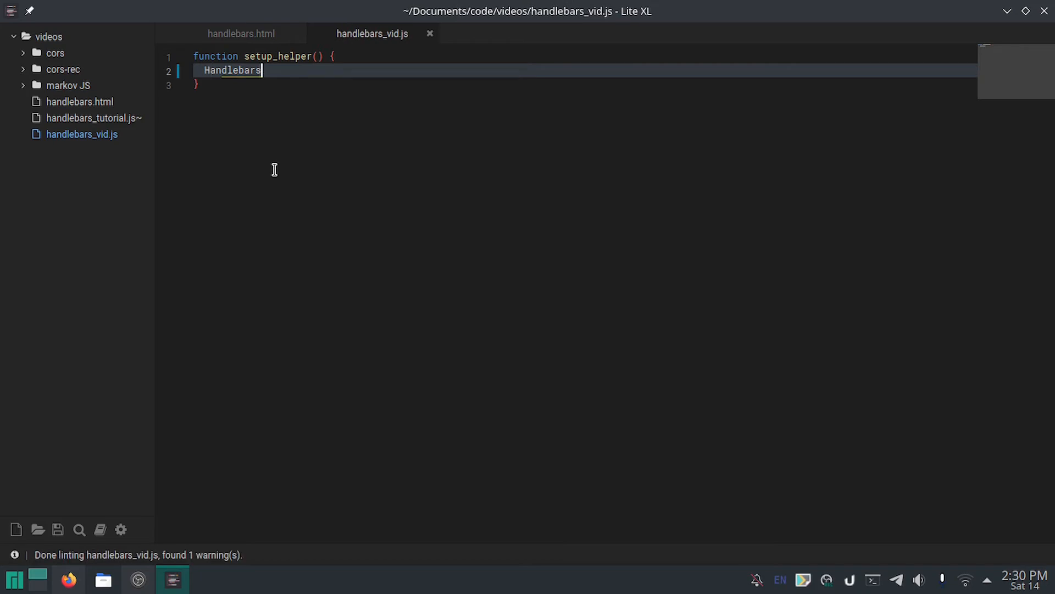
text(.registe)
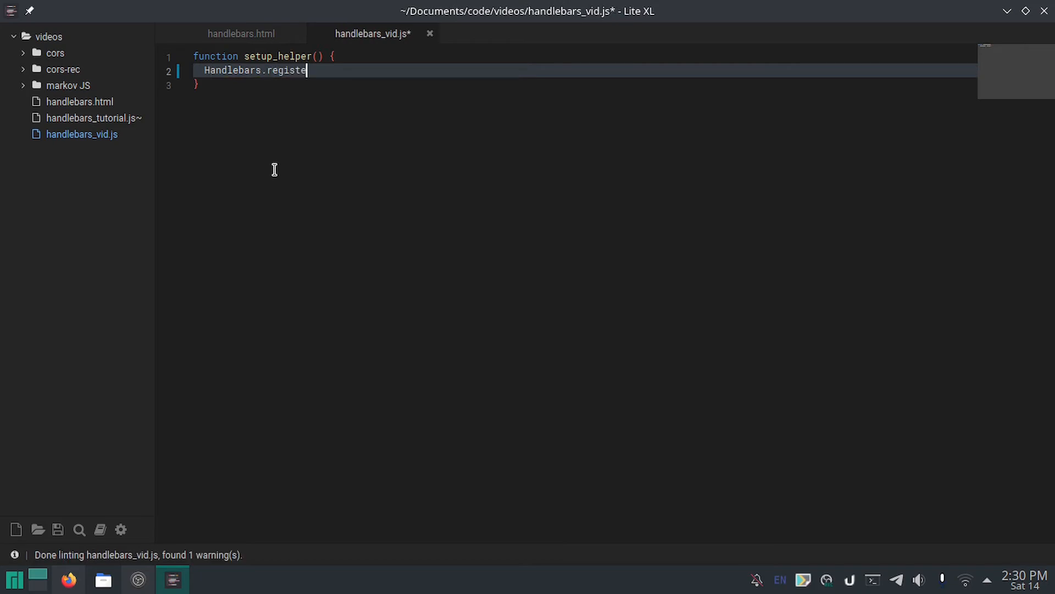
text(rHelper)
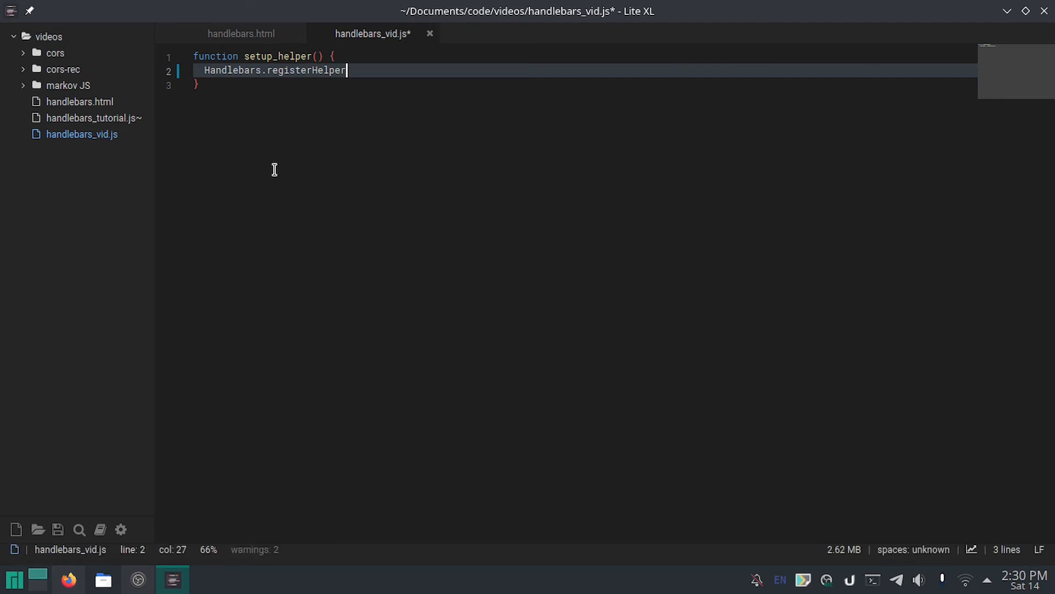
text((")
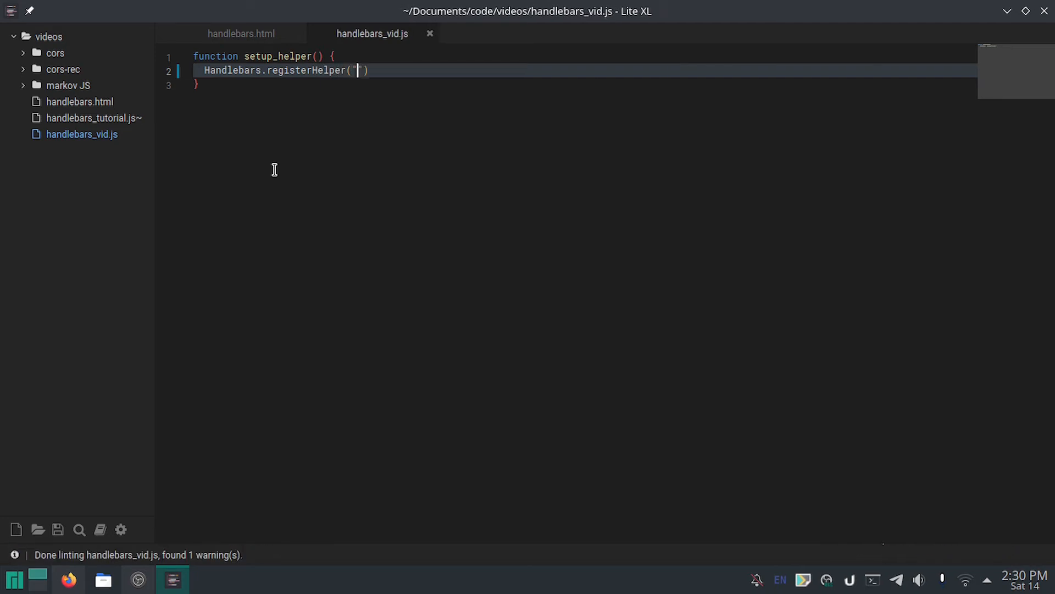
Step: Check the helper name in handlebars.html, then register def with an options arrow function and save
click(240, 33)
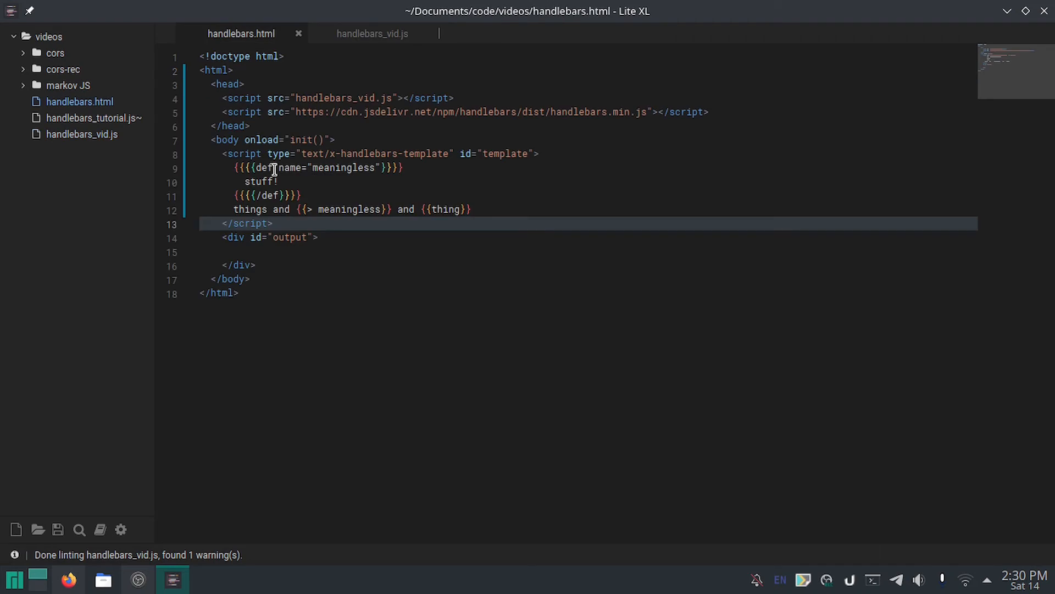
click(372, 33)
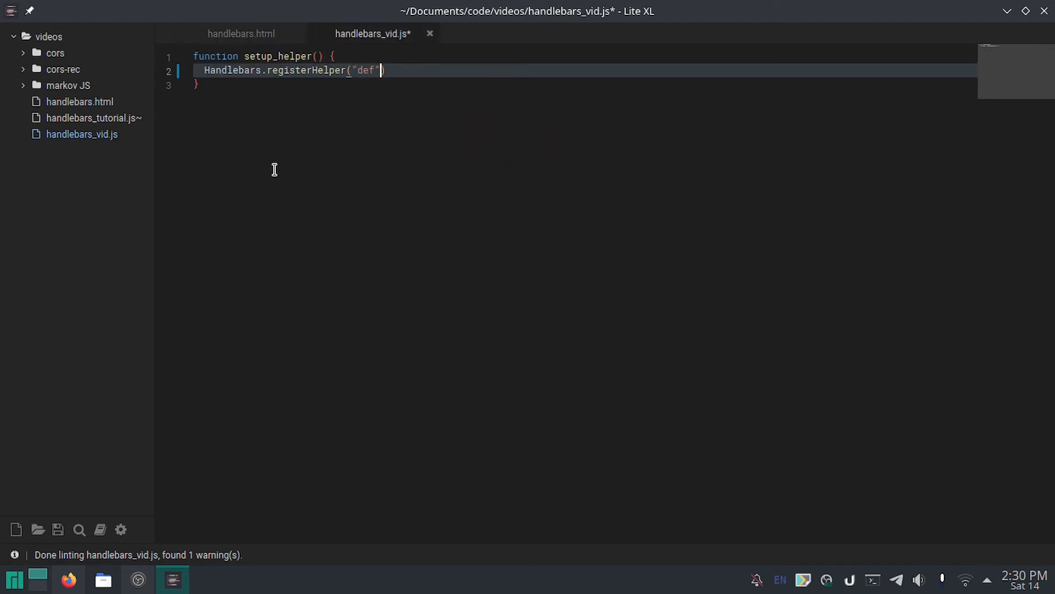
text(,)
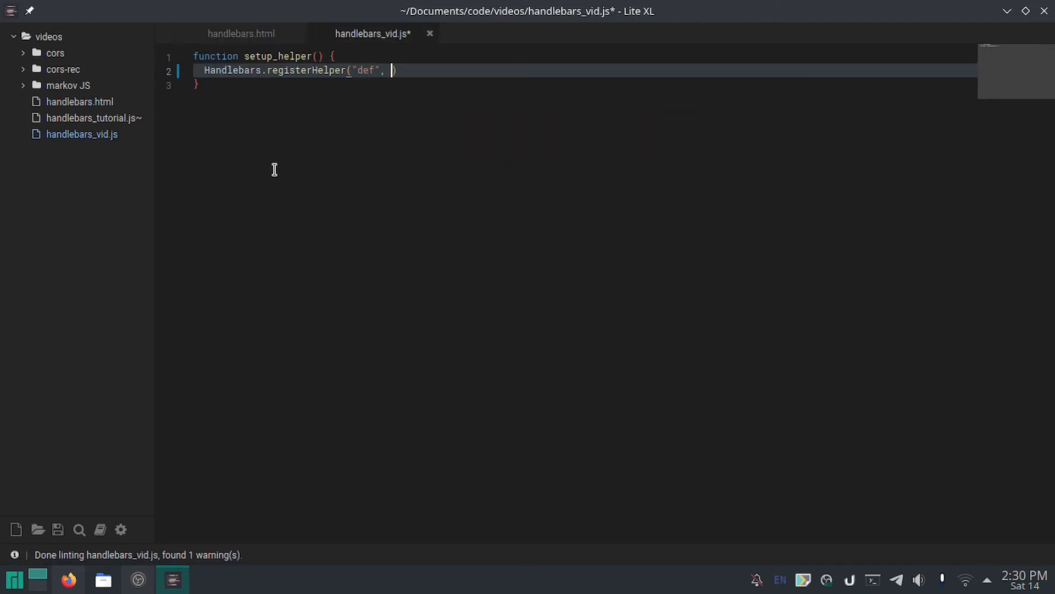
text(op)
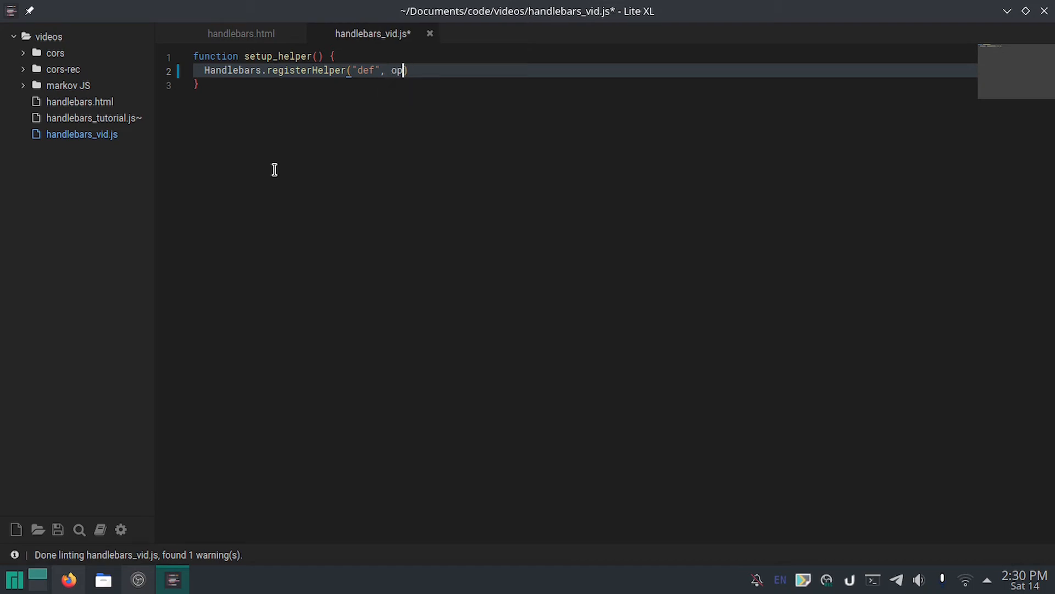
text(t)
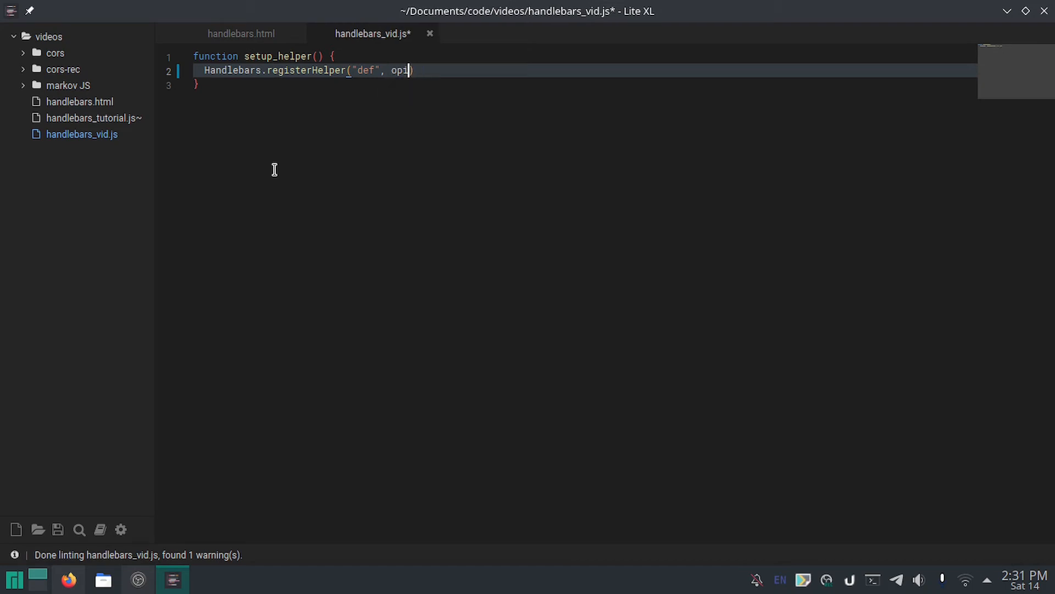
text(t)
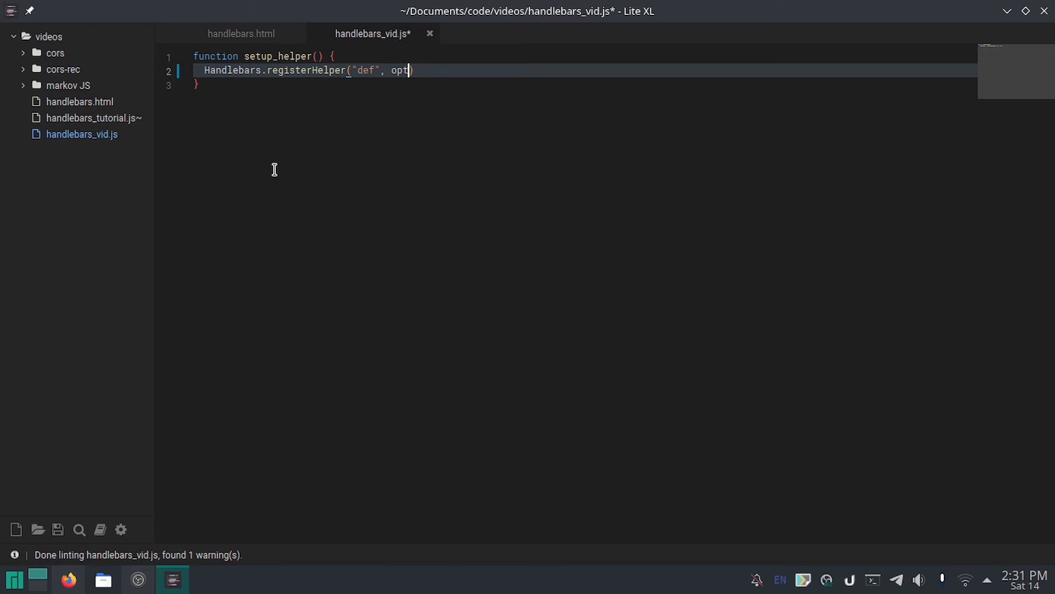
text(ions))
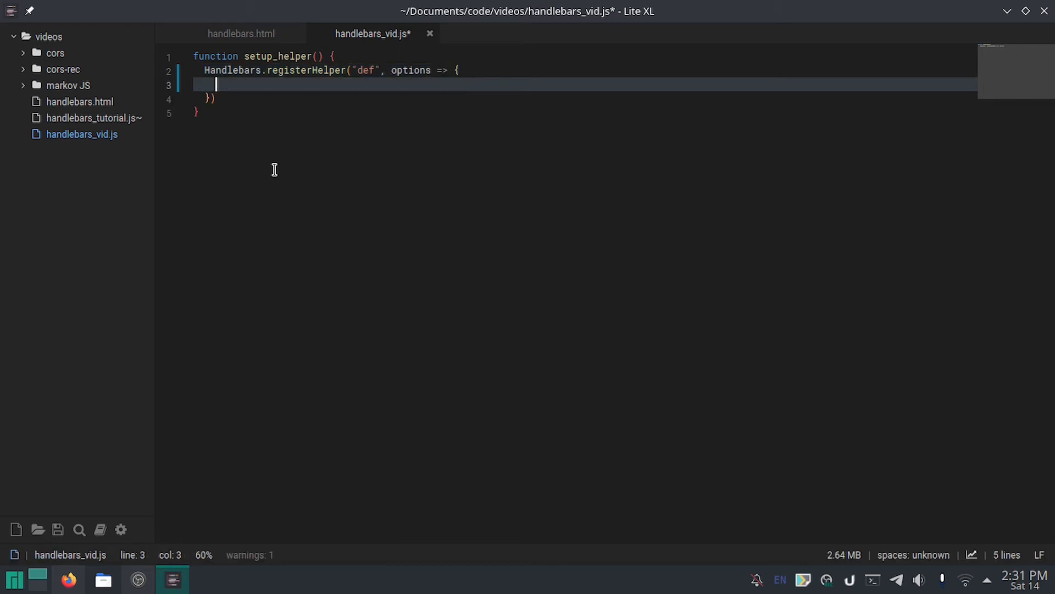
key(ctrl+s)
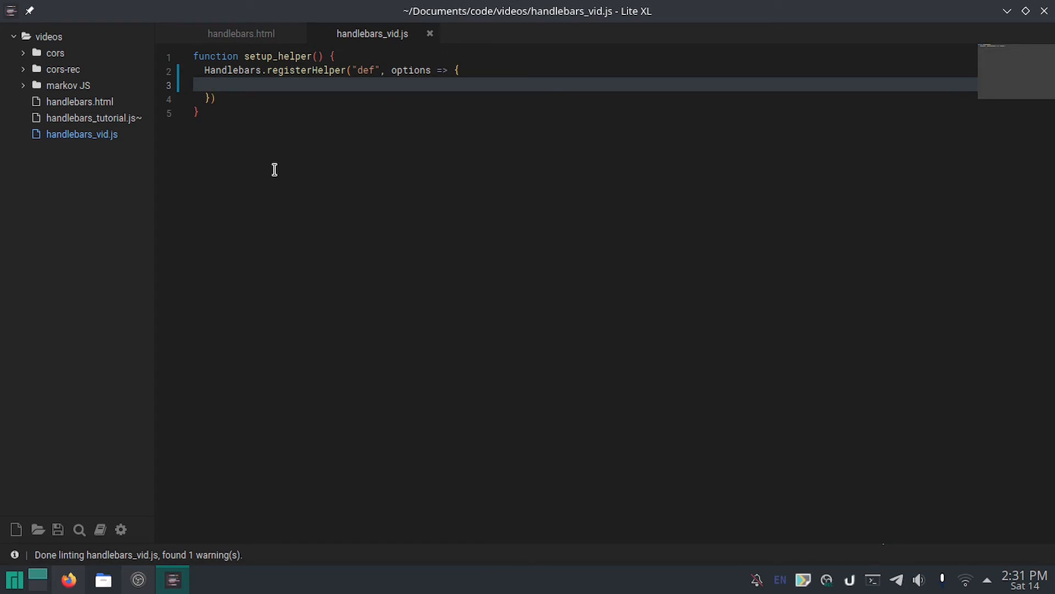
Step: Start a Handlebars.registerPartial call inside the def helper
text(Handlebars.r)
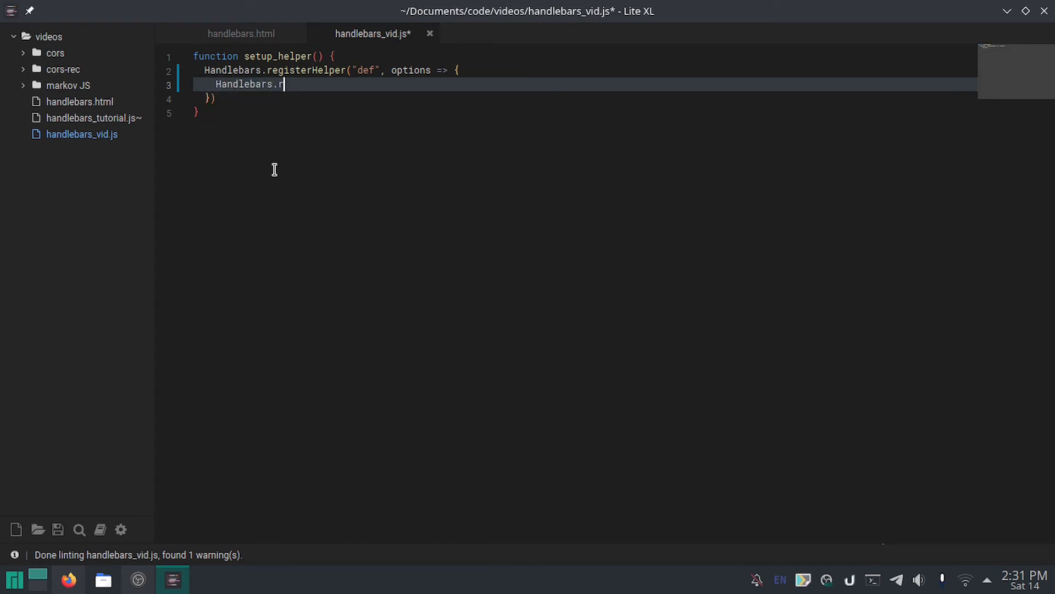
text(egisterHe)
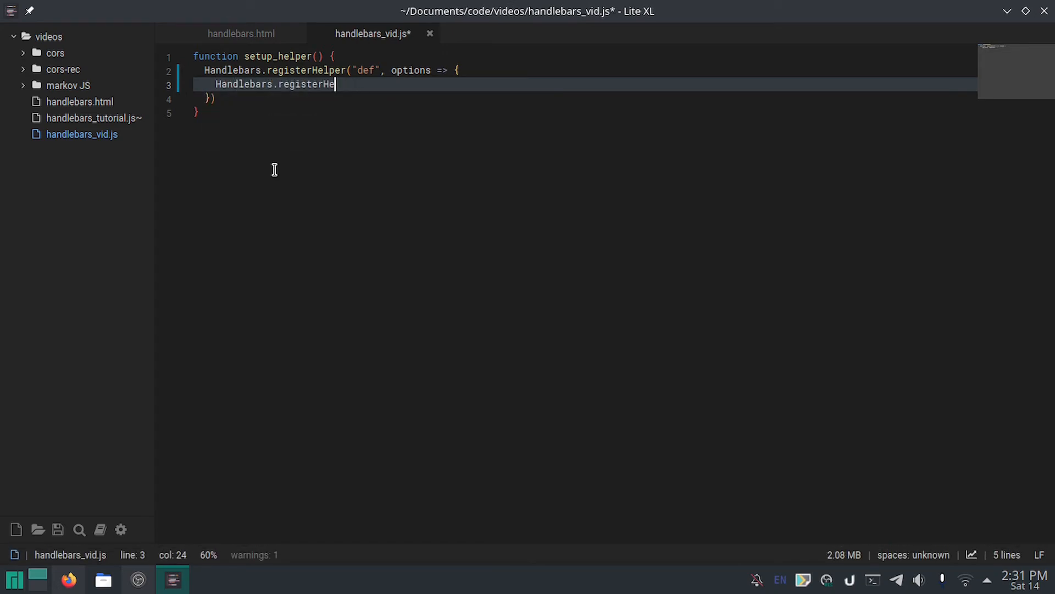
text(Partial)
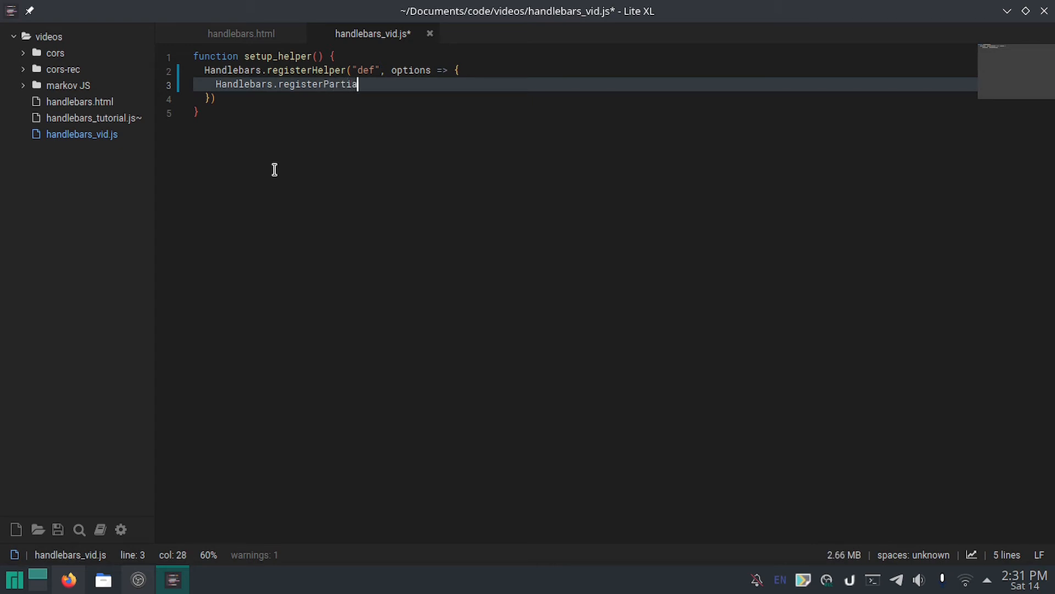
Step: Review and select the def block in handlebars.html, then return to handlebars_vid.js
click(241, 34)
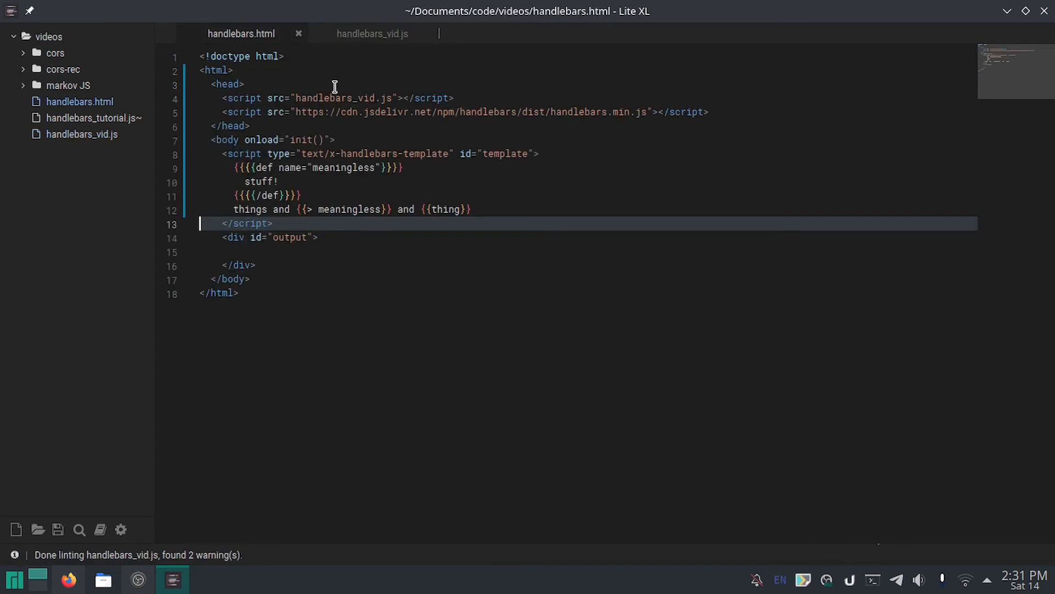
click(332, 209)
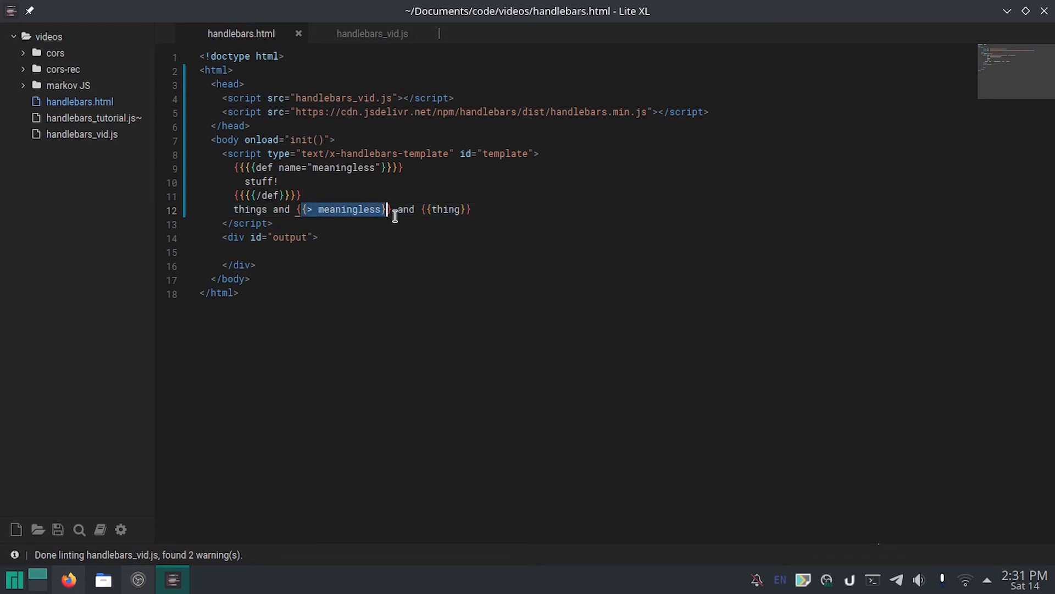
click(401, 210)
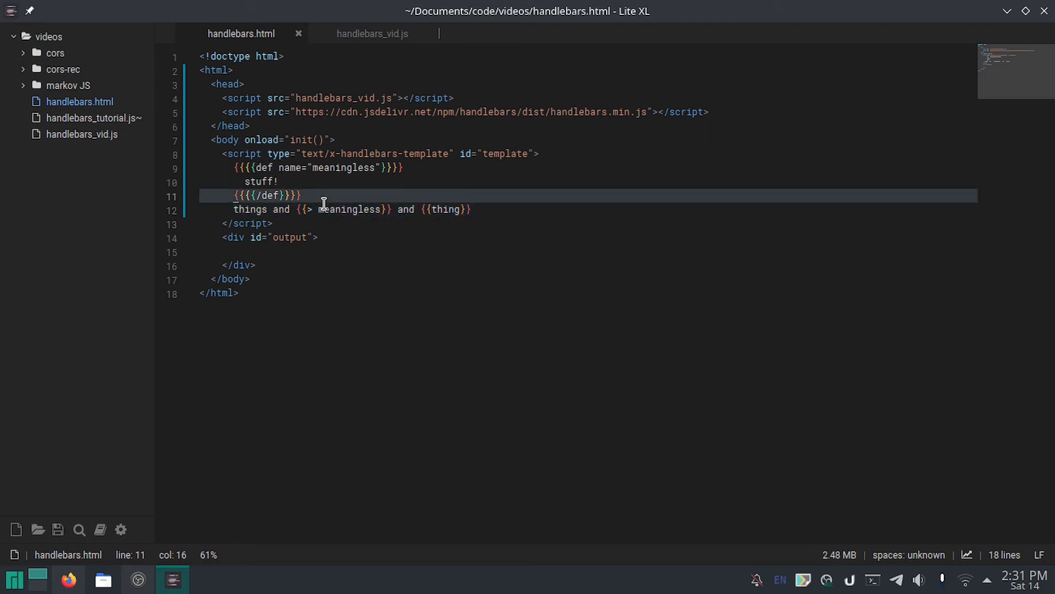
click(245, 168)
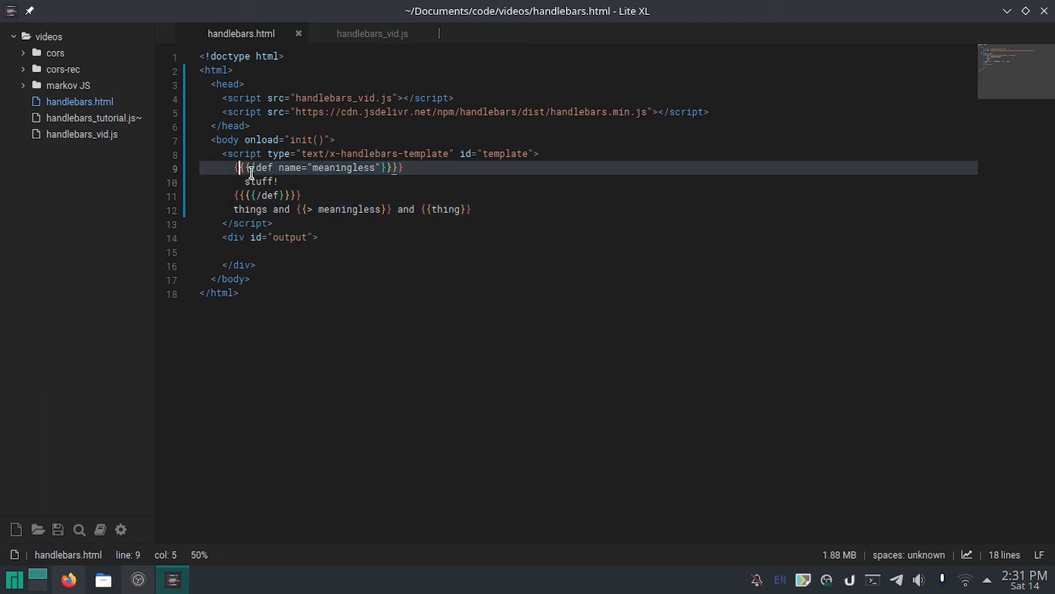
drag(237, 167, 302, 195)
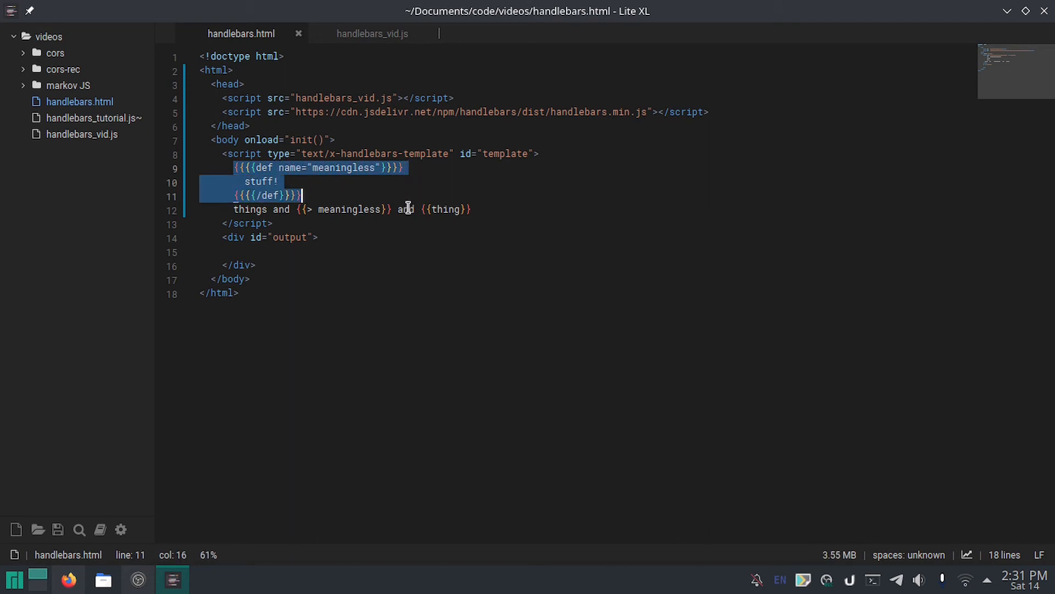
click(372, 34)
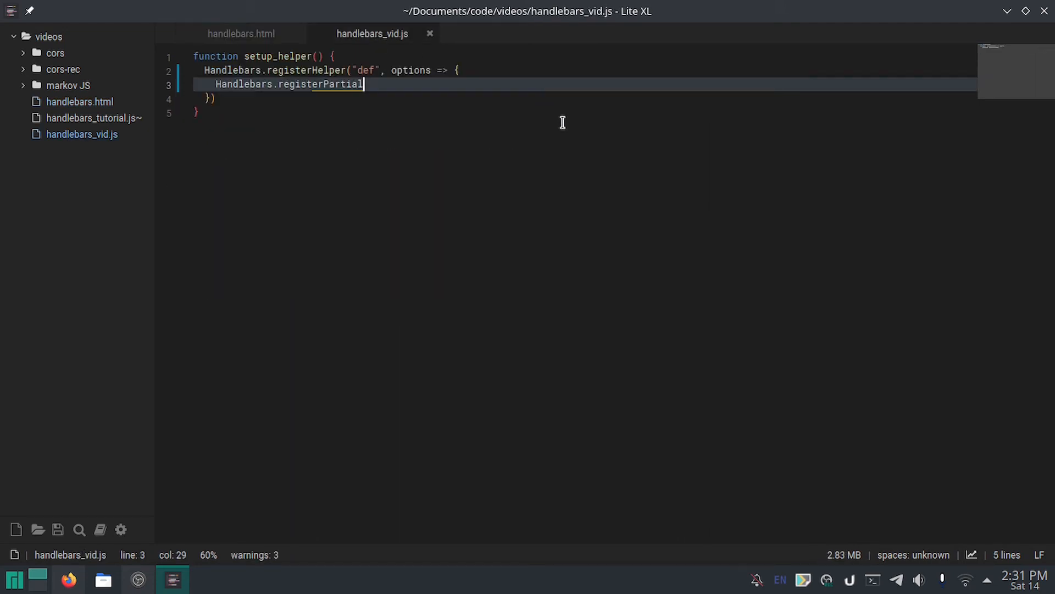
Step: Pass options.hash.name and options.fn() to registerPartial and save the script
text(()
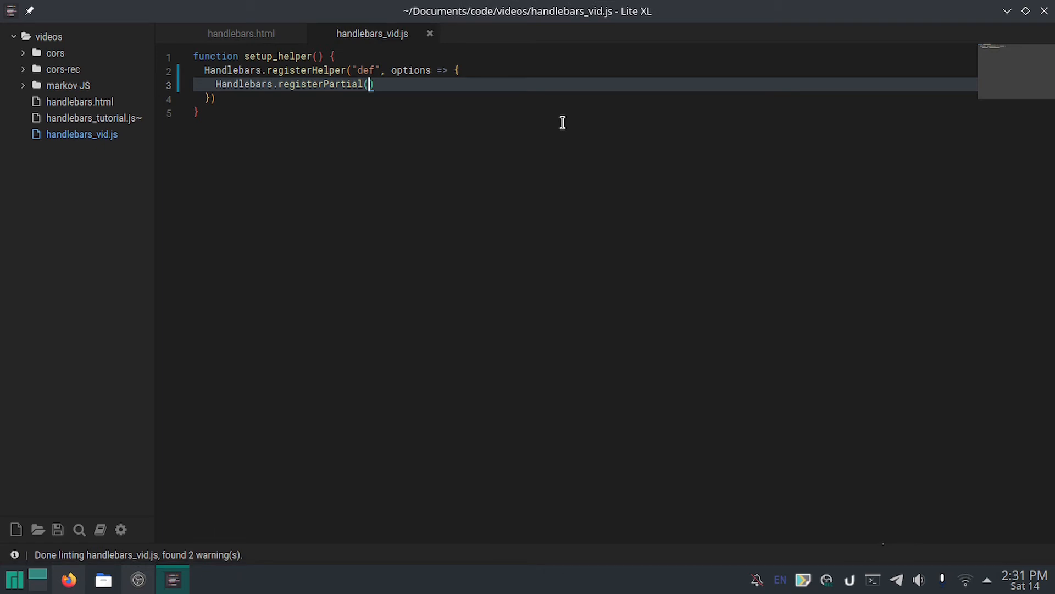
text(options.hash.)
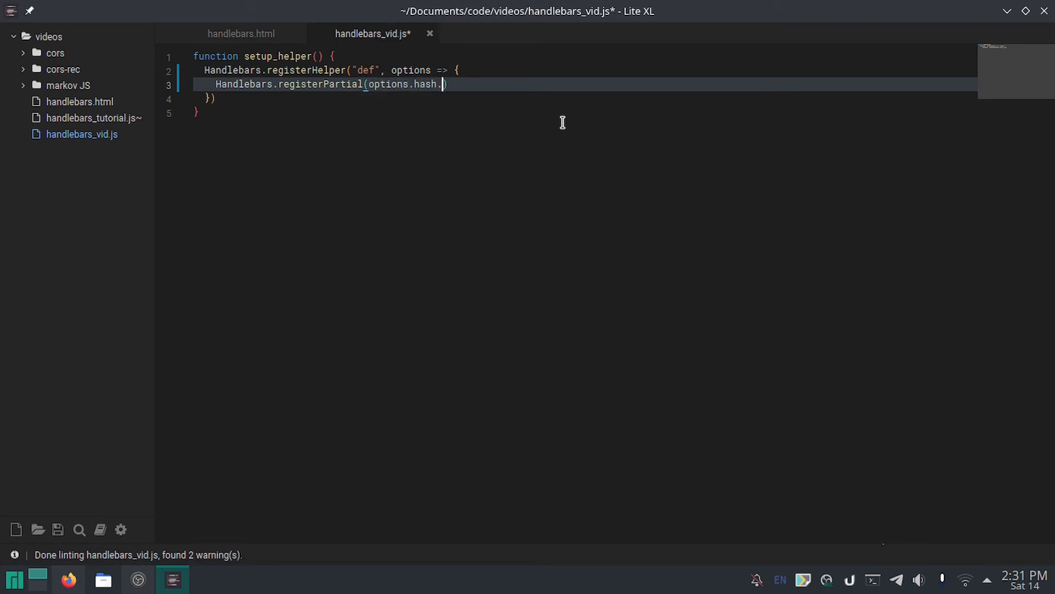
text(name)
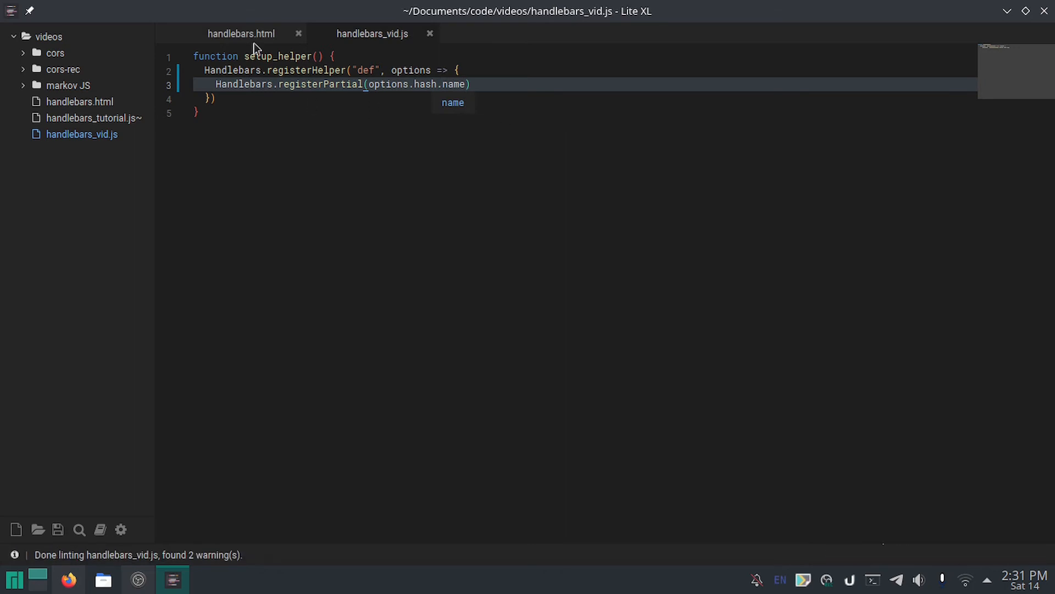
click(240, 34)
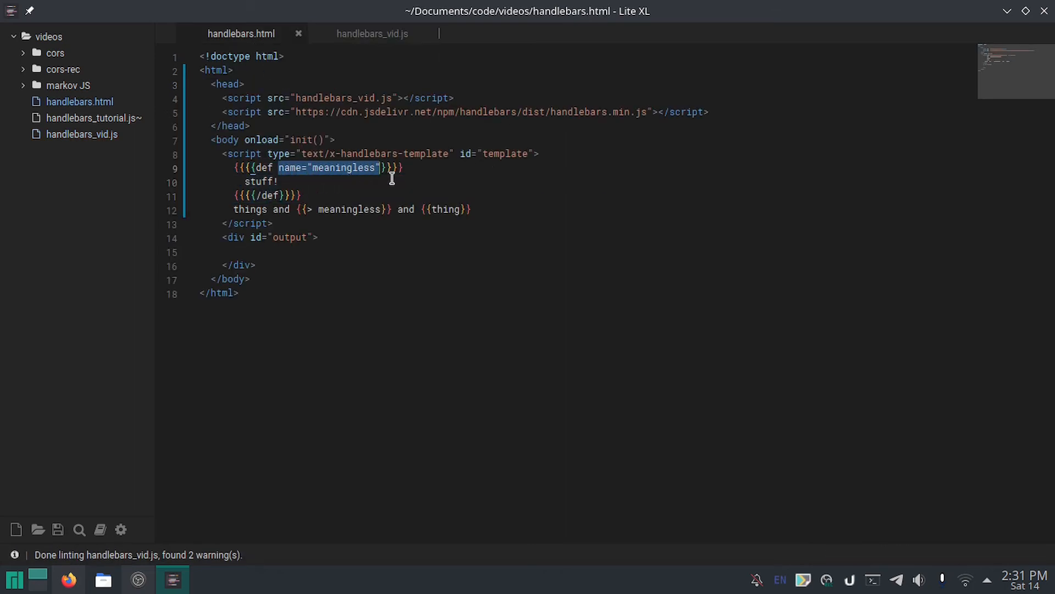
click(372, 34)
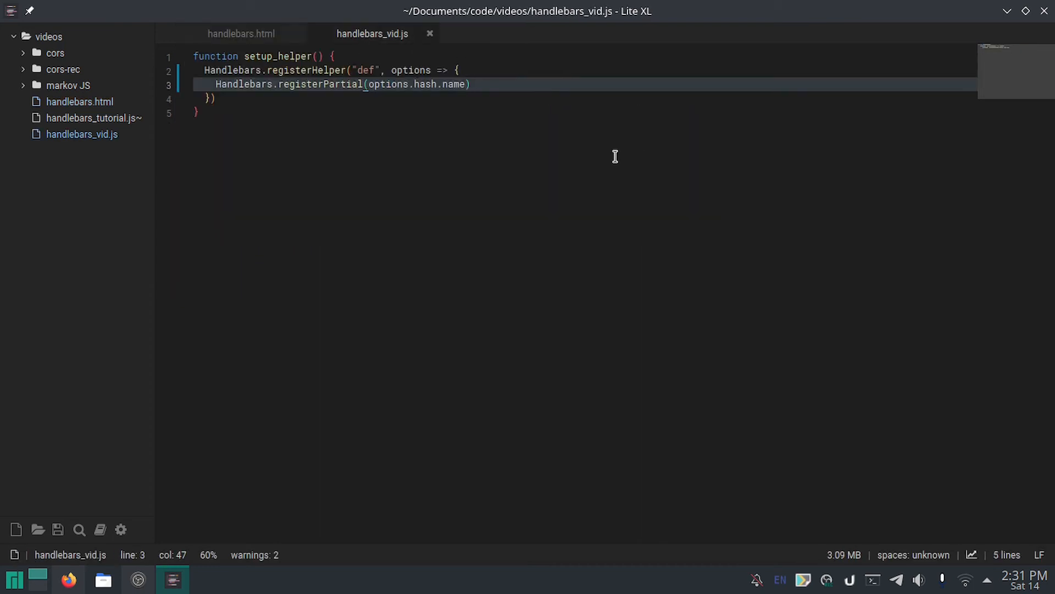
text(, o)
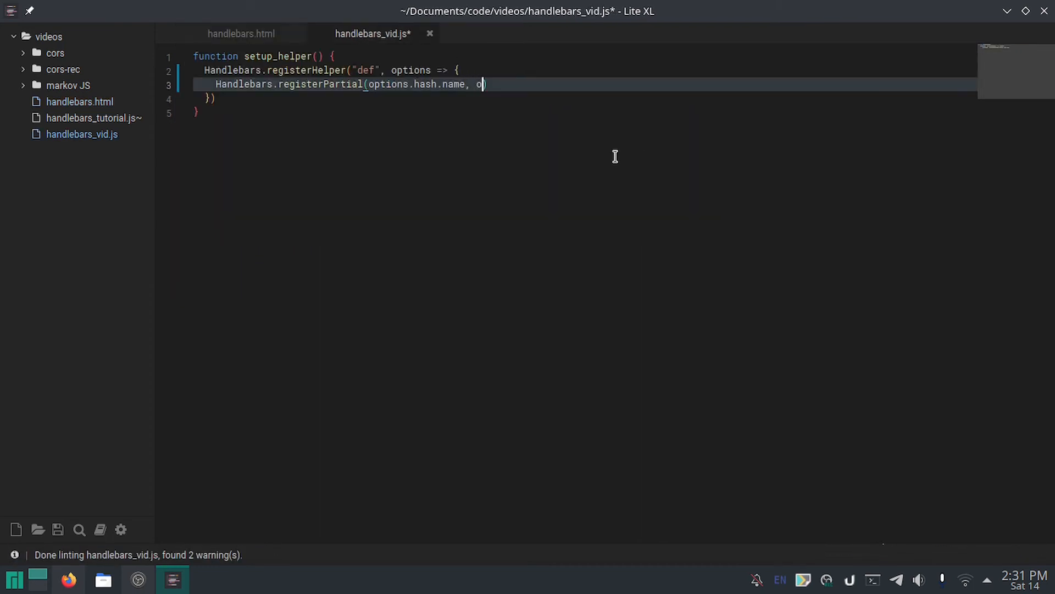
text(ptions))
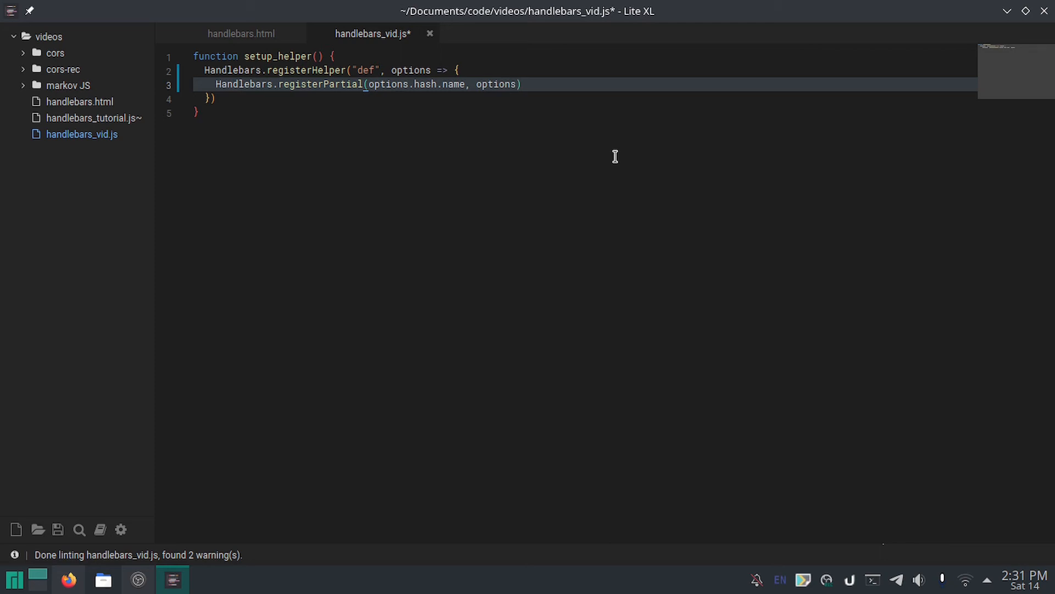
text(.fn())
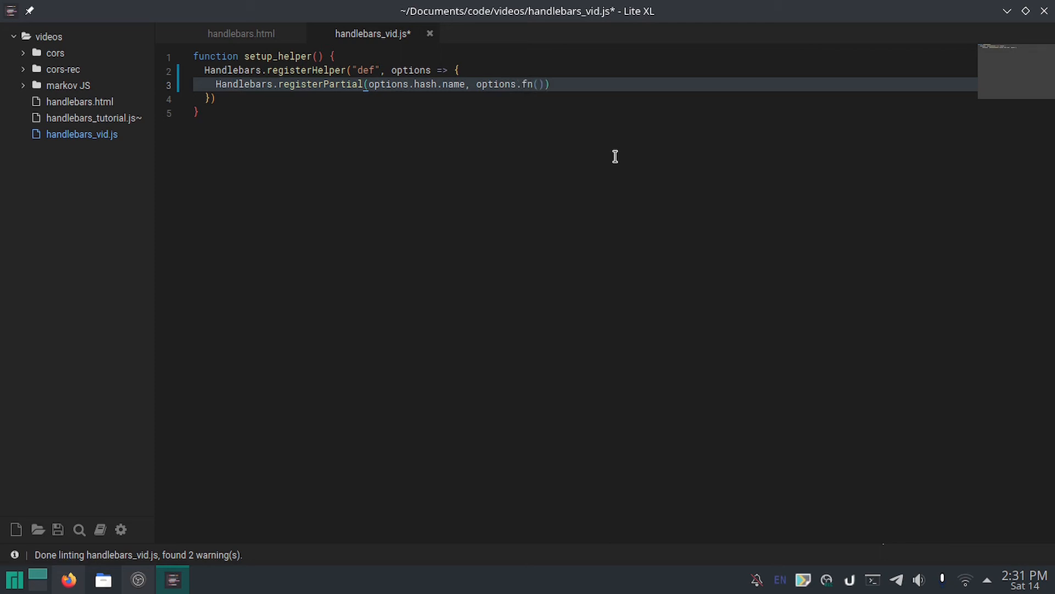
key(ctrl+s)
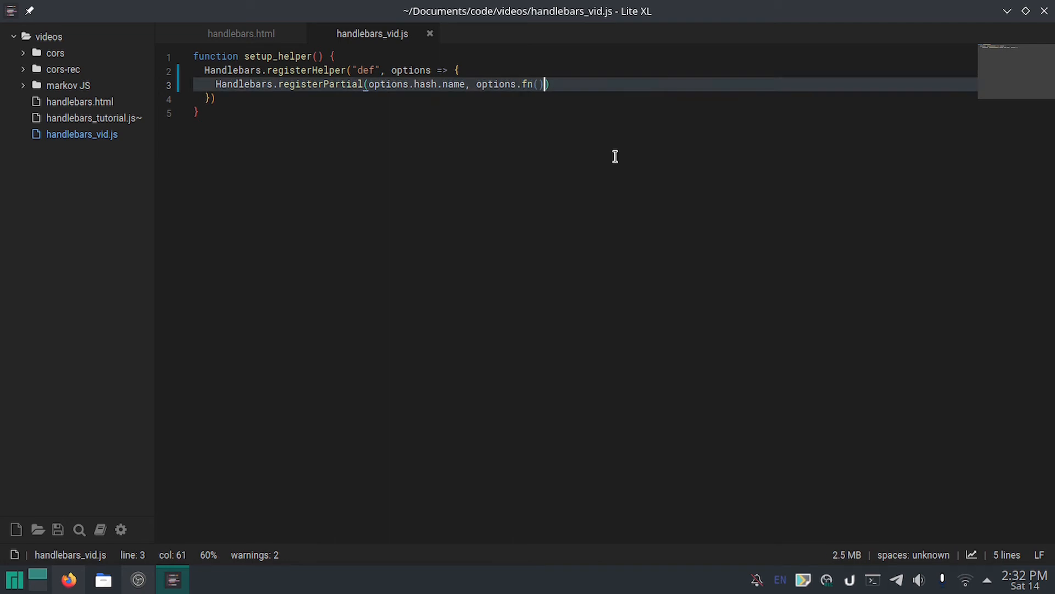
Step: Close the registerPartial call with ); and recheck the template in handlebars.html
text())
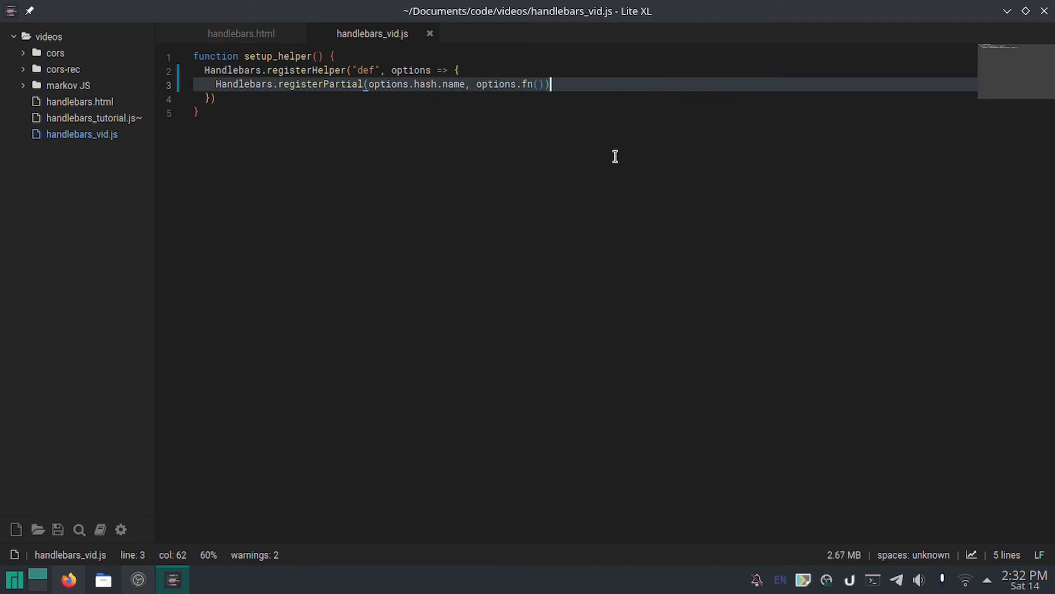
text(;)
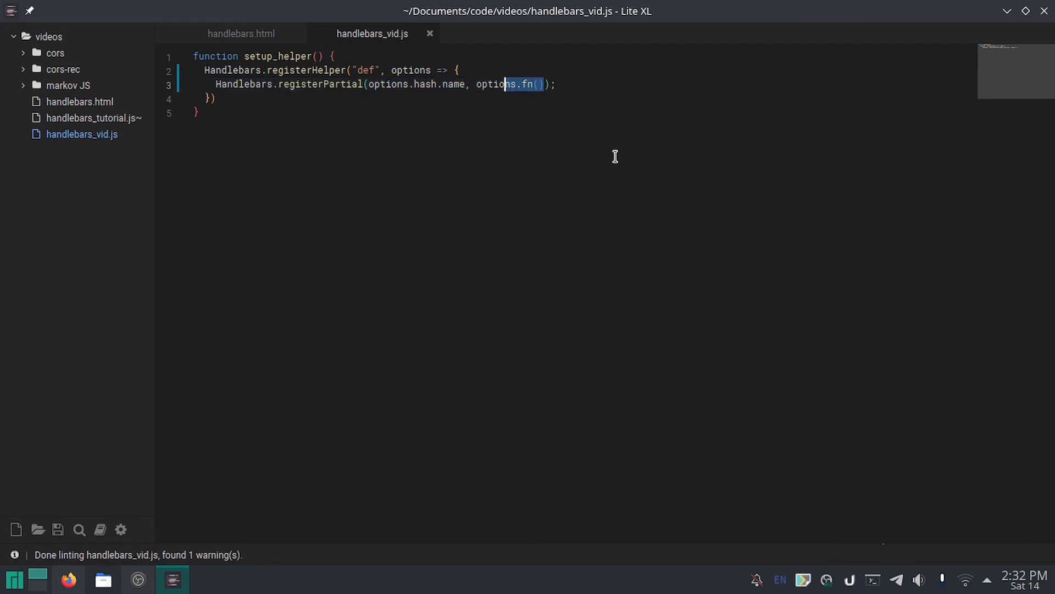
click(241, 34)
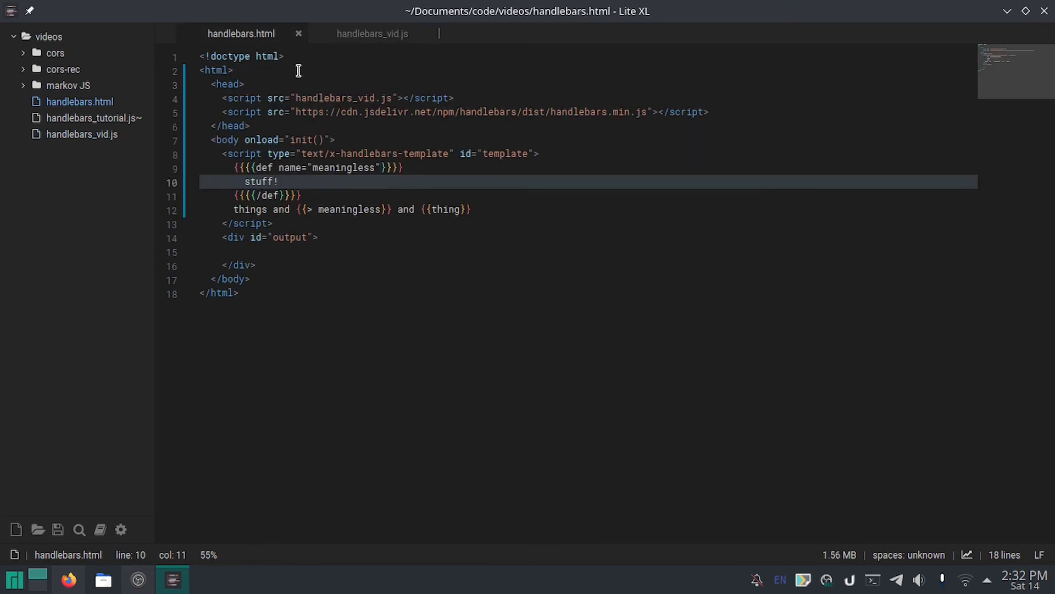
click(372, 33)
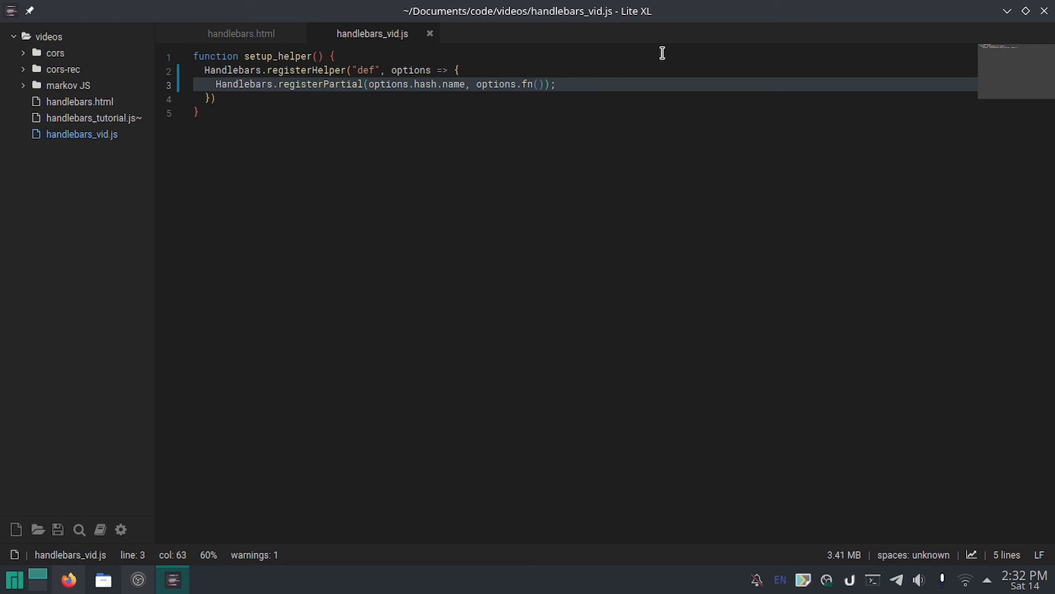
Step: Add an empty return; to the def helper, terminate its registration with a semicolon, and save
text(re)
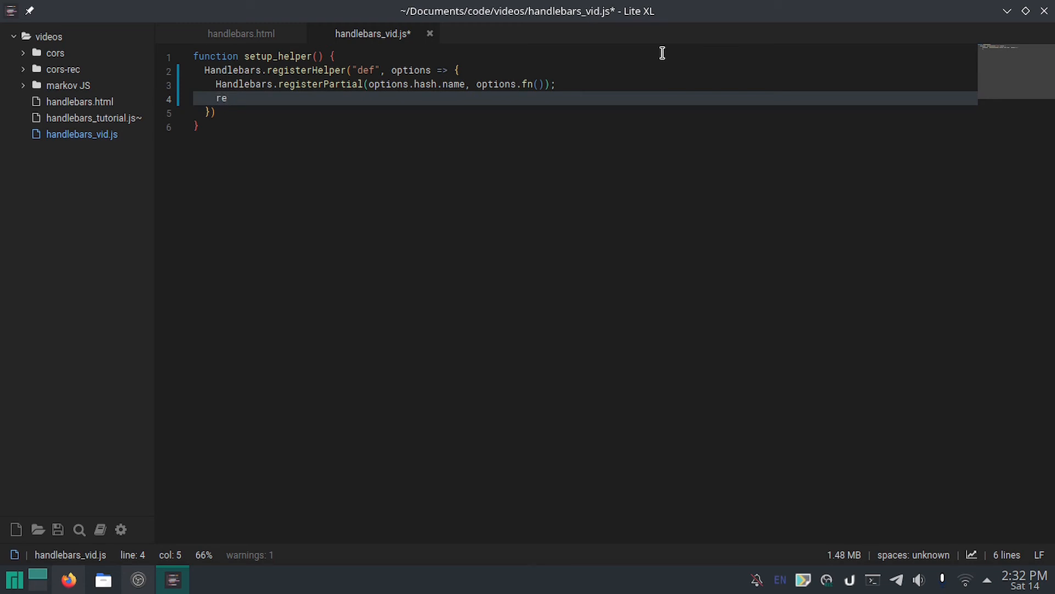
text(turn)
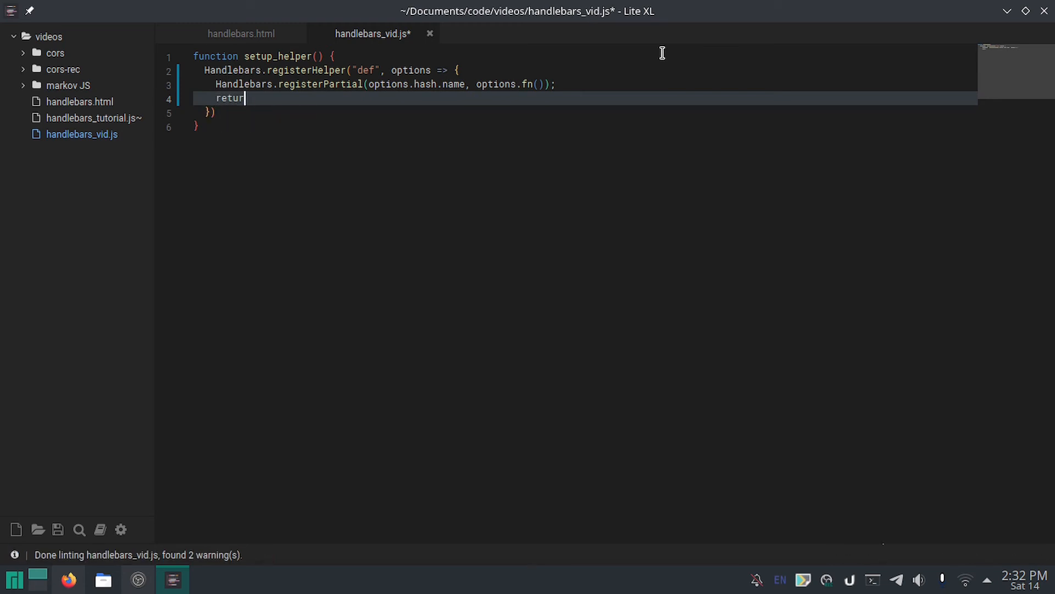
text(n;)
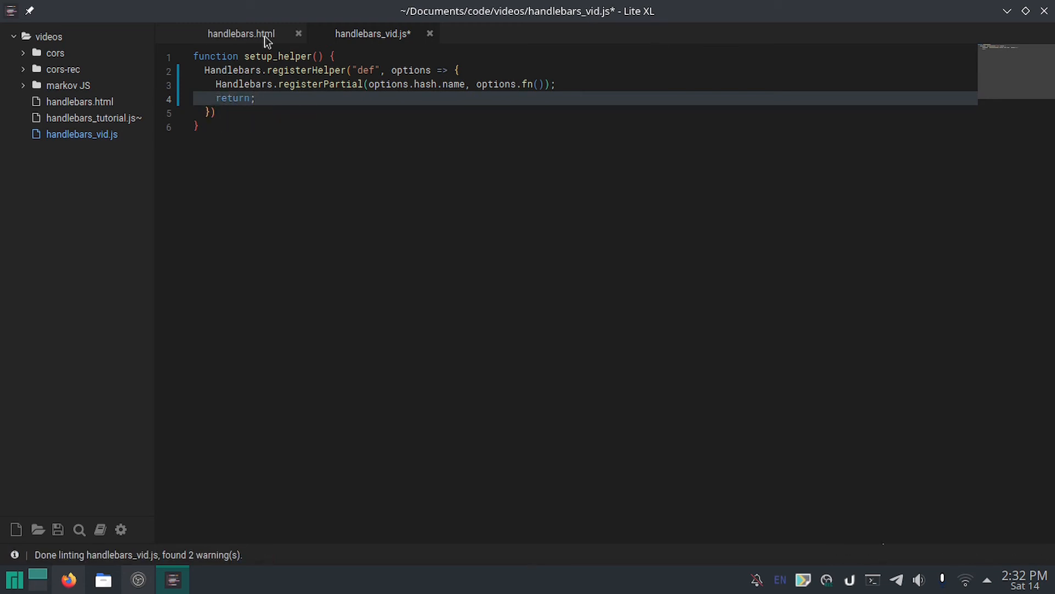
click(240, 33)
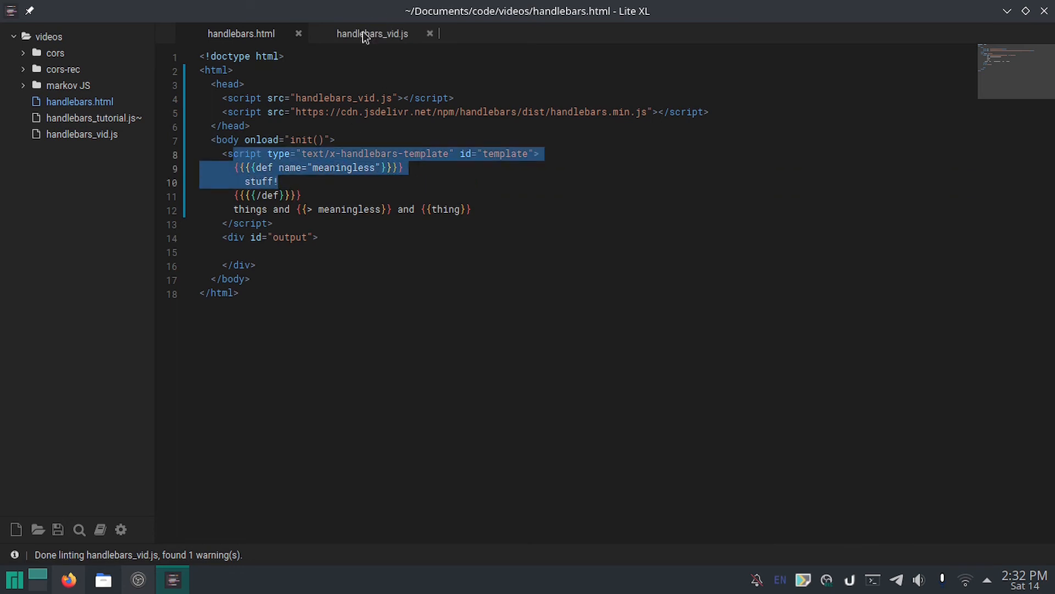
click(371, 34)
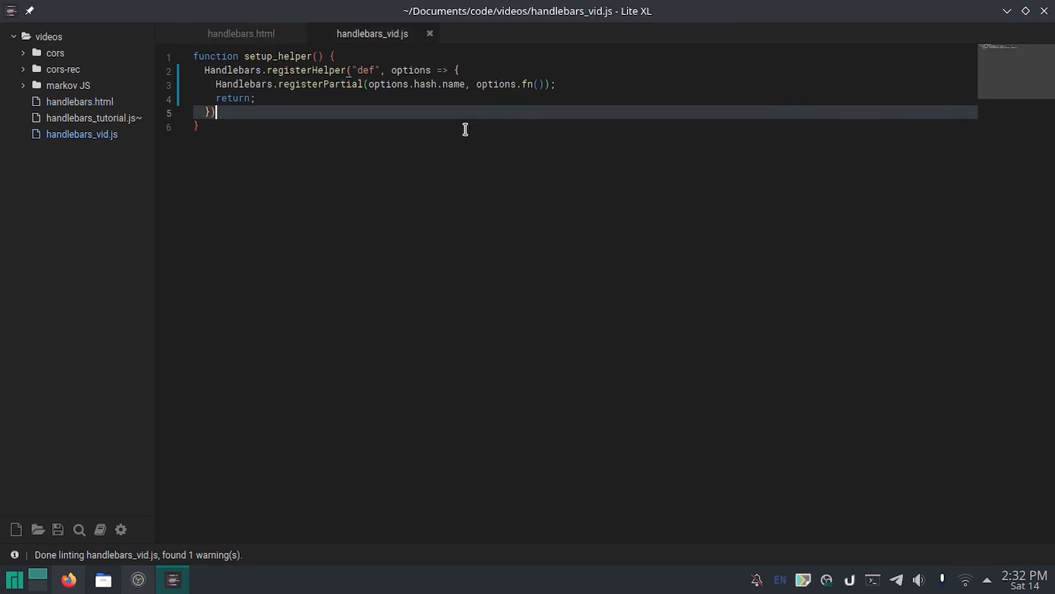
text(;)
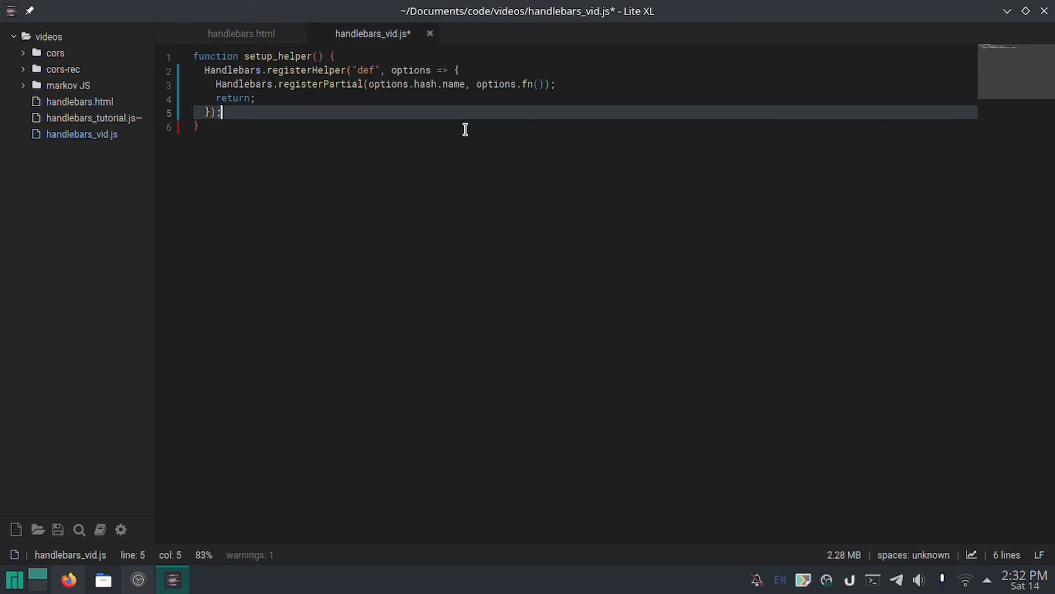
key(ctrl+s)
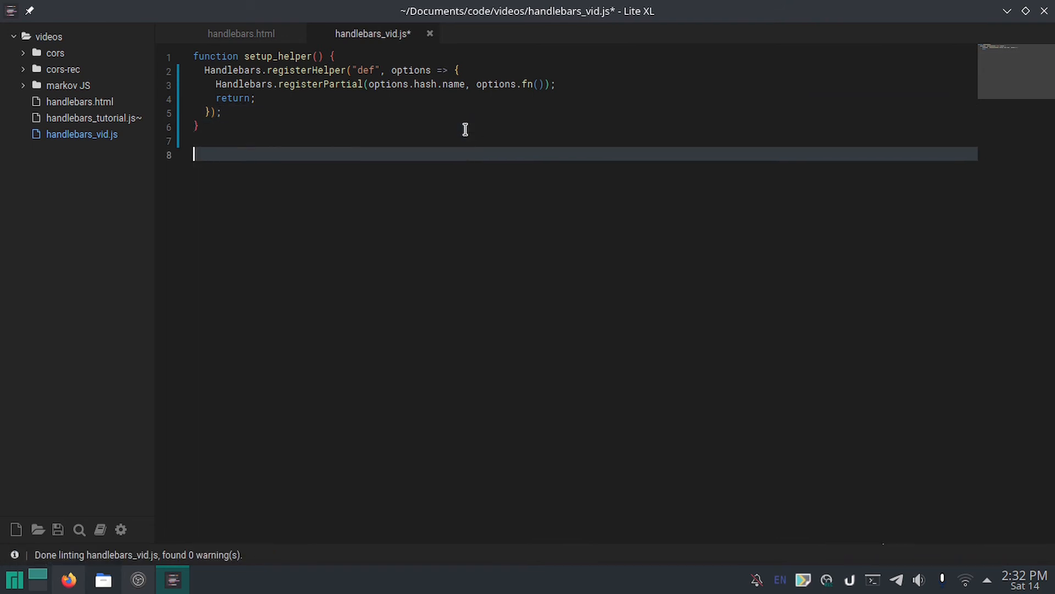
key(ctrl+s)
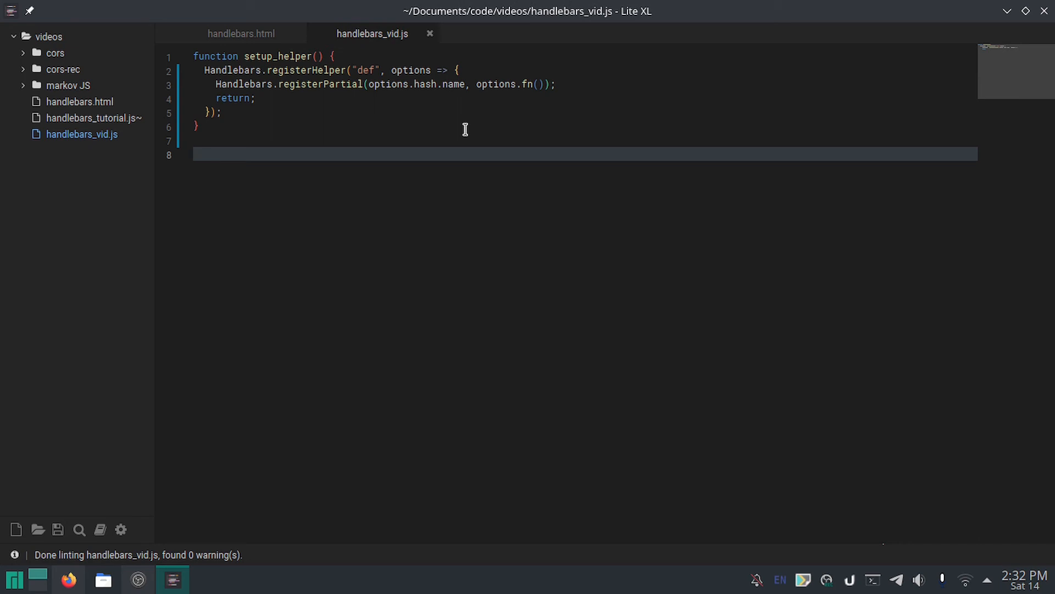
Step: Start an init function that calls setup_helper()
text(function init()
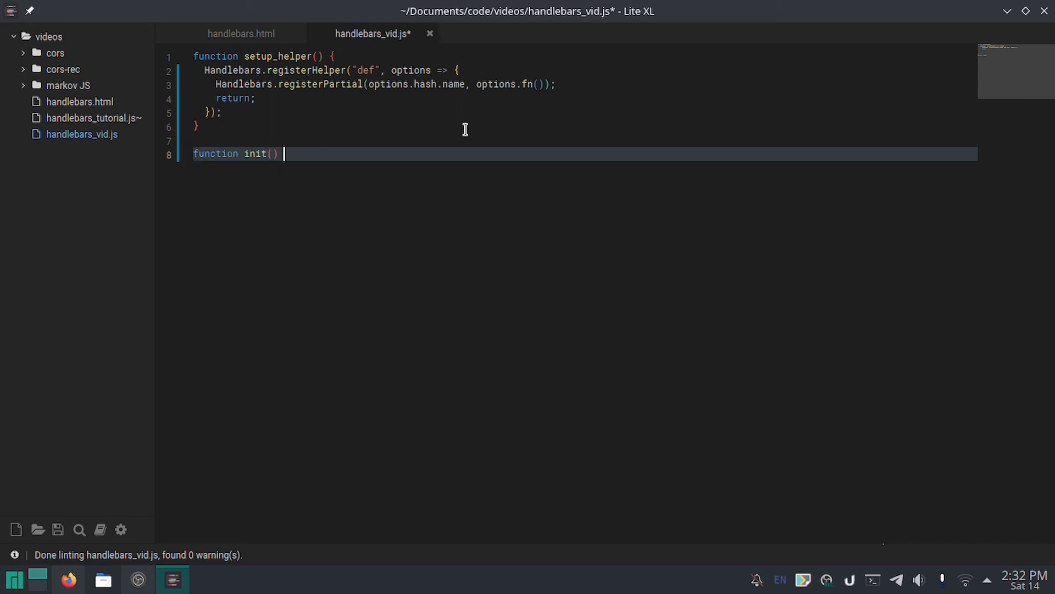
click(240, 33)
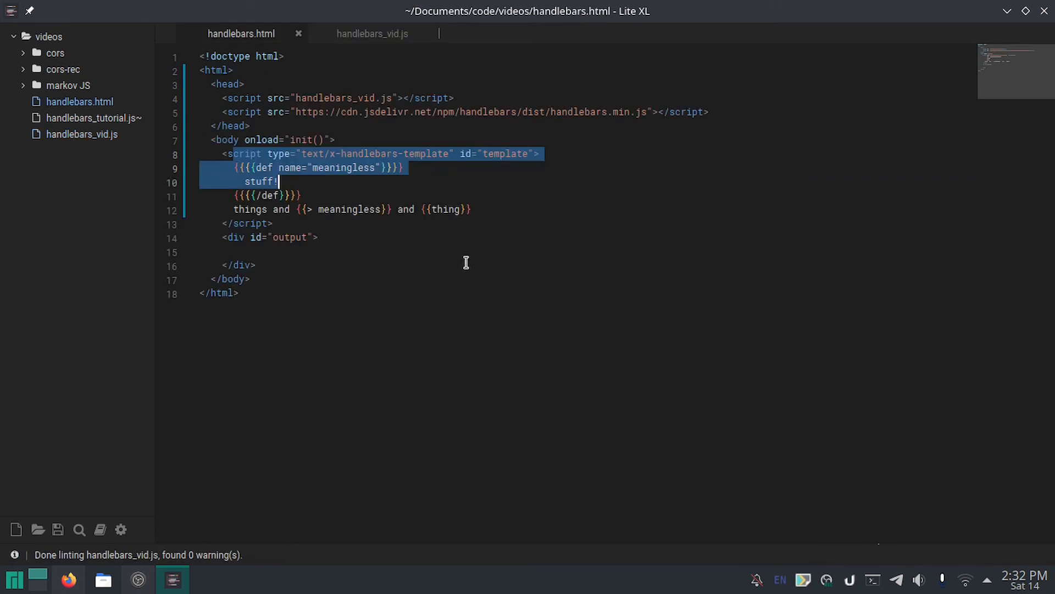
click(371, 34)
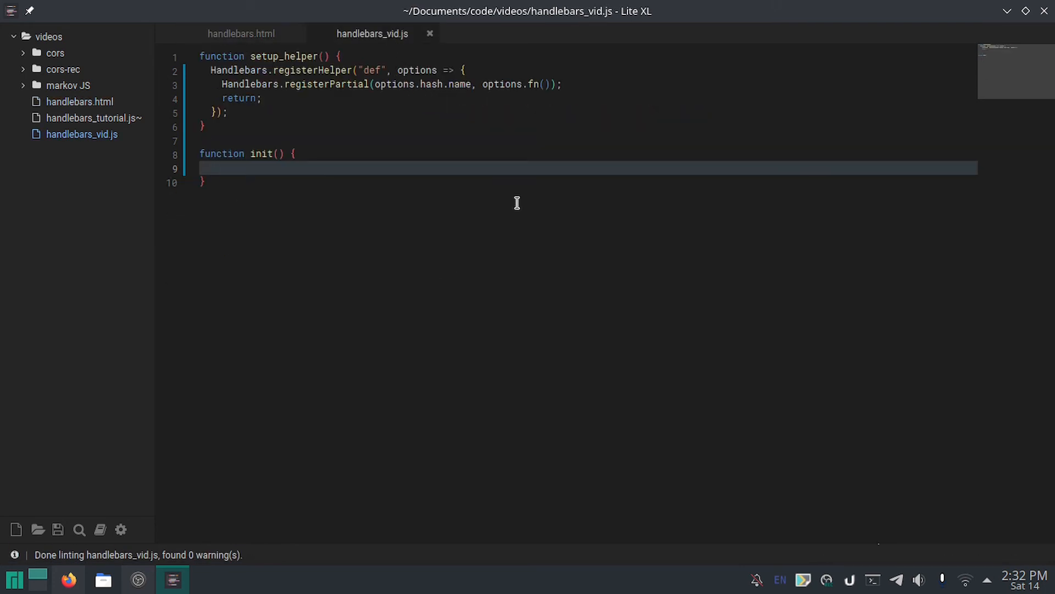
text(setup_helper();)
text(var template)
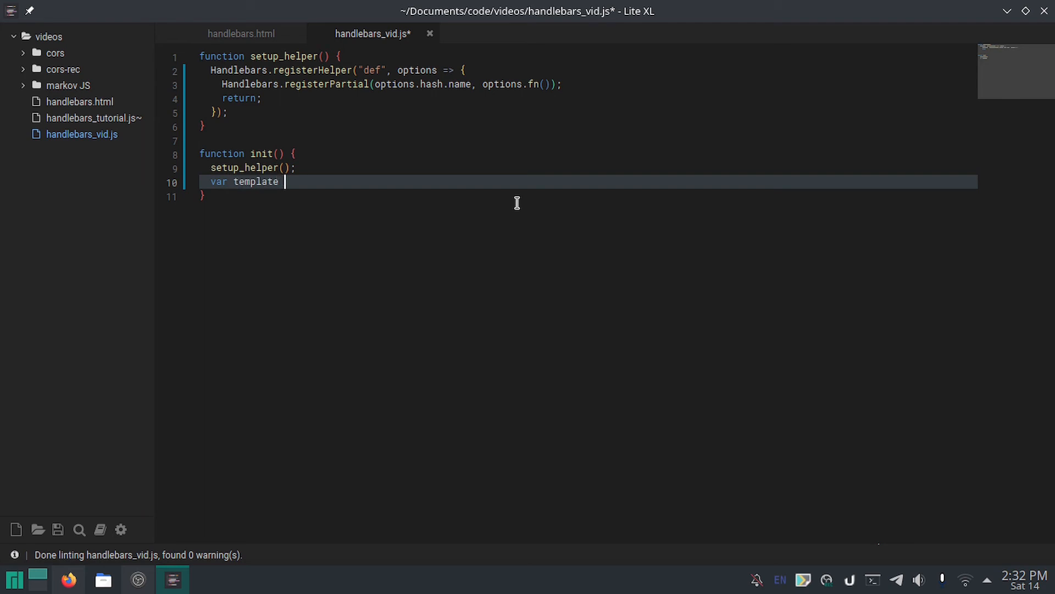
Step: Assign Handlebars.compile(document.querySelector("#template").innerHTML) to the template variable
text(= Handlebars.compile()
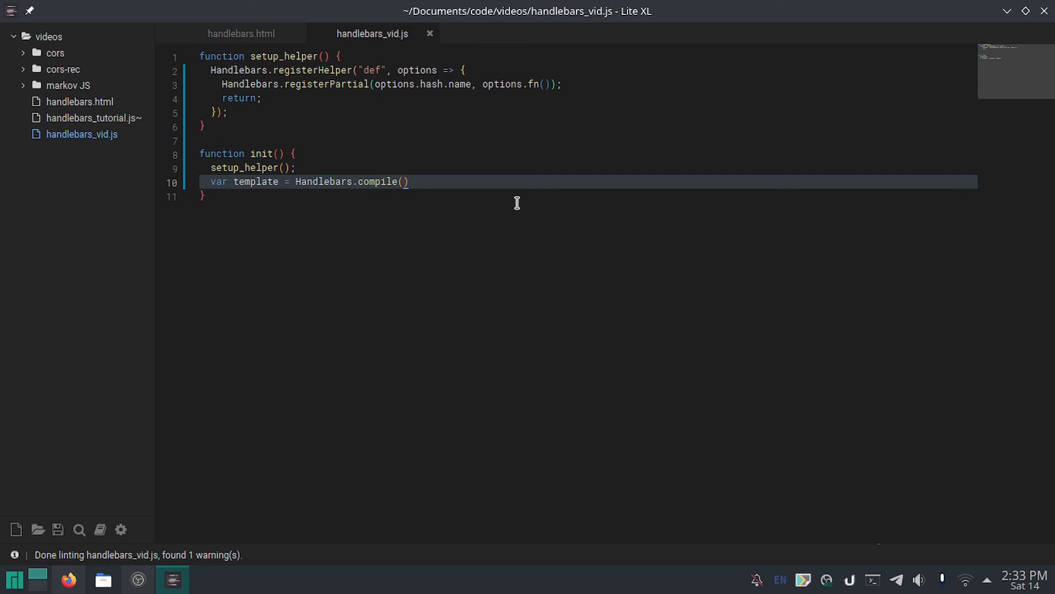
text(docum)
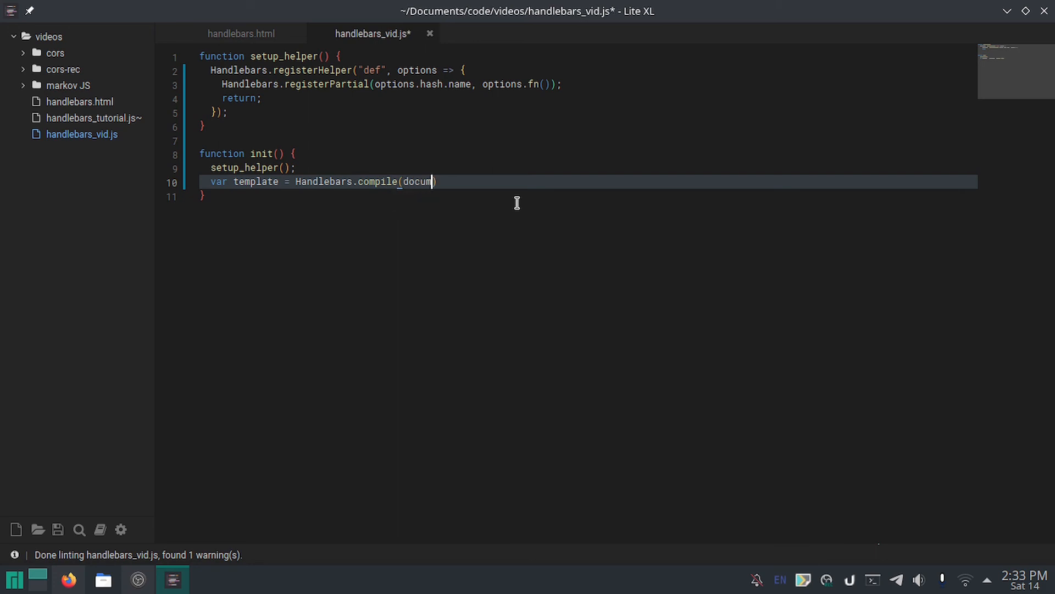
text(ent.Query)
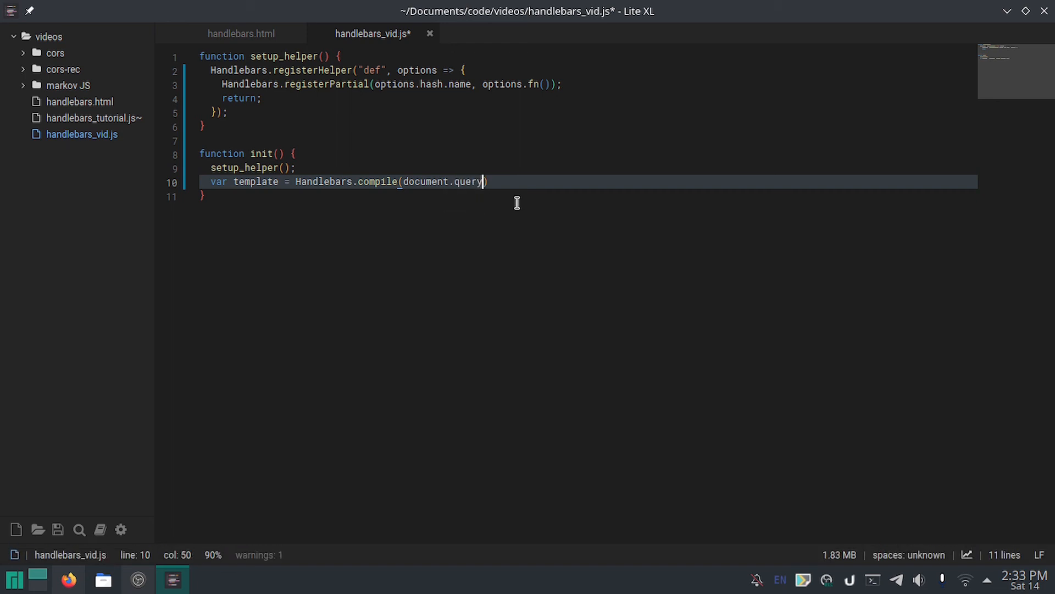
text(Selector())
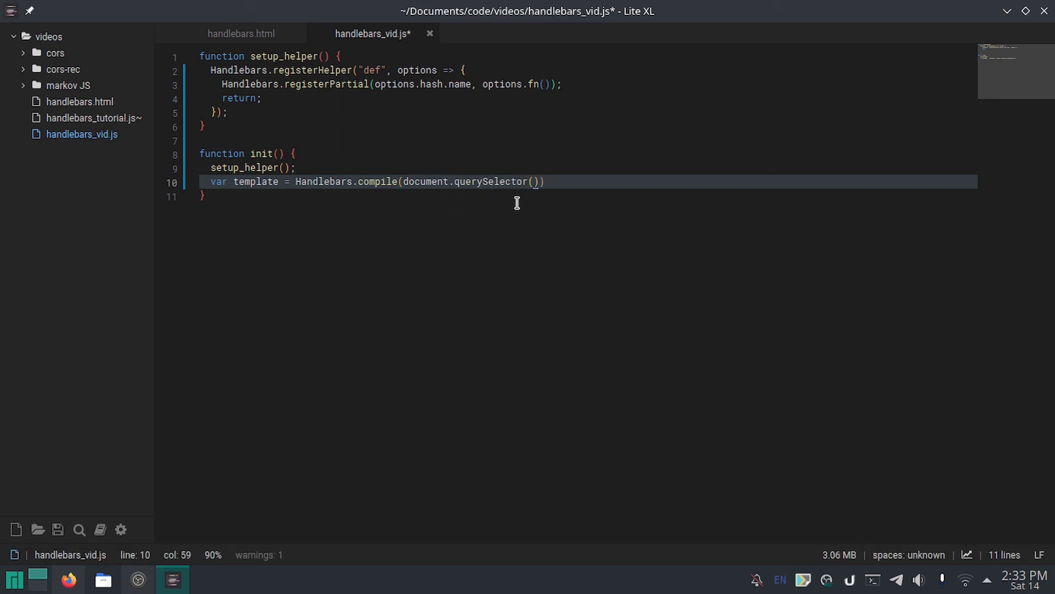
text("#template").)
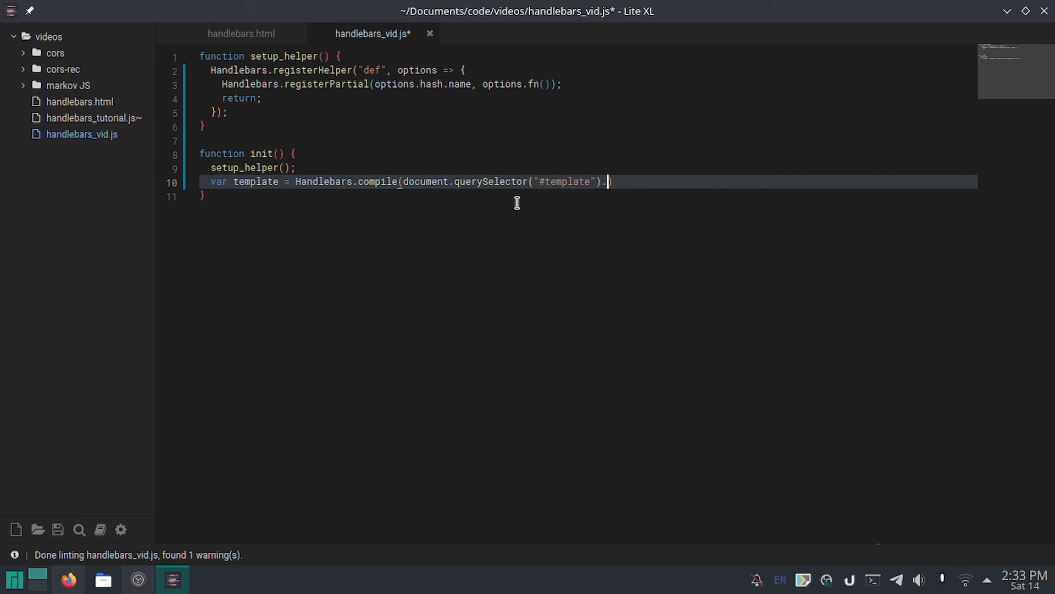
text(innerHTL))
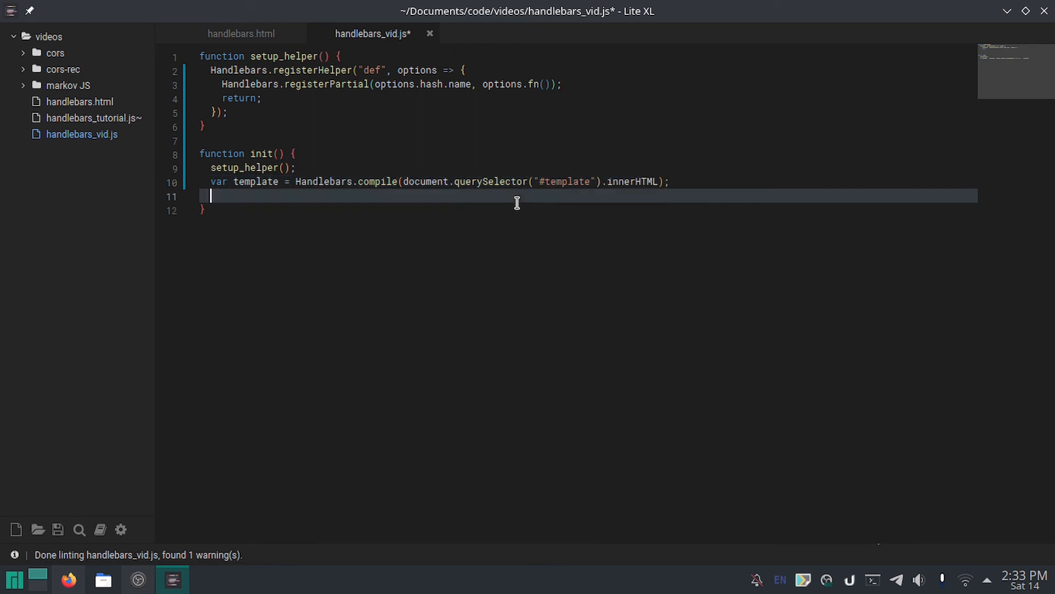
Step: Create var filled by rendering the template with thing set to a long string of A's
text(var fi)
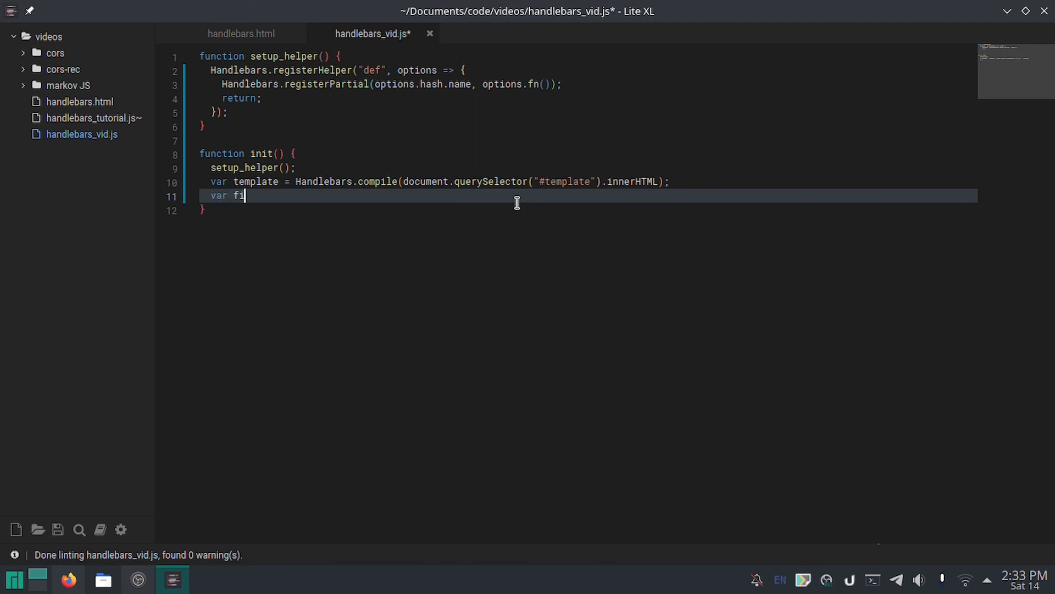
text(lled = template({}))
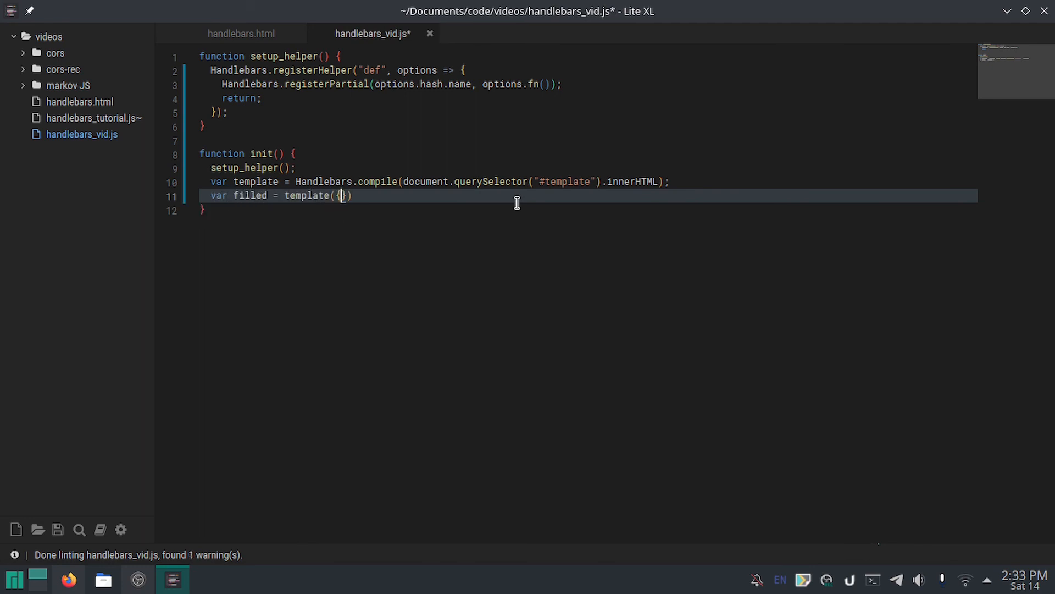
click(241, 33)
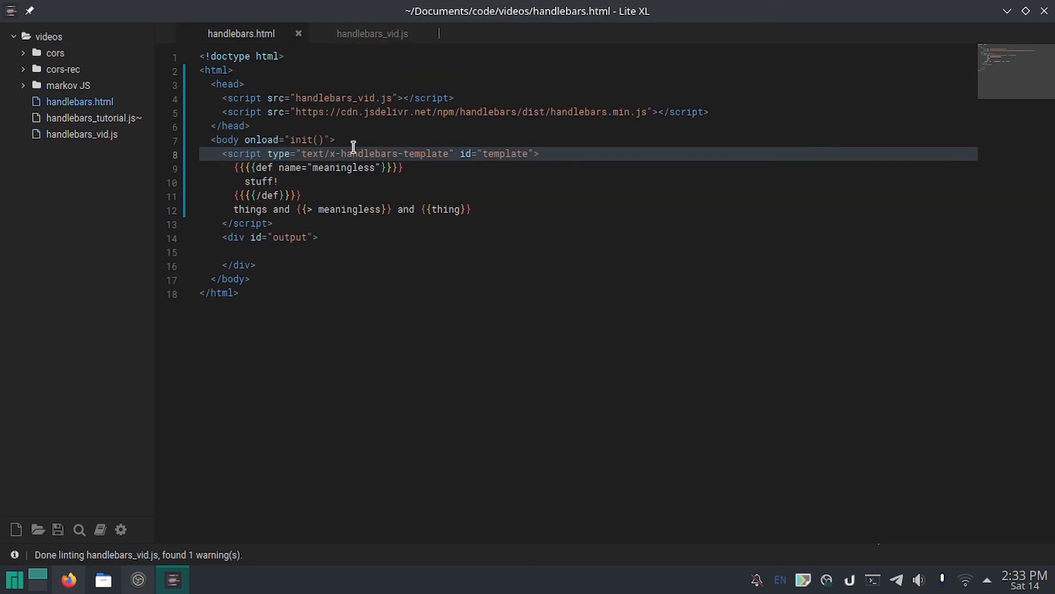
click(372, 33)
text(var filled = template({thing: ")
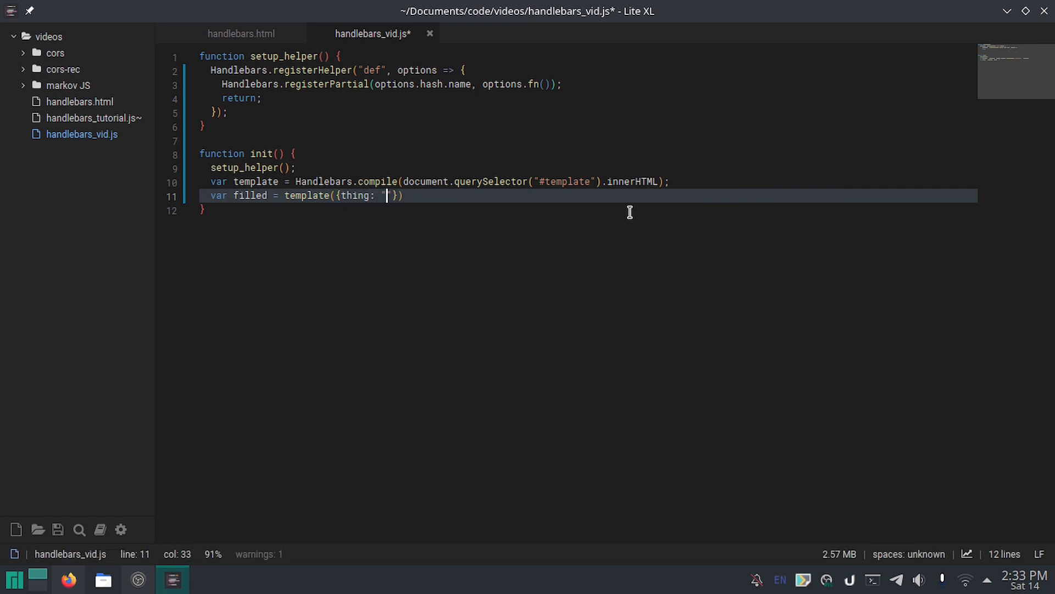
text(AAAAAAAAAAAAAAAAAAAAAAAAAAA)
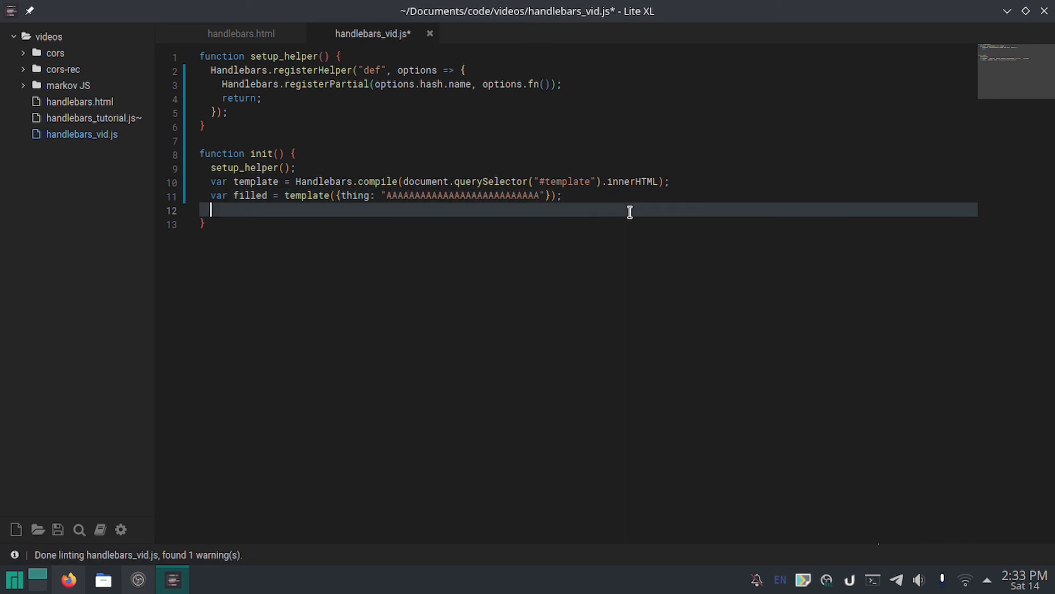
Step: Write filled into the #output element's innerHTML and save the script
text(document)
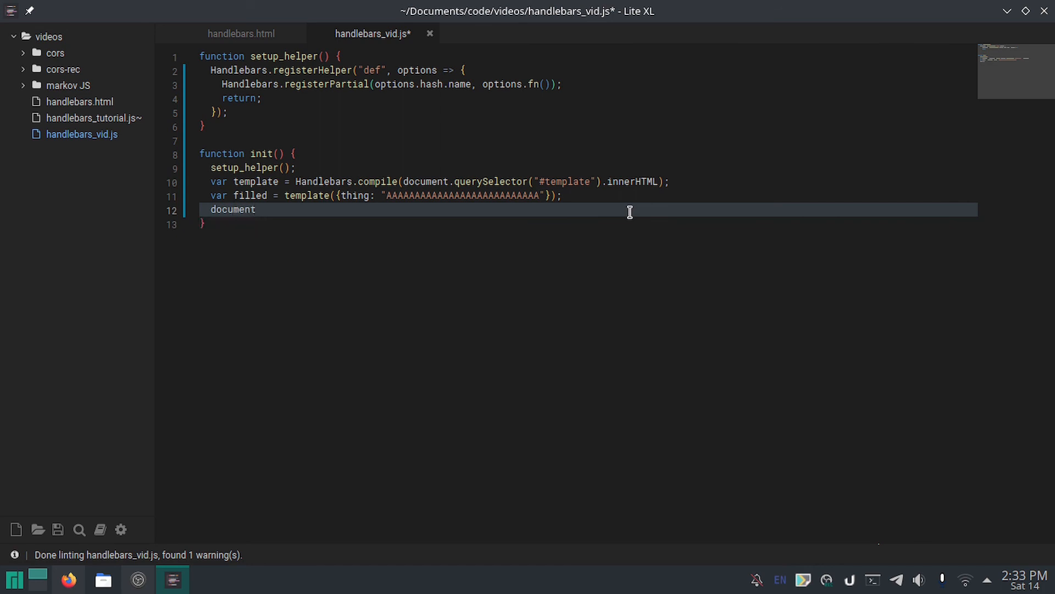
text(.querySelector("#output)
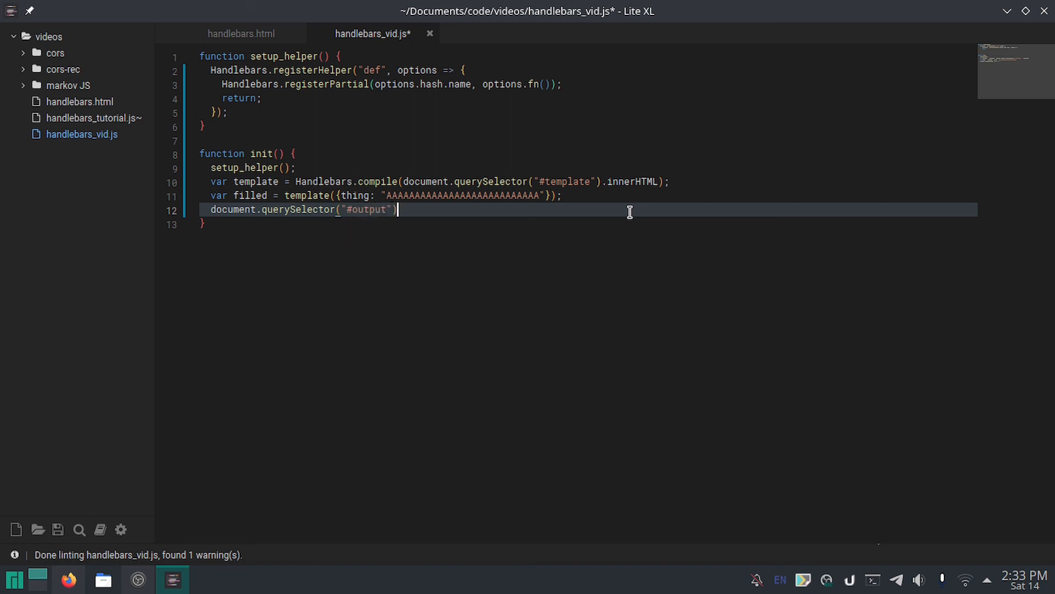
text(.innerHTML =)
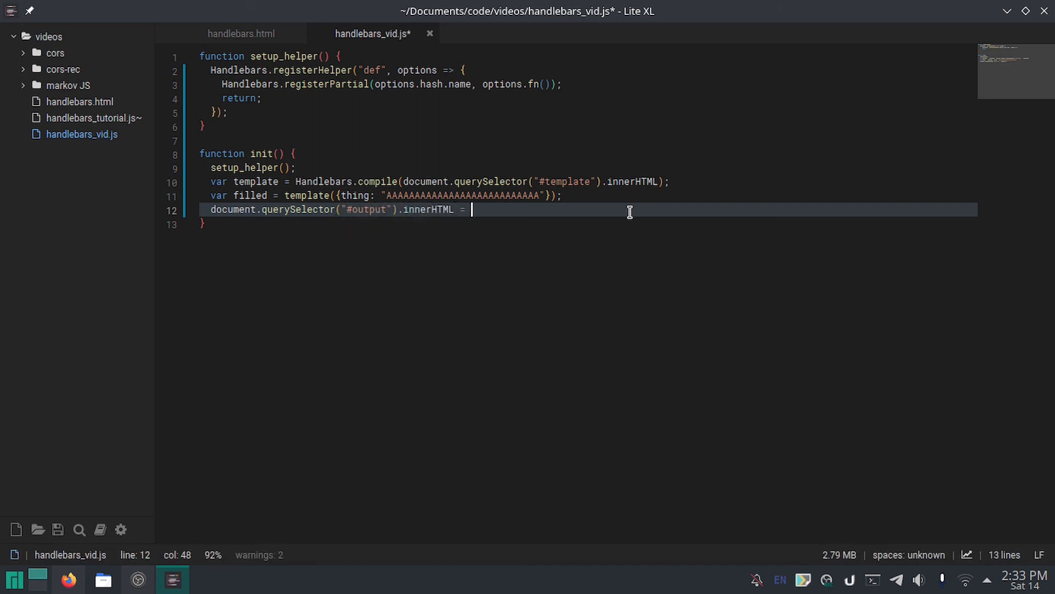
text(filled;)
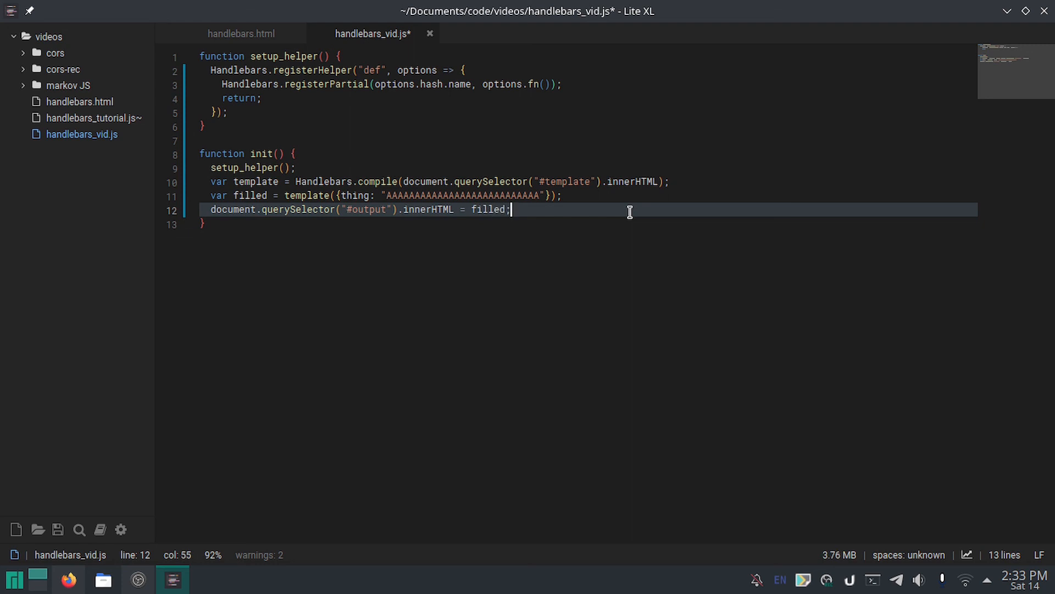
key(ctrl+s)
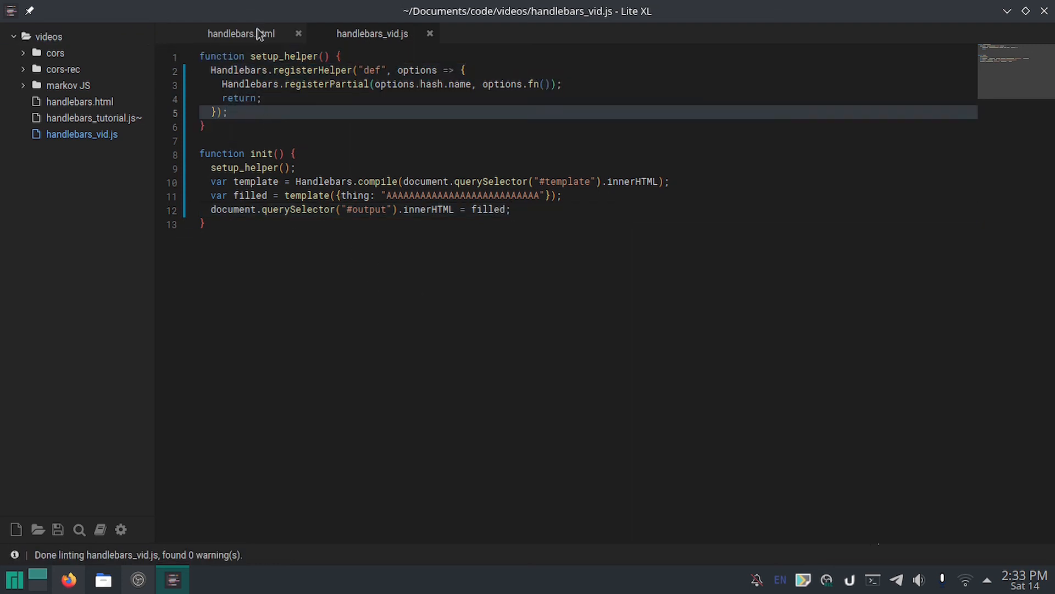
key(ctrl+shift+p)
text(localhost:)
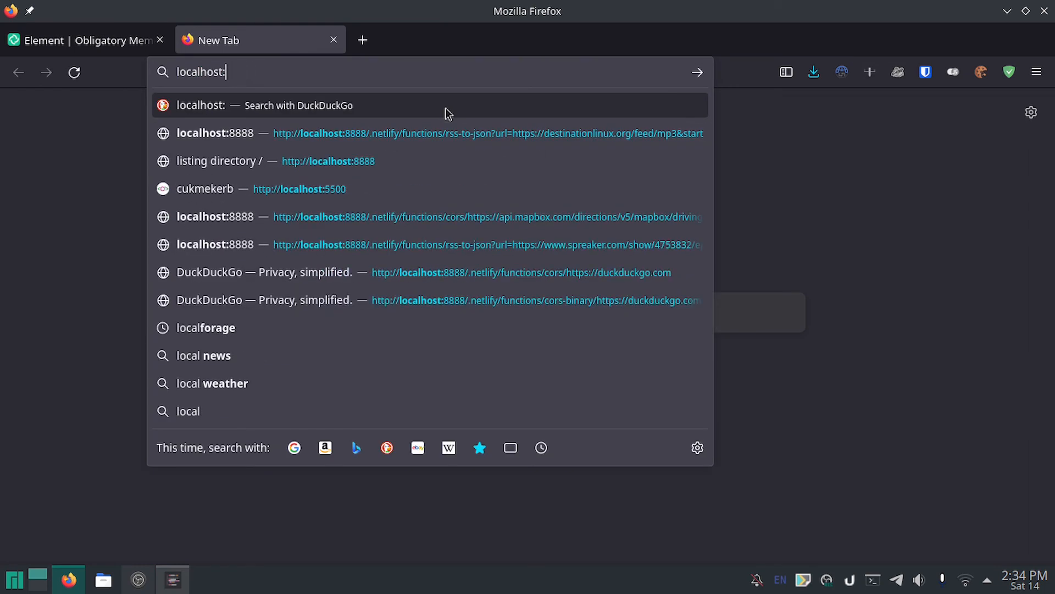
Step: Load localhost:5500 in Firefox and open handlebars.html from the file listing
click(218, 161)
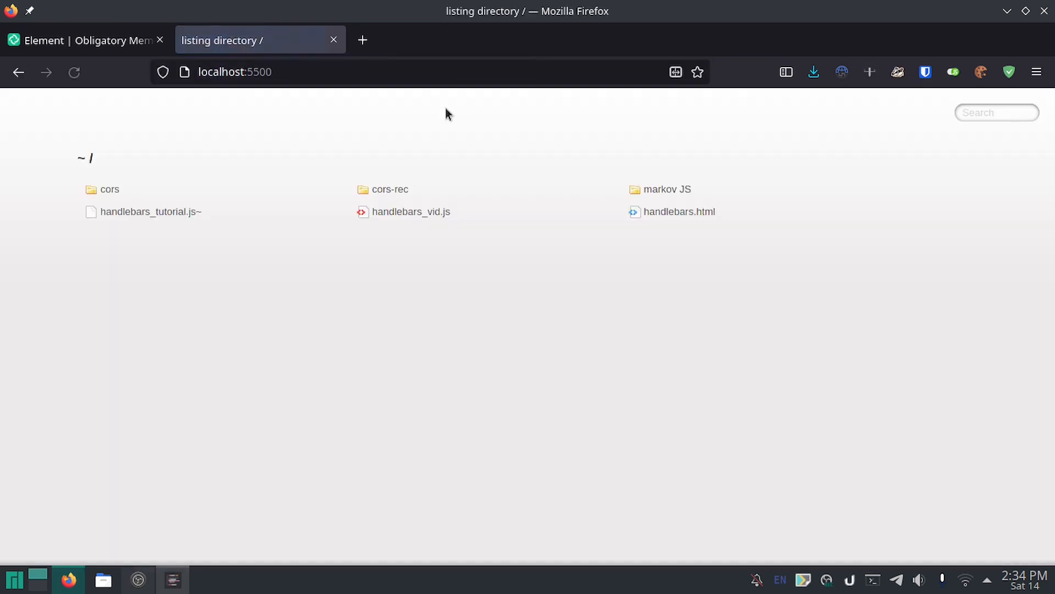
mouse_move(678, 211)
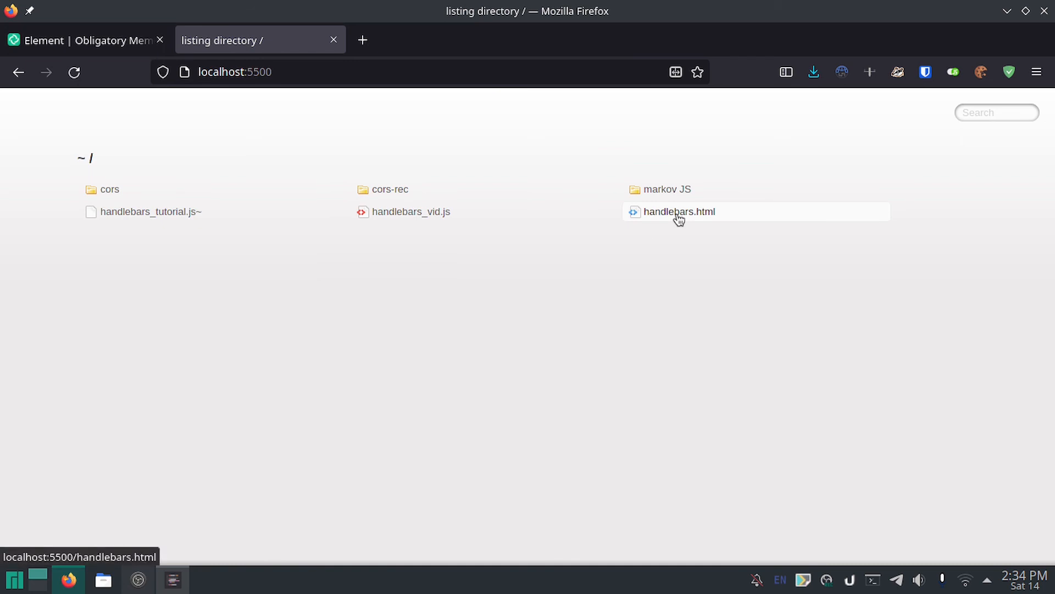
click(680, 211)
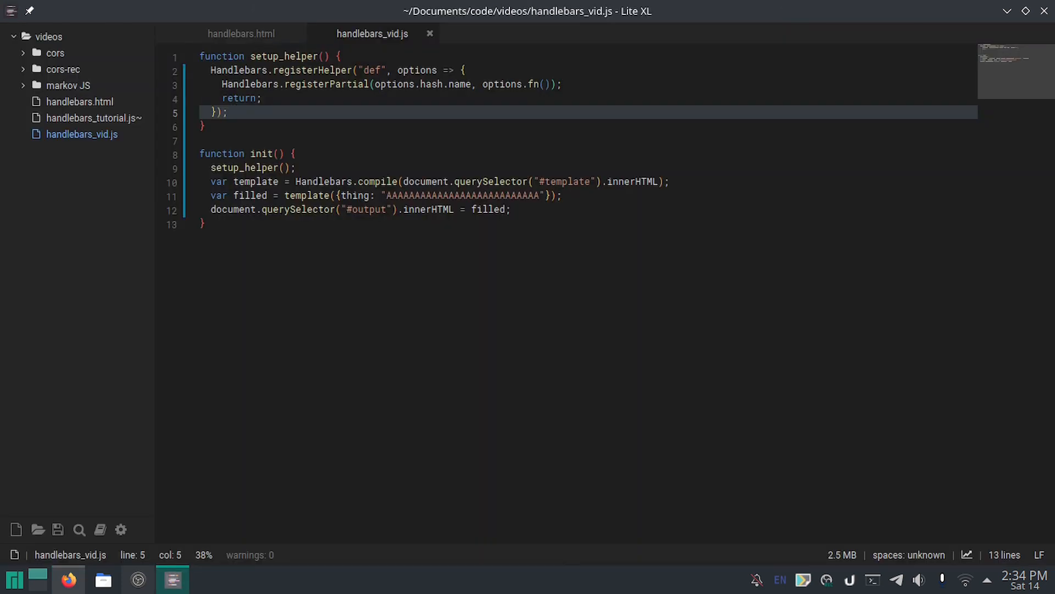
Step: Add {{thing}} after stuff! in the def block, then view the rendered page in Firefox
click(240, 34)
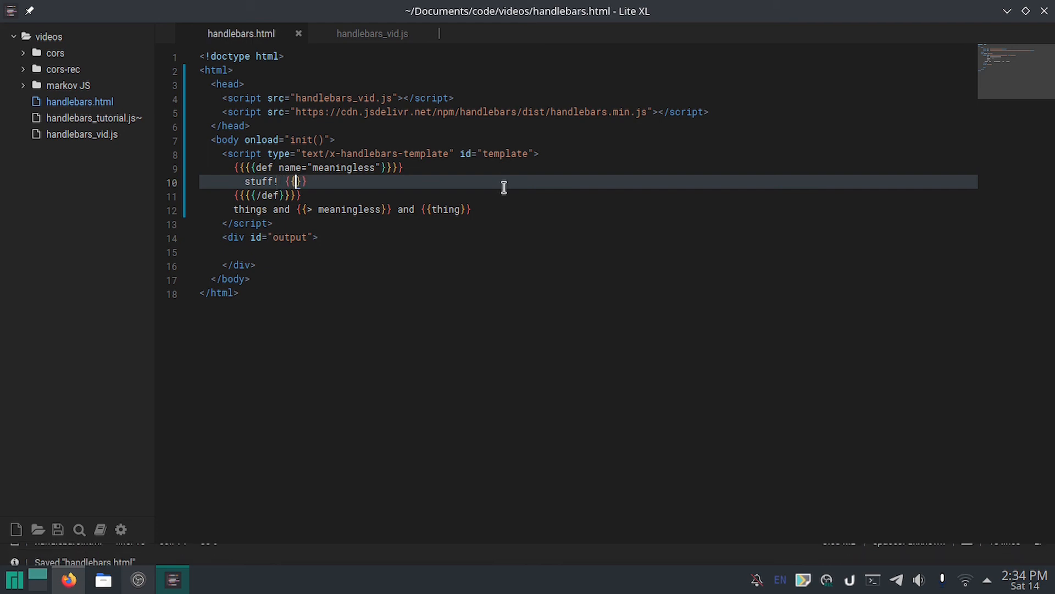
text(thing)
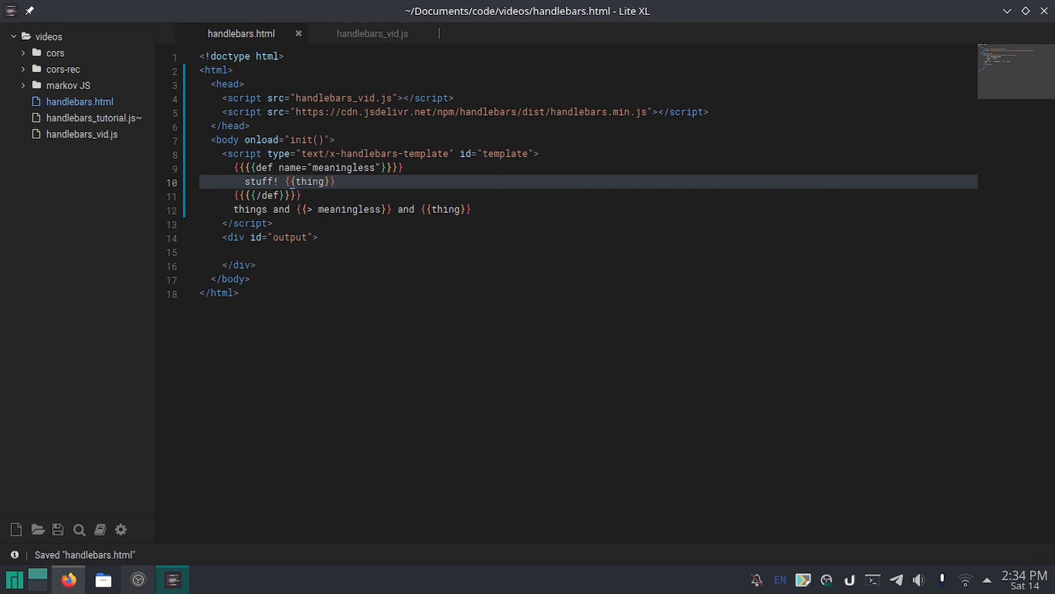
click(67, 579)
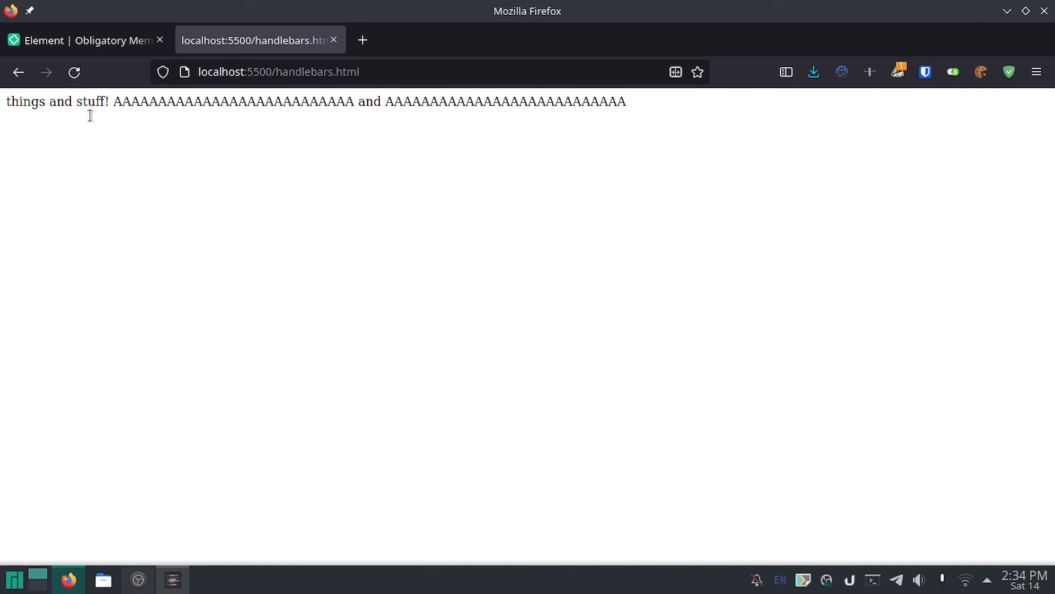